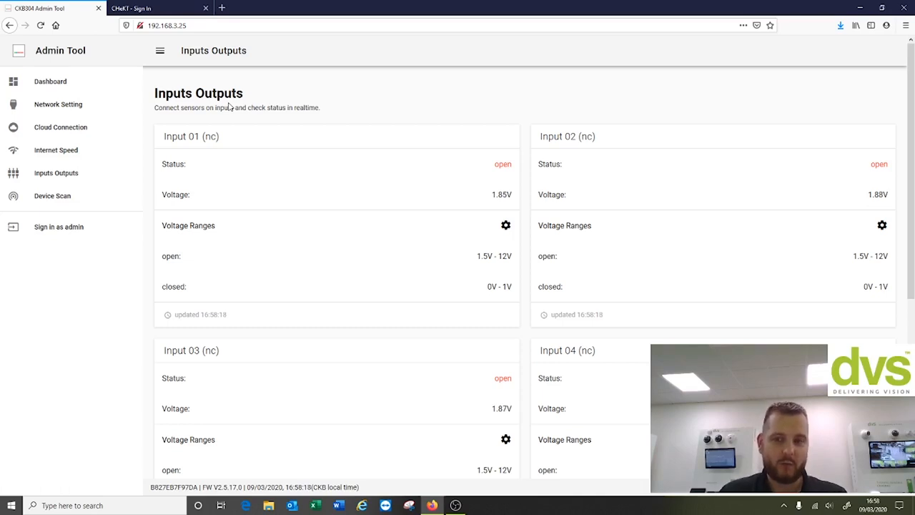
mouse_move(133, 63)
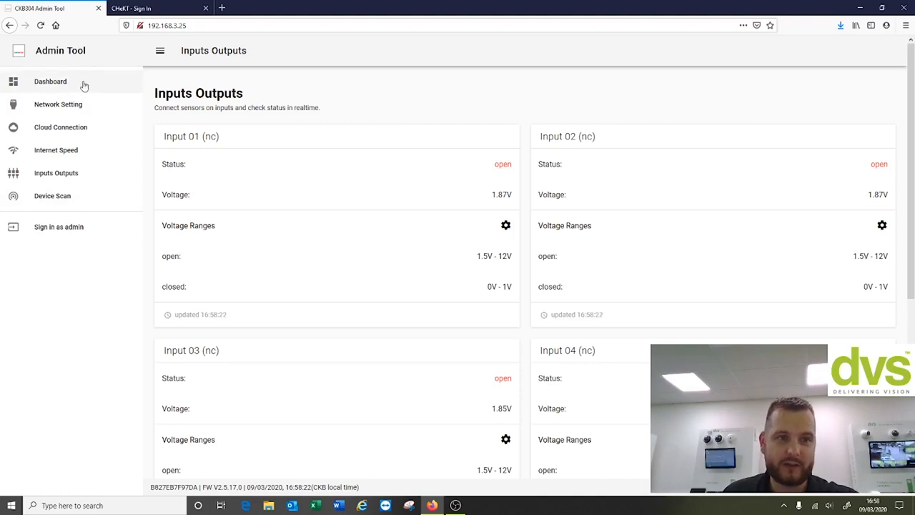
Review the bridge's IP network settings and Input 01's voltage range settings
click(57, 103)
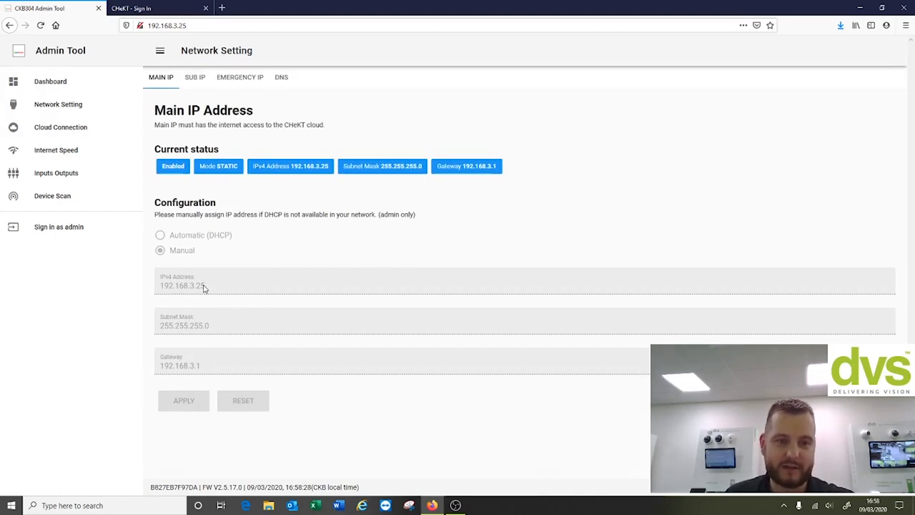
mouse_move(245, 326)
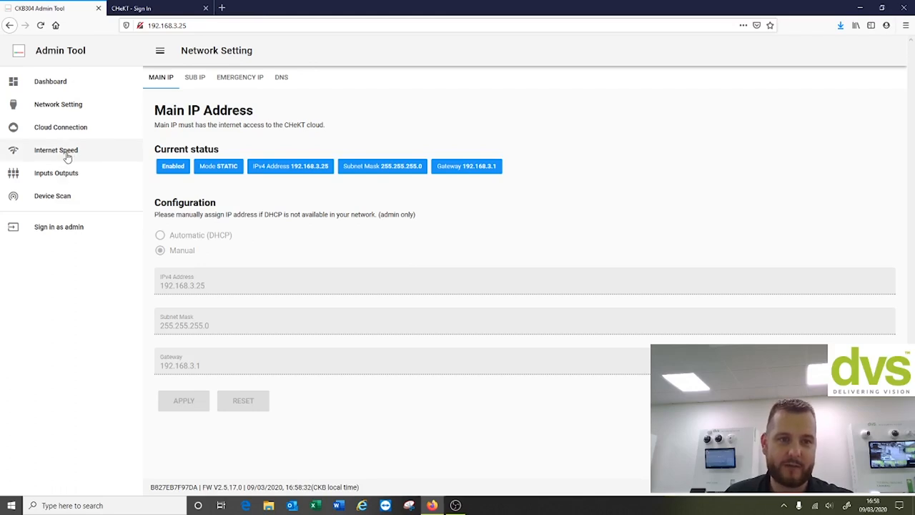
click(55, 172)
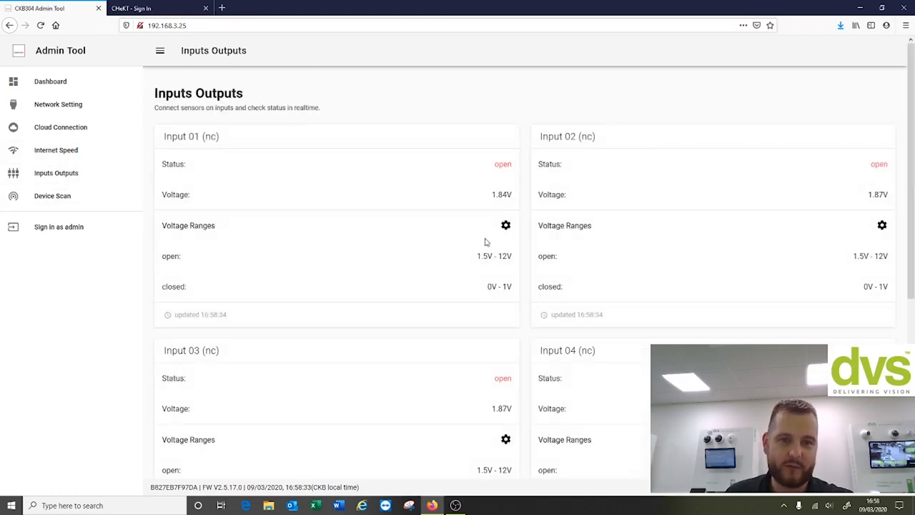
click(506, 226)
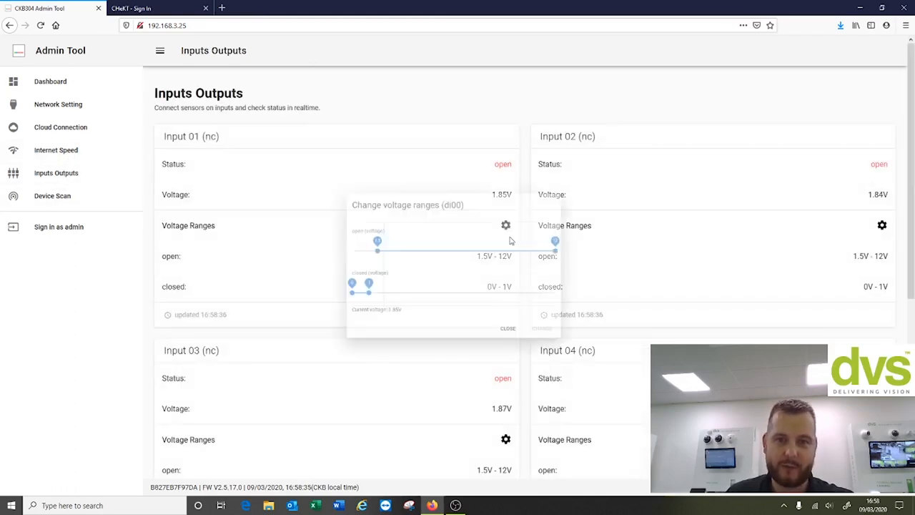
click(507, 327)
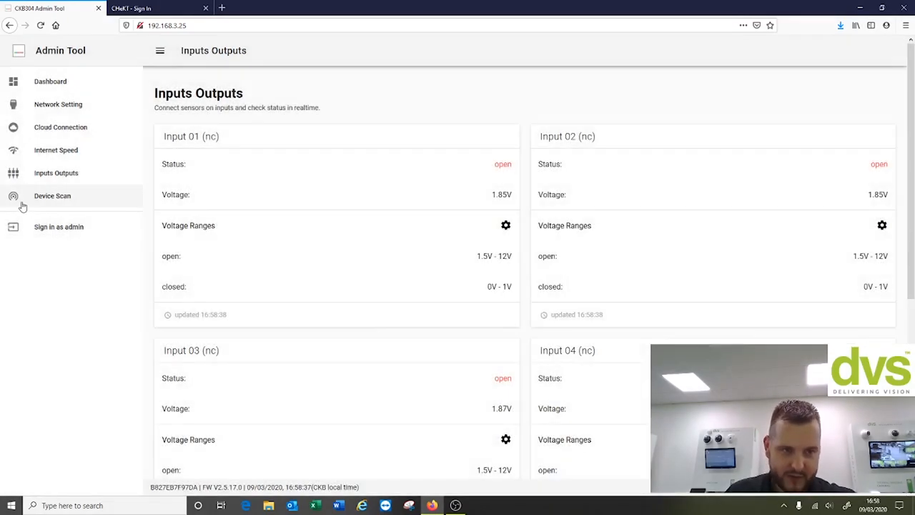
mouse_move(58, 226)
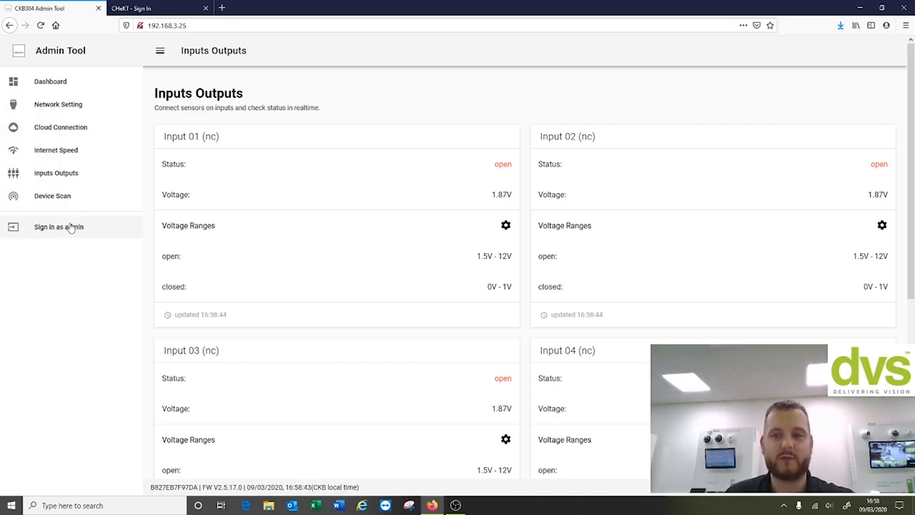
Sign in to the CHeKT Account with the saved credentials to reach the Profile page
click(58, 226)
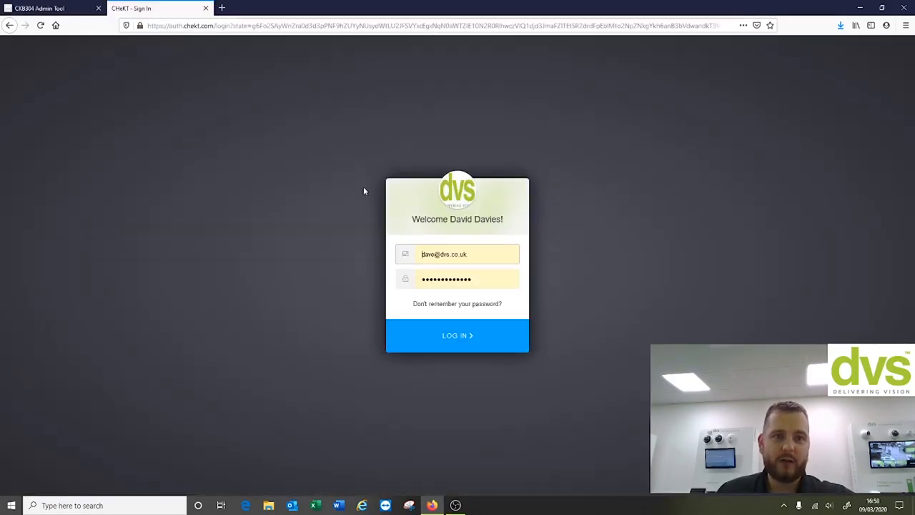
mouse_move(412, 290)
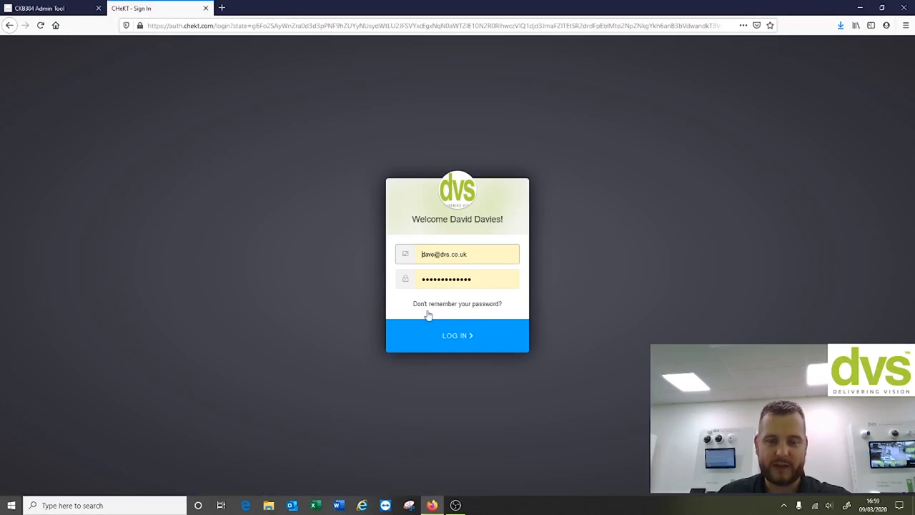
click(458, 335)
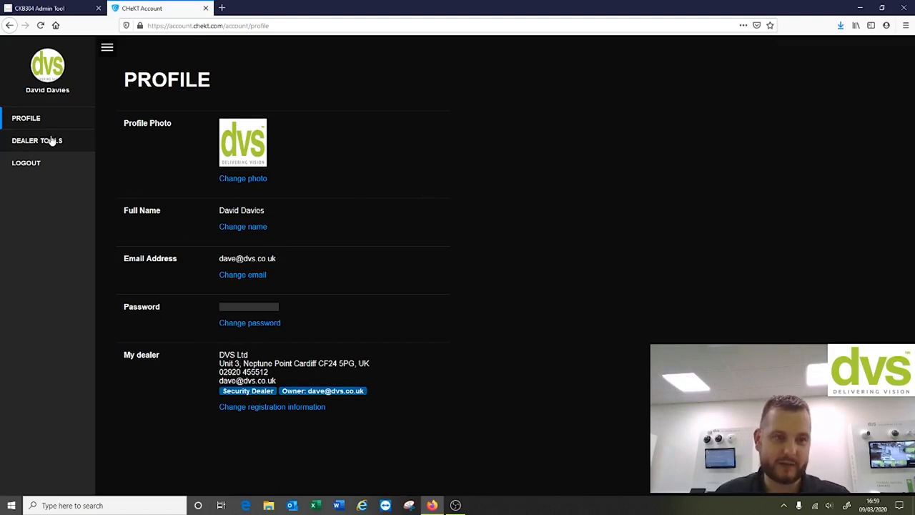
Show the Dealer Tools page offering the Dealer Portal and Dealer Mobile App
click(38, 140)
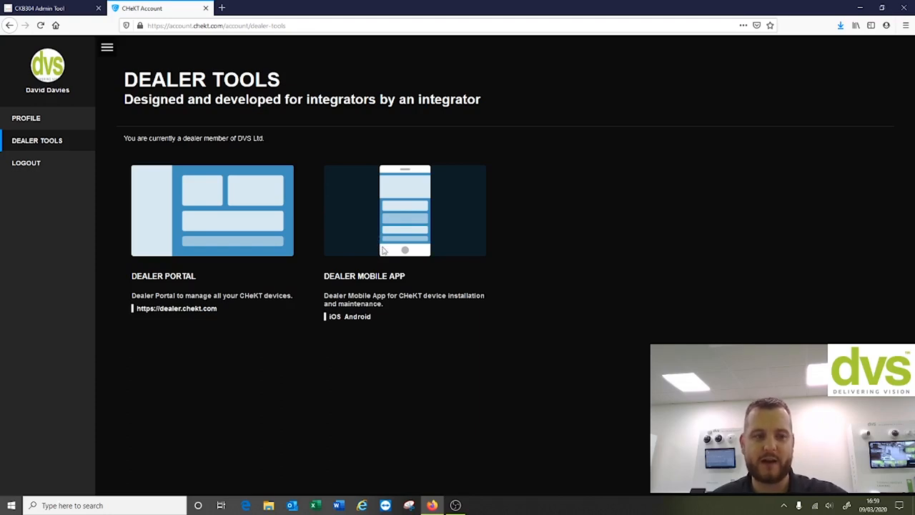
mouse_move(388, 249)
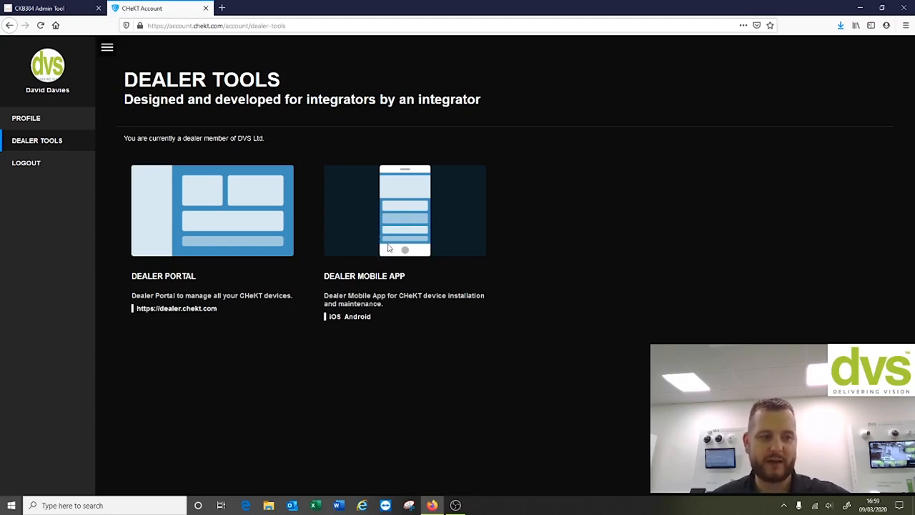
mouse_move(243, 205)
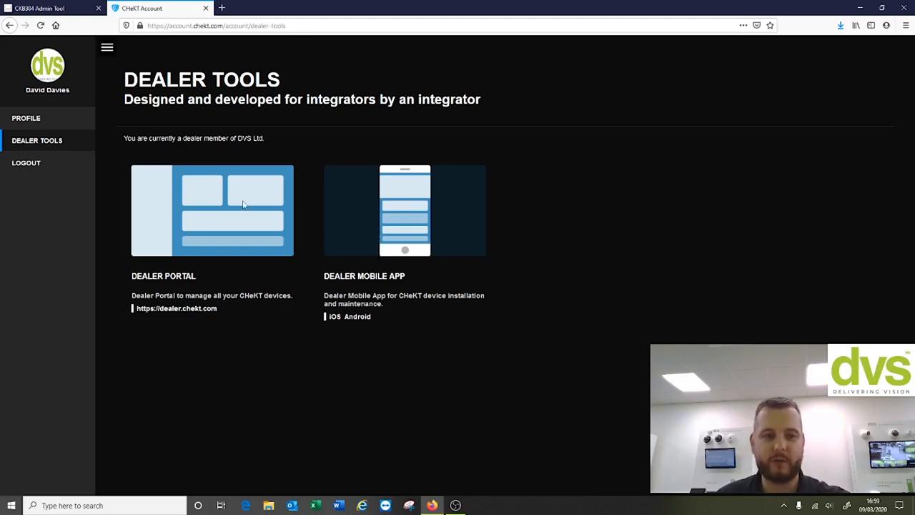
mouse_move(178, 309)
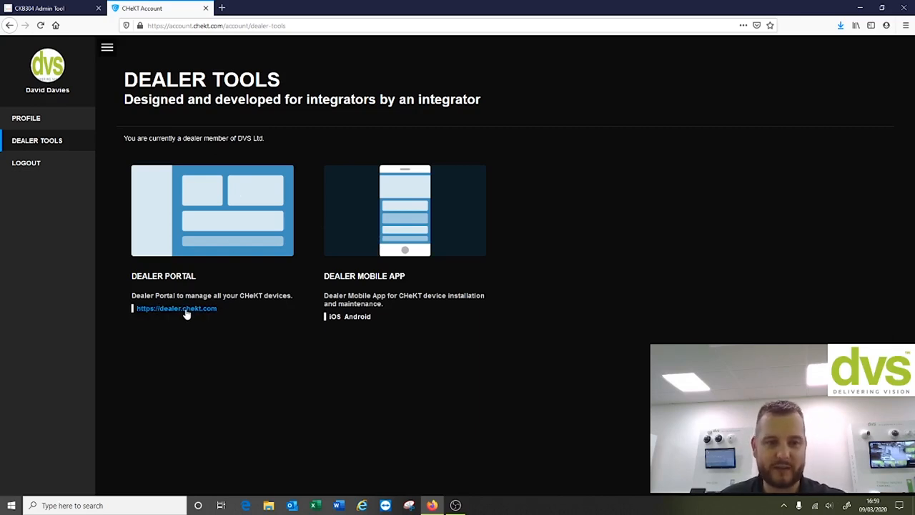
Enter the Dealer Portal via dealer.chekt.com and show the customers list with DVS HQ Cardiff
click(176, 308)
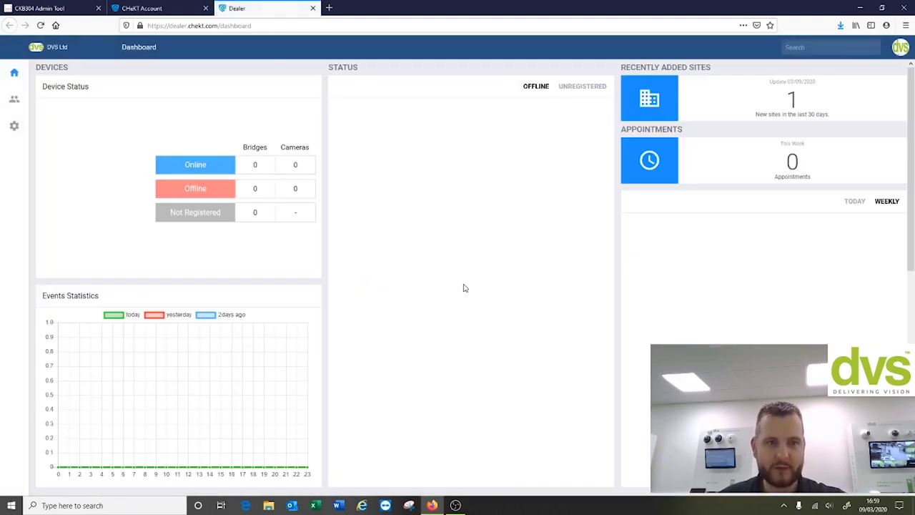
mouse_move(618, 118)
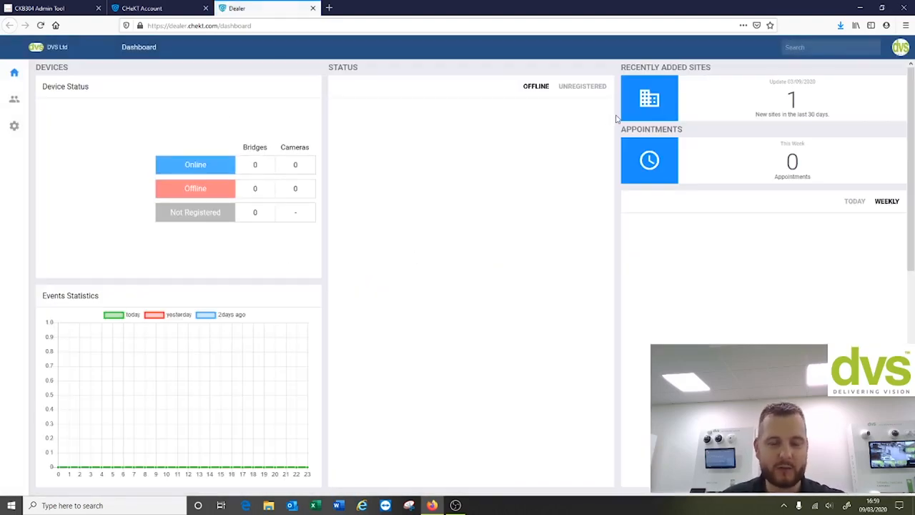
mouse_move(39, 97)
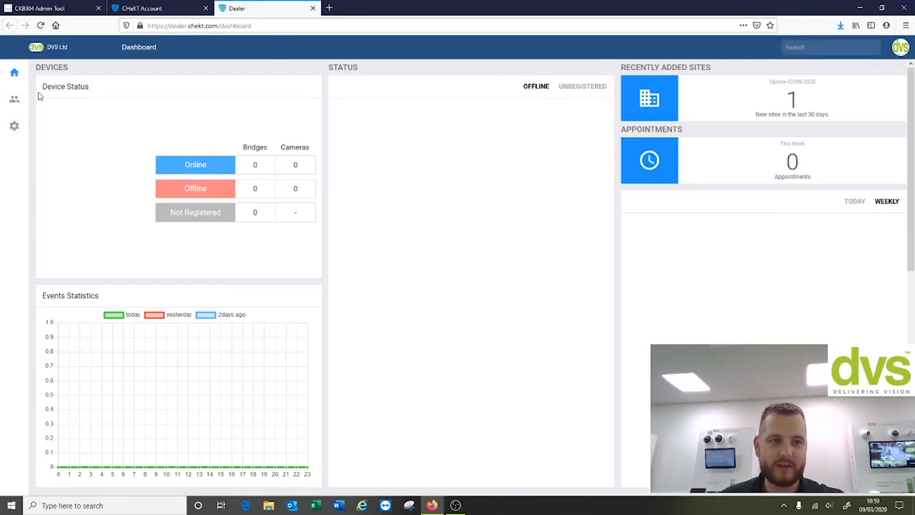
mouse_move(14, 98)
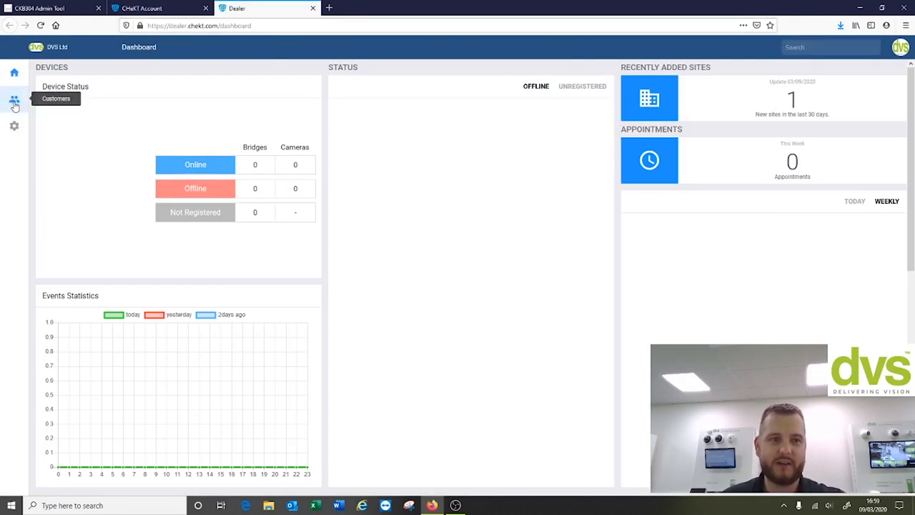
click(15, 102)
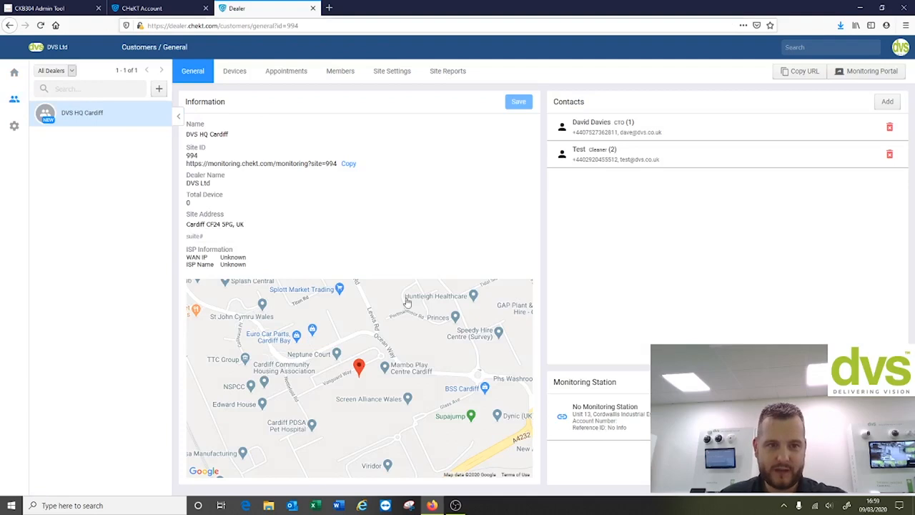
mouse_move(365, 176)
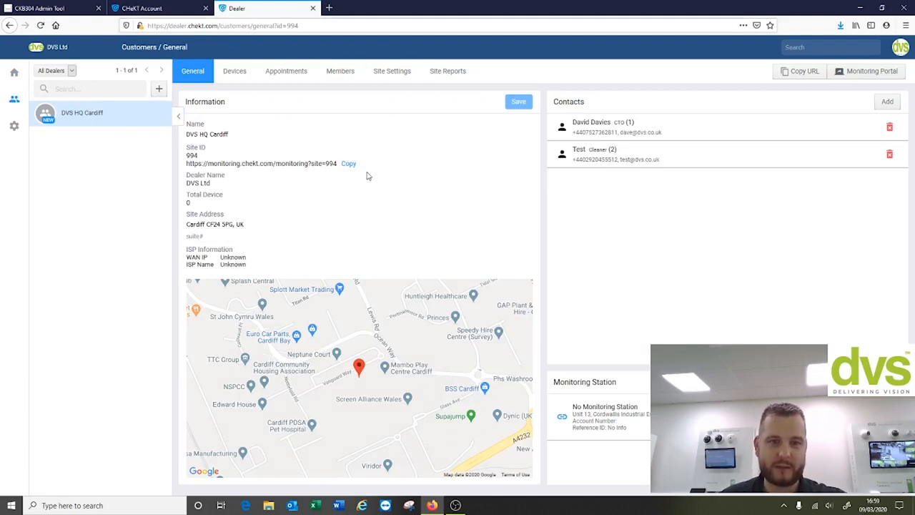
mouse_move(207, 183)
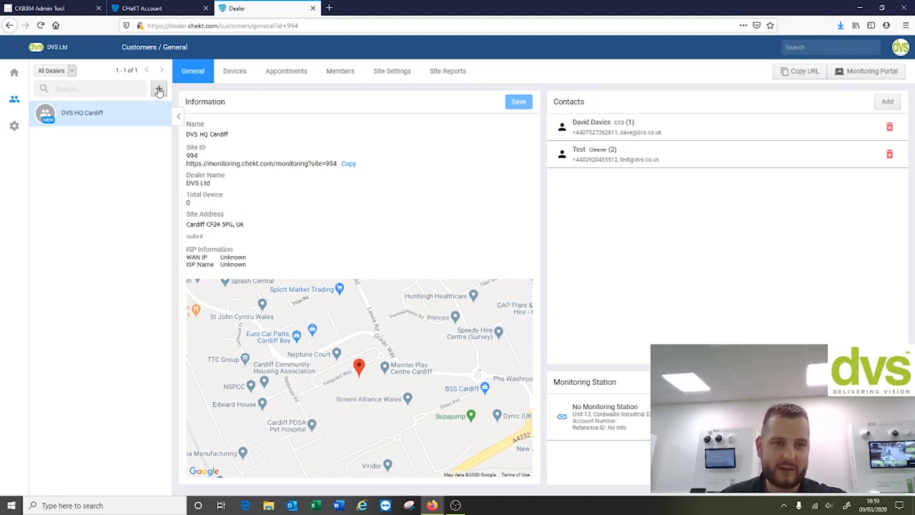
click(159, 89)
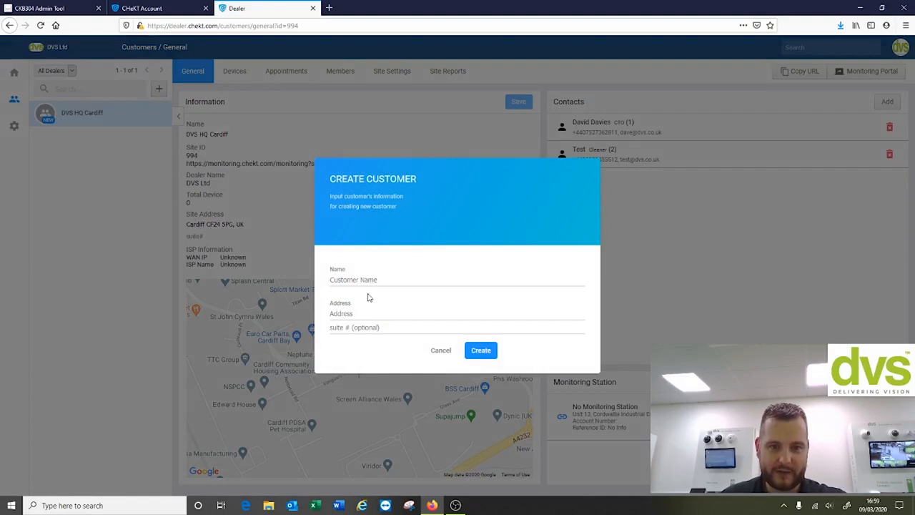
click(440, 349)
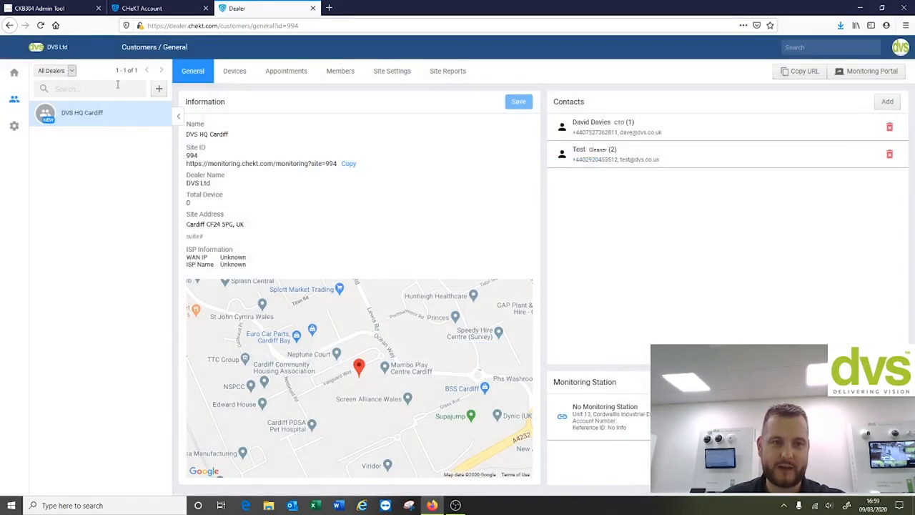
click(159, 89)
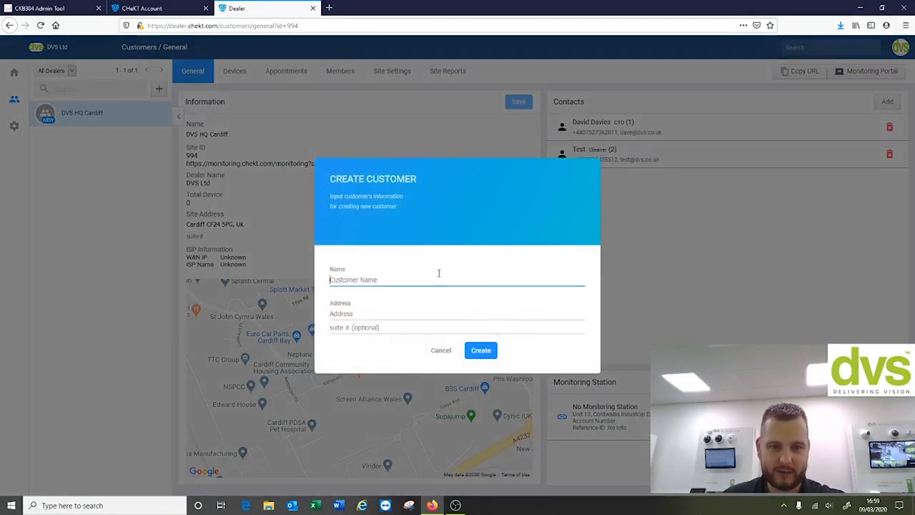
text(Test)
click(456, 313)
text(unti 2)
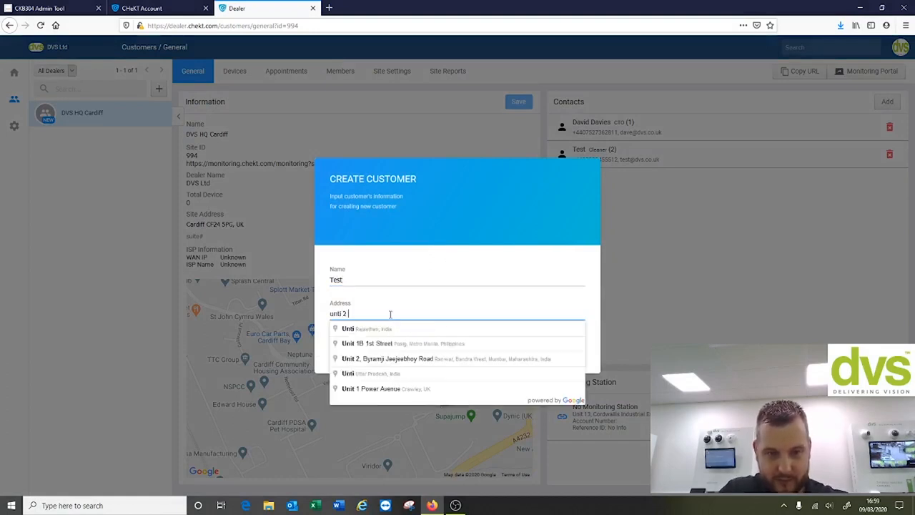
text(net)
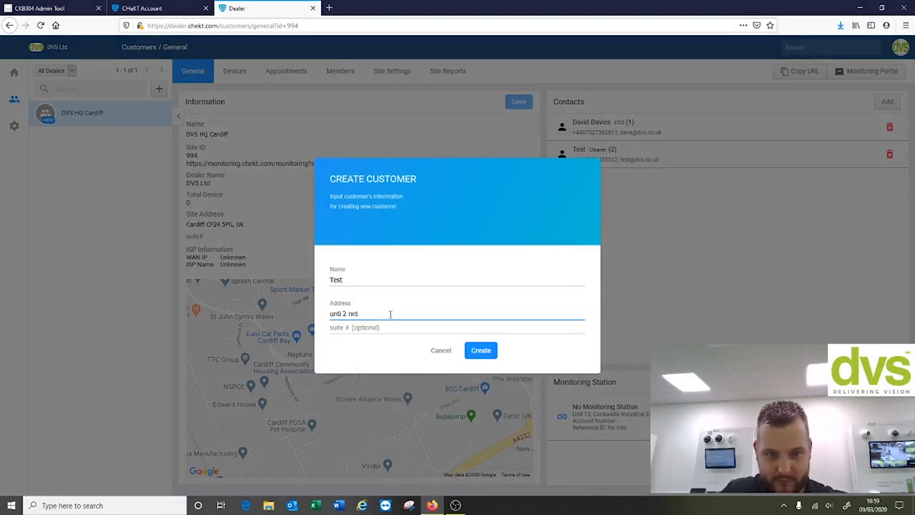
text(cf)
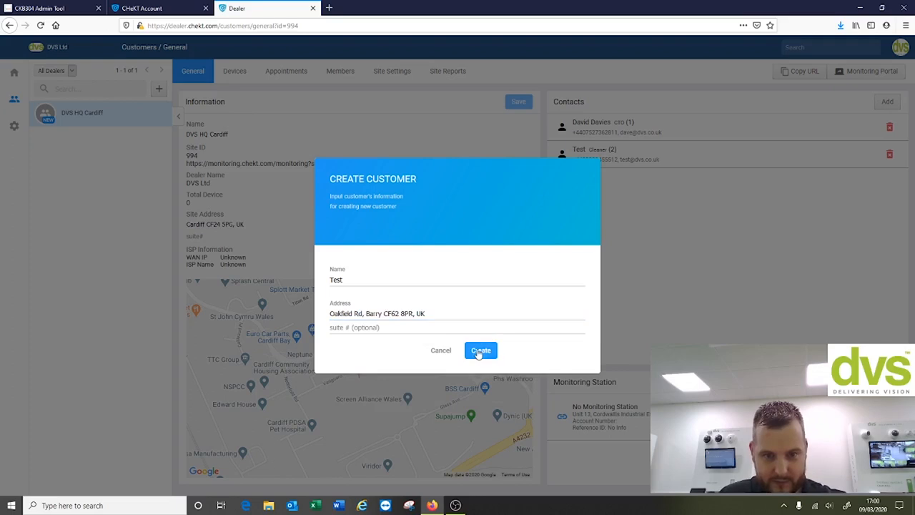
click(480, 350)
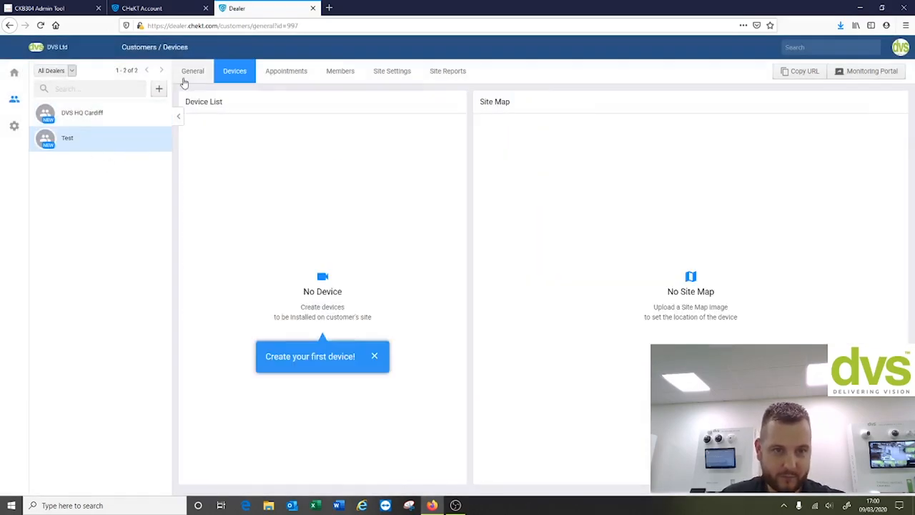
Show DVS HQ Cardiff's general details and then its empty device list
click(191, 71)
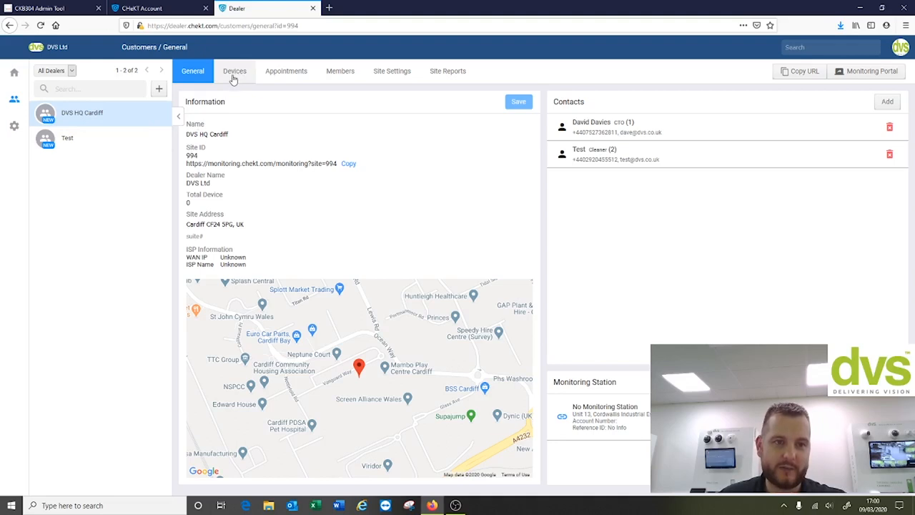
mouse_move(60, 163)
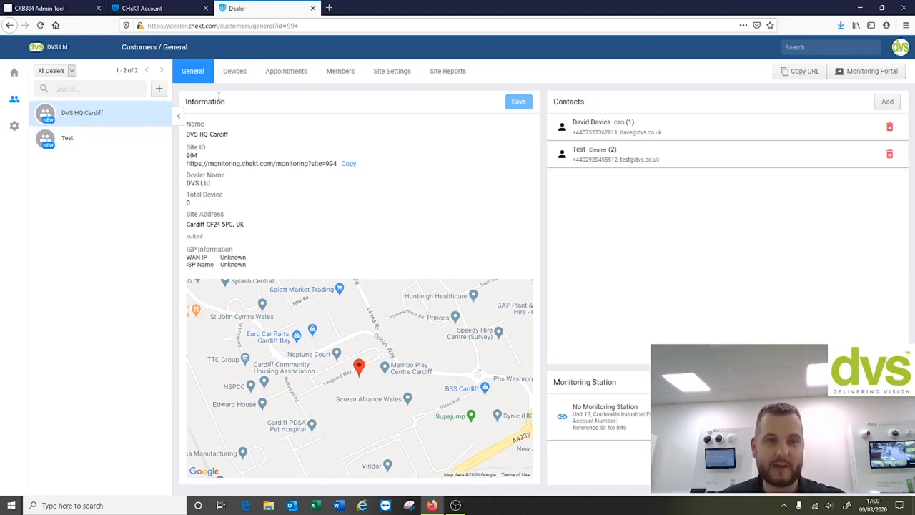
click(234, 71)
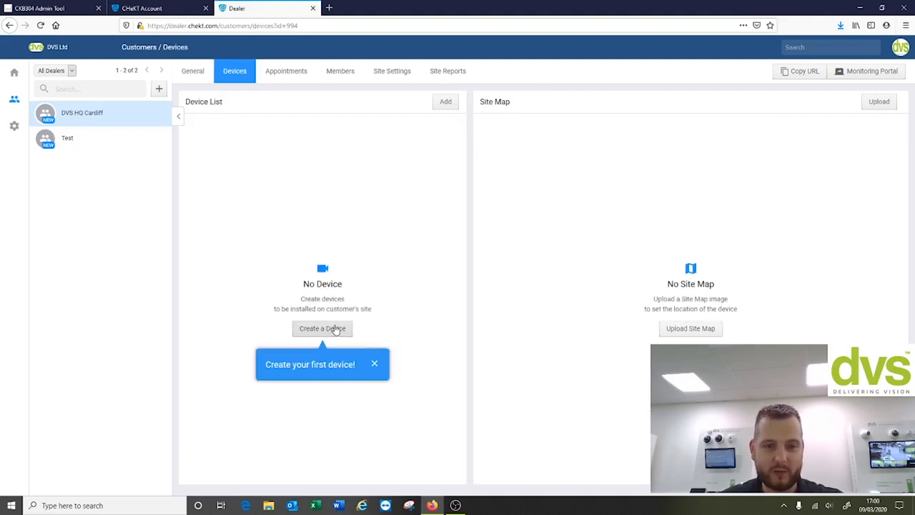
Create a bridge device with location DVS HQ, ready for MAC address and entry key
click(322, 327)
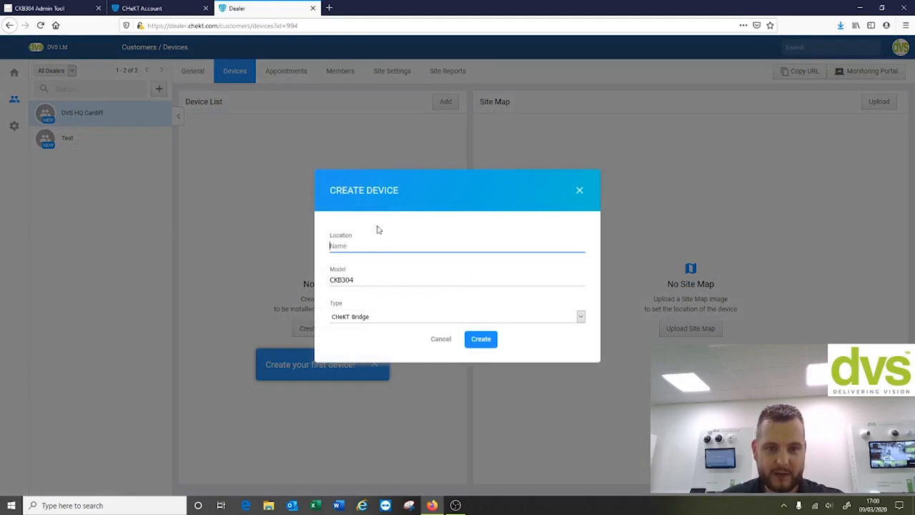
text(DVS HQ)
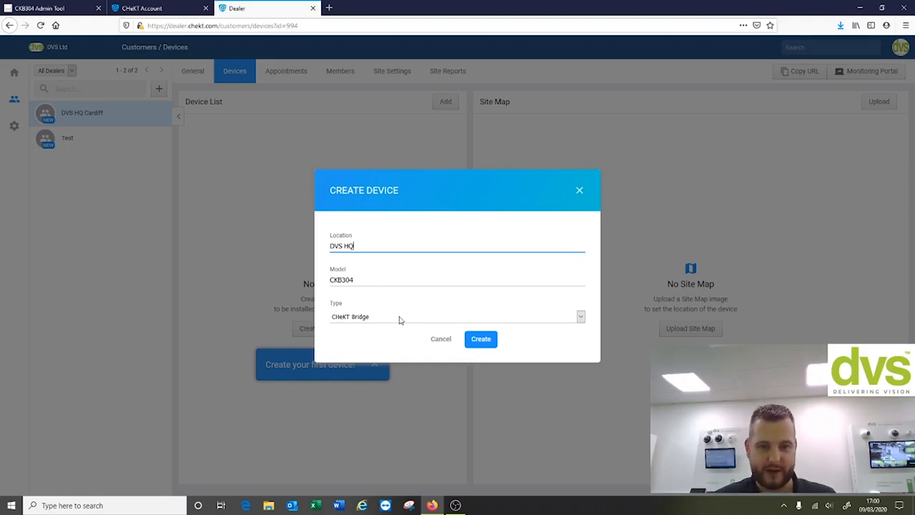
click(480, 338)
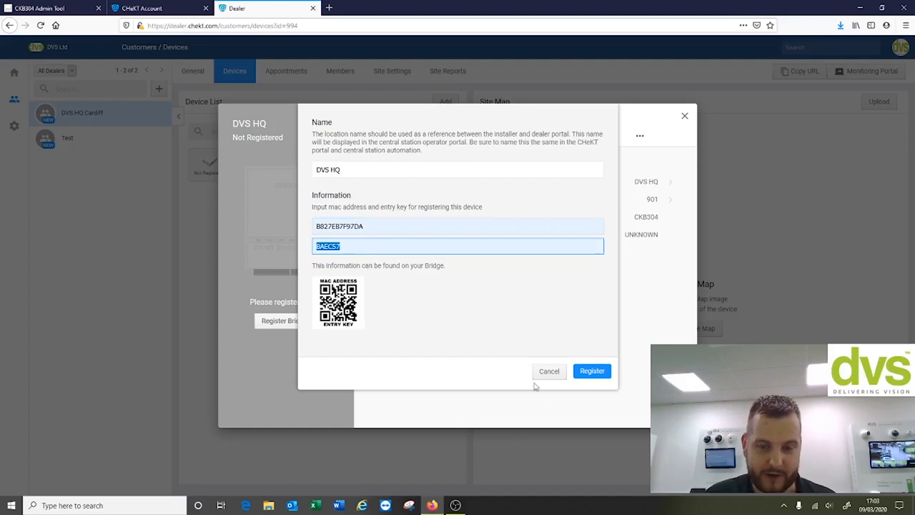
Register the DVS HQ bridge, save Always Armed with default delays, and review its General and Channels info
click(592, 370)
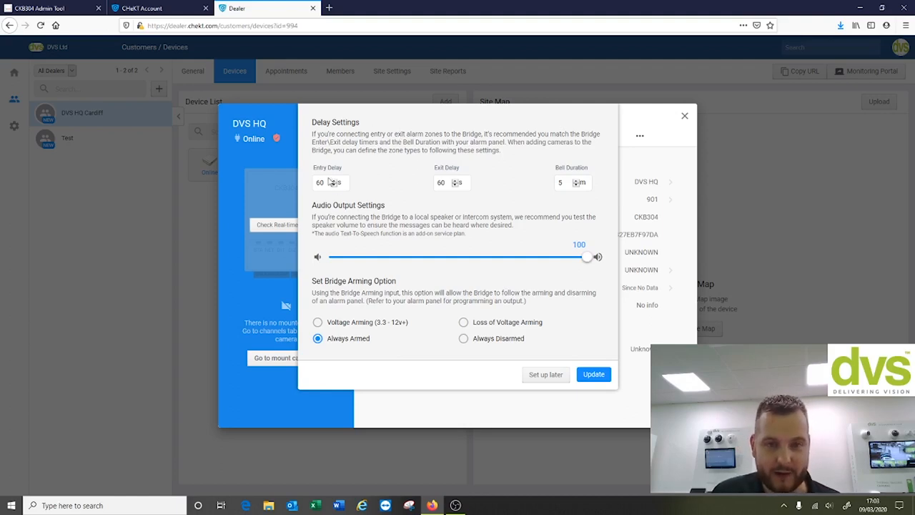
mouse_move(680, 183)
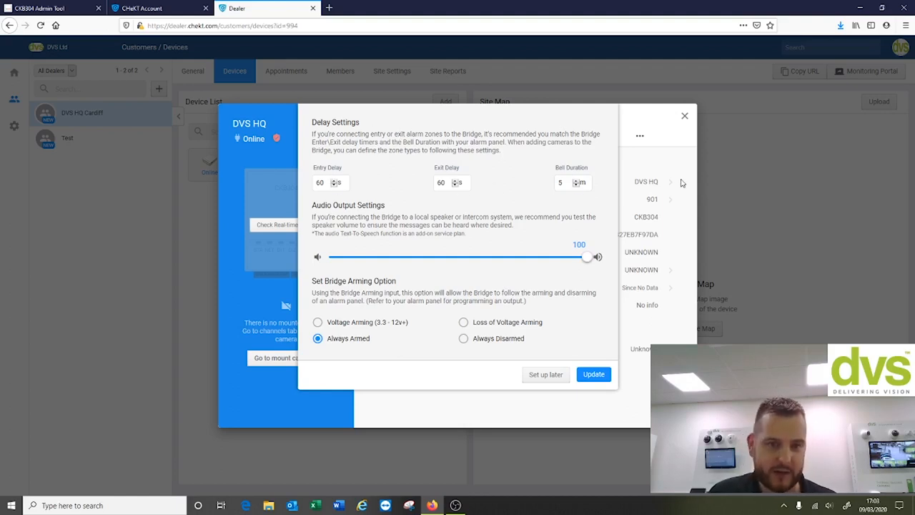
mouse_move(609, 246)
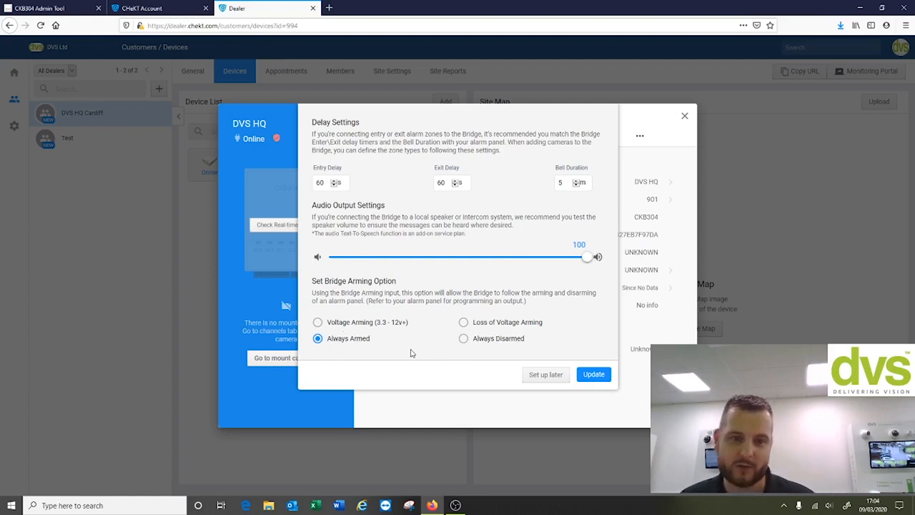
mouse_move(580, 365)
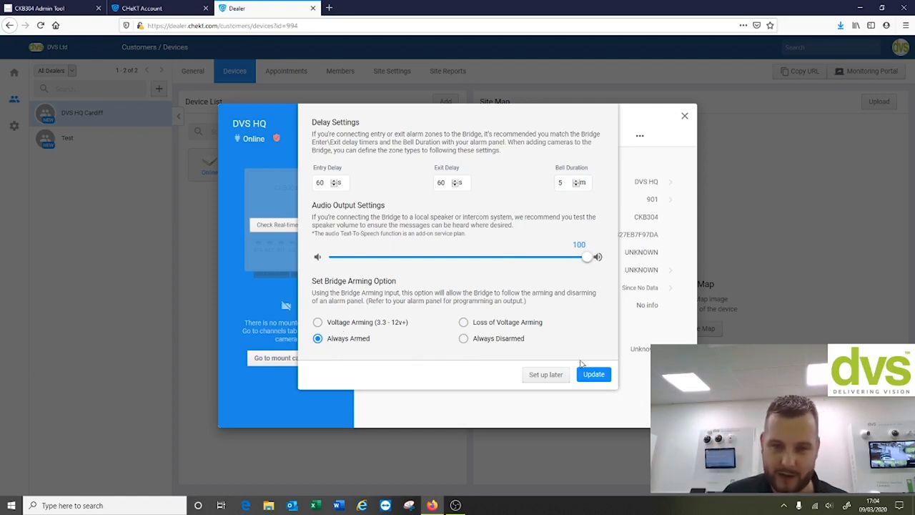
click(593, 375)
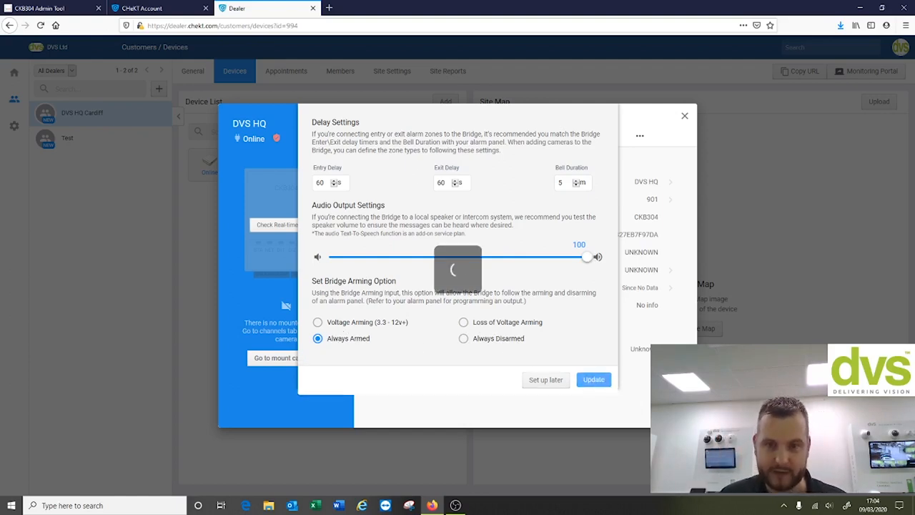
click(593, 378)
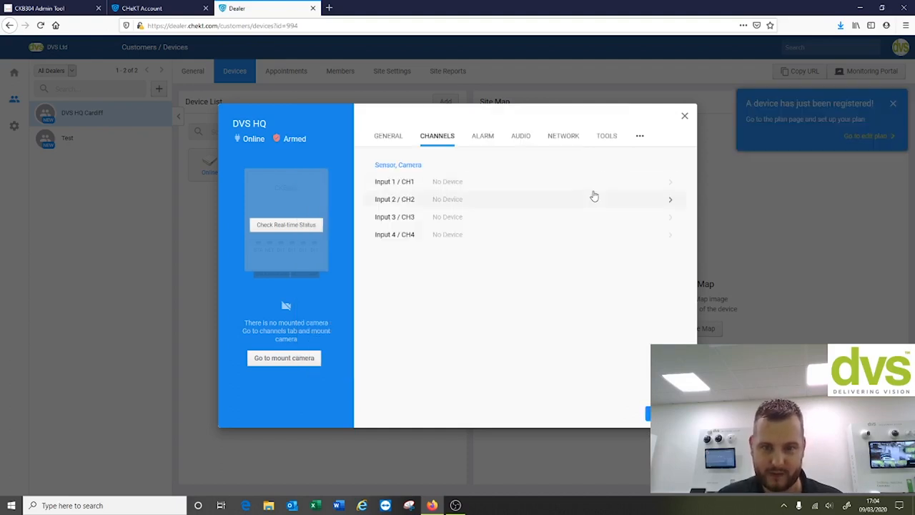
click(389, 136)
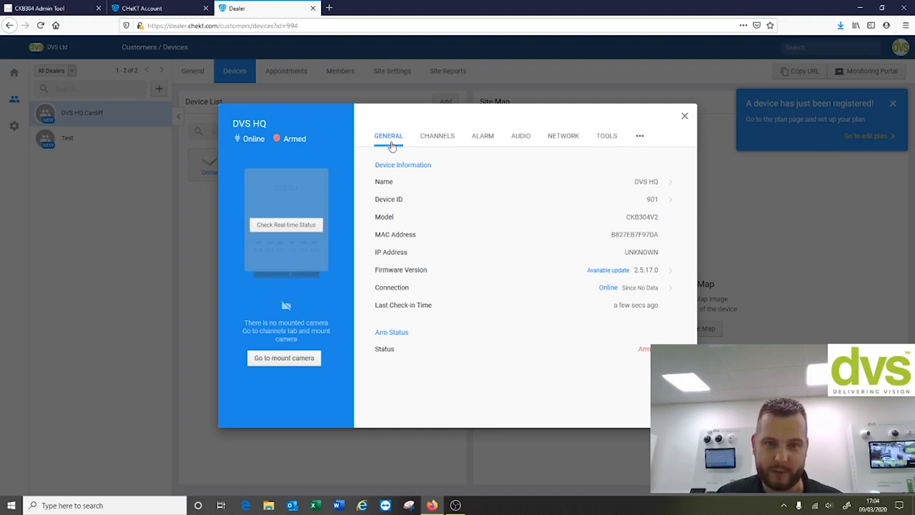
mouse_move(445, 100)
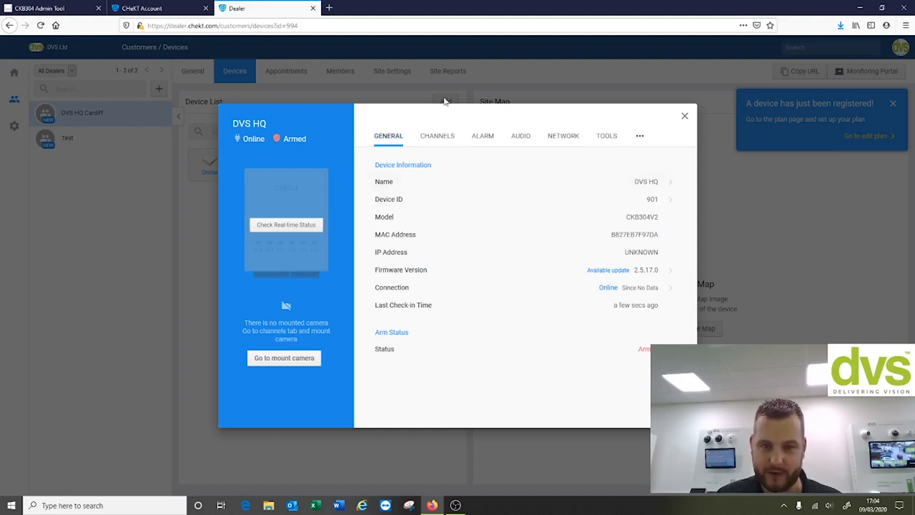
click(438, 136)
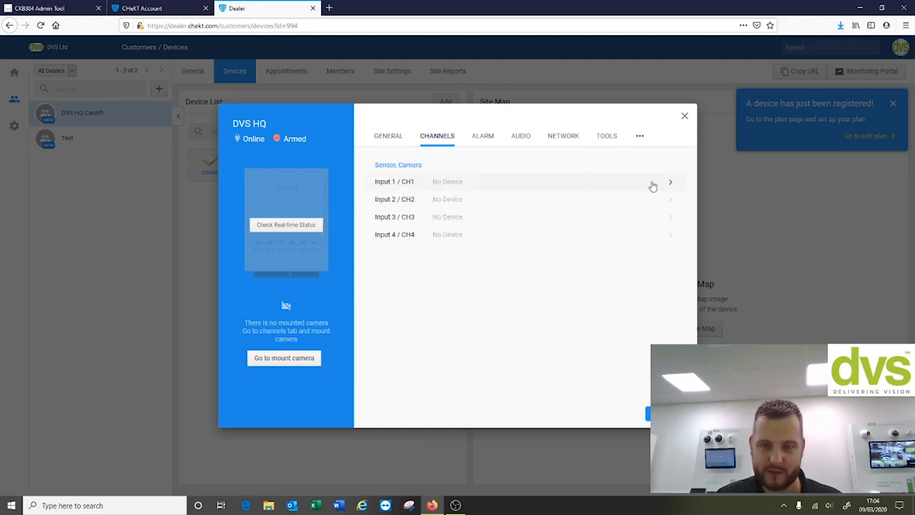
Add the discovered 192.168.3.210 camera to channel 1 over ONVIF with admin credentials
click(669, 182)
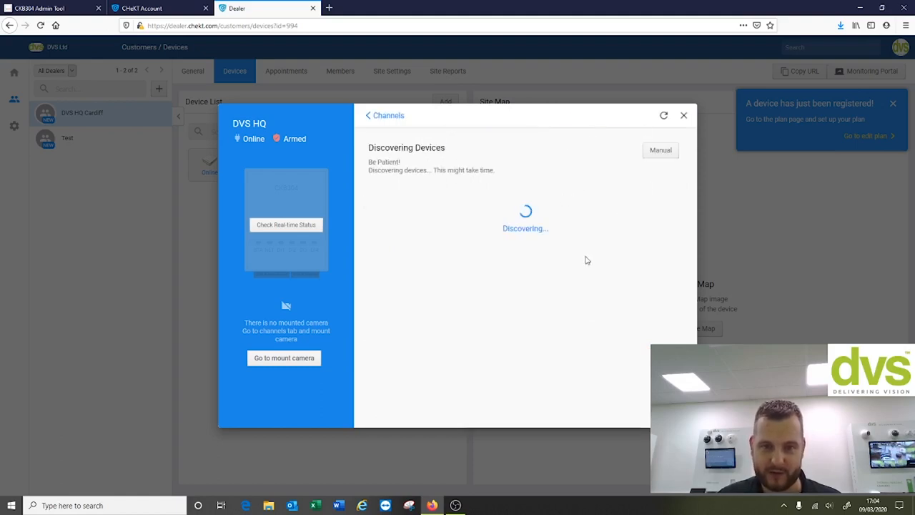
mouse_move(583, 194)
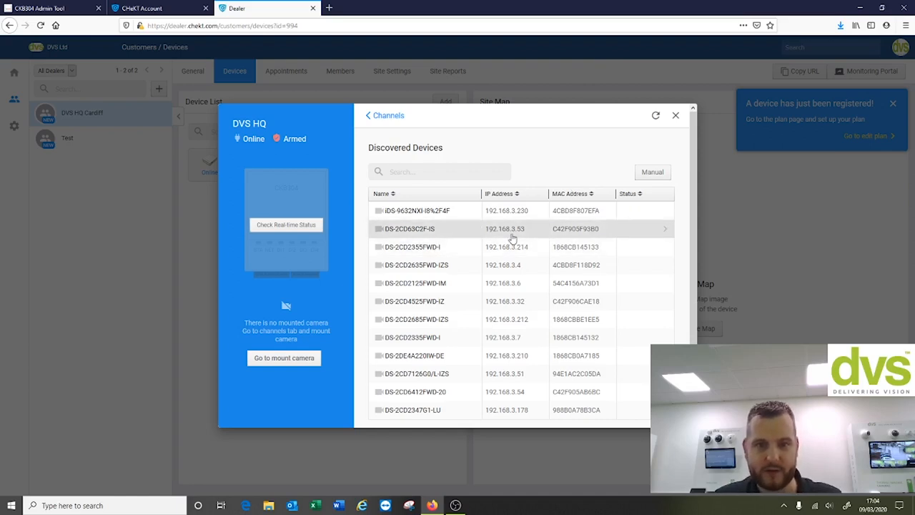
mouse_move(483, 238)
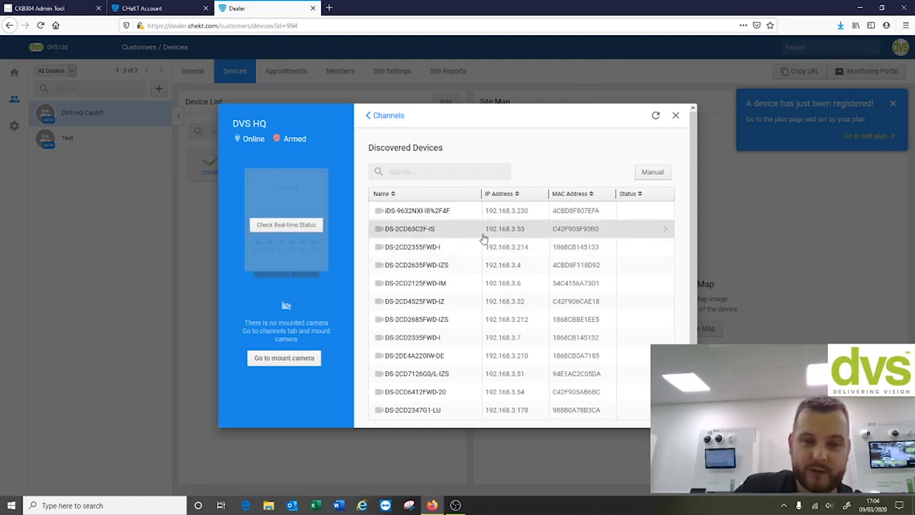
mouse_move(474, 300)
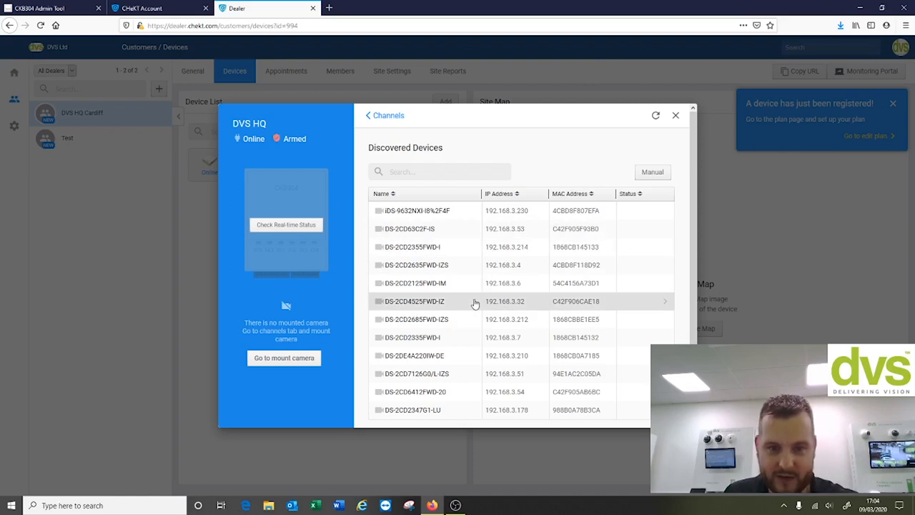
mouse_move(477, 300)
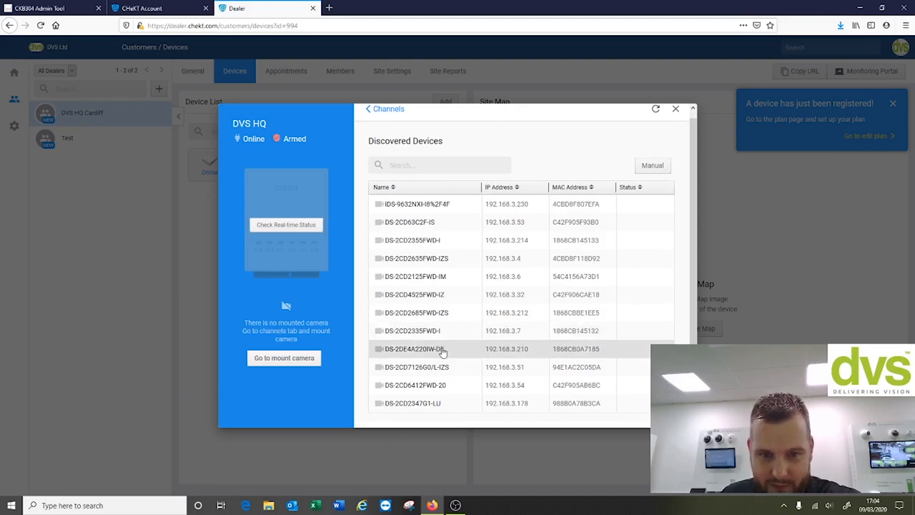
click(440, 348)
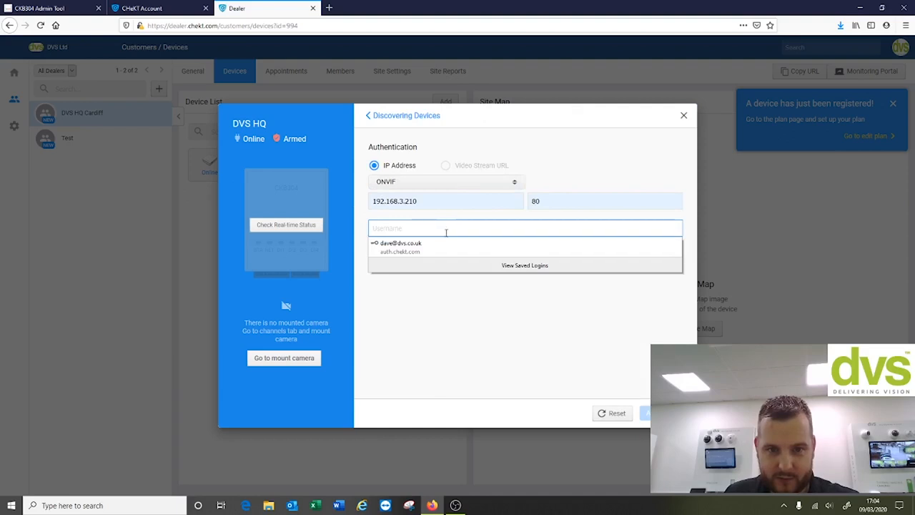
text(ADM)
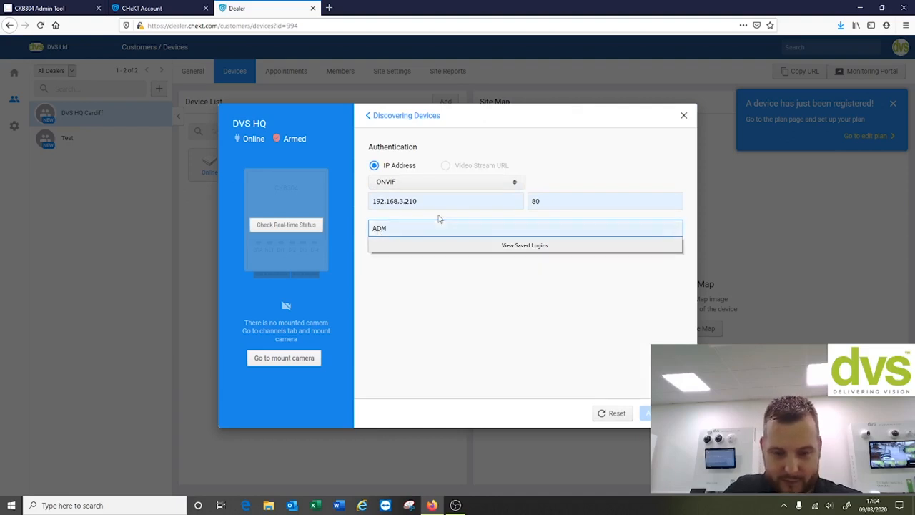
click(646, 411)
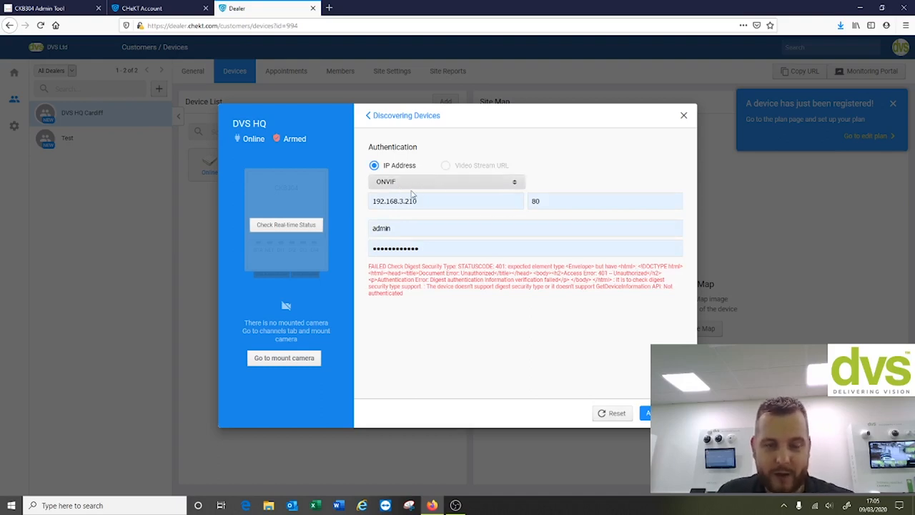
Browse to the camera at 192.168.3.210 and reach its Advanced Security configuration
triple_click(446, 200)
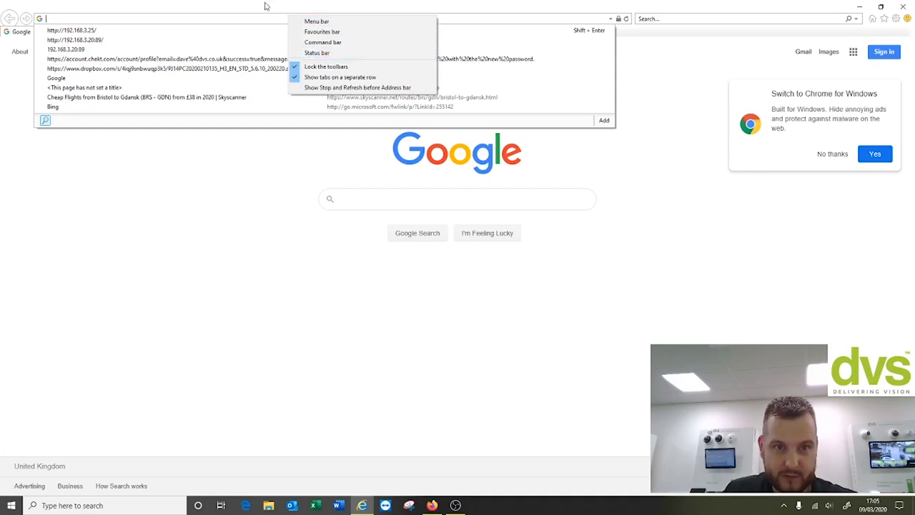
text(192.168.3.210/doc/page/preview.asp)
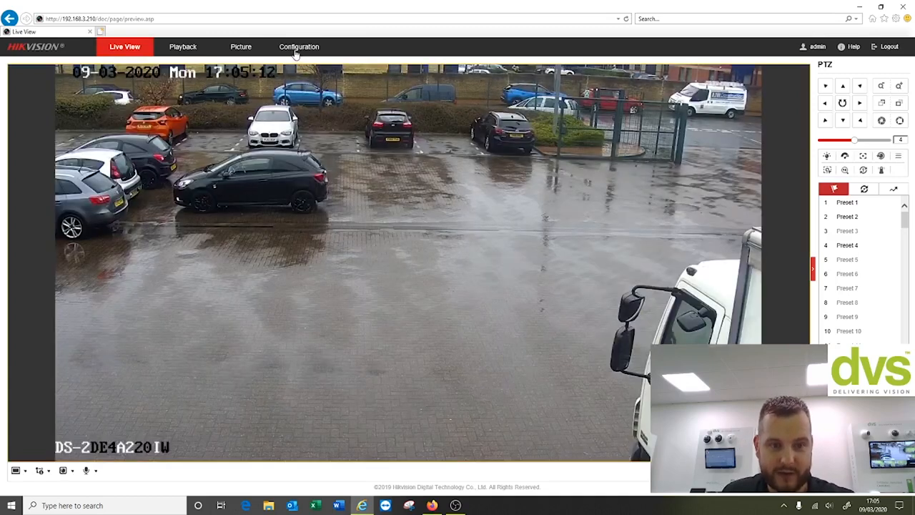
click(299, 46)
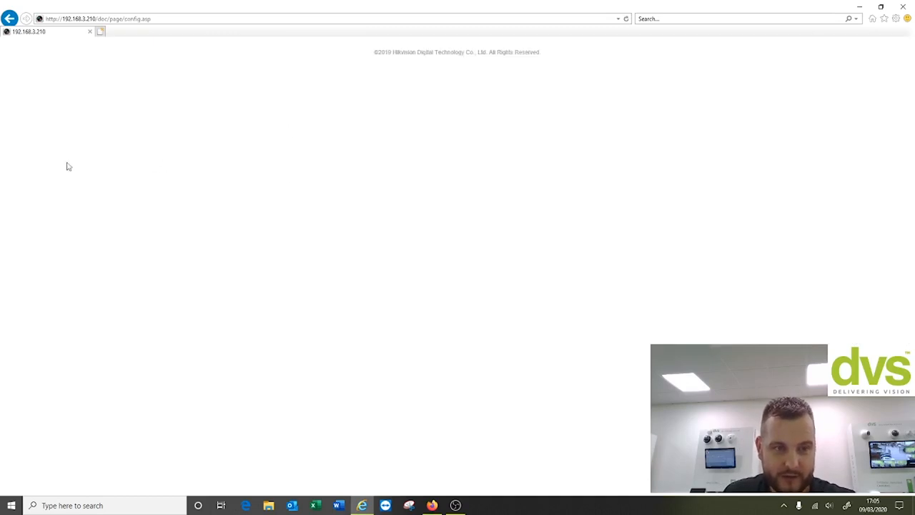
mouse_move(58, 120)
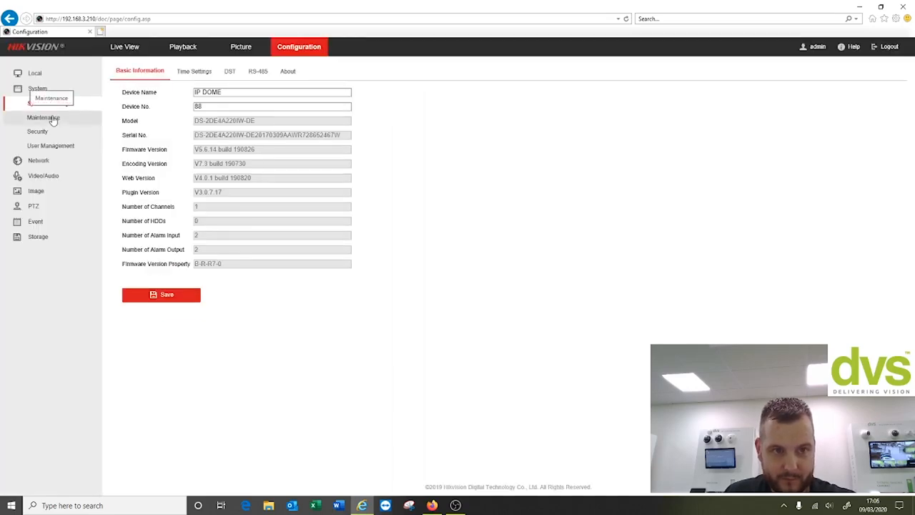
click(43, 117)
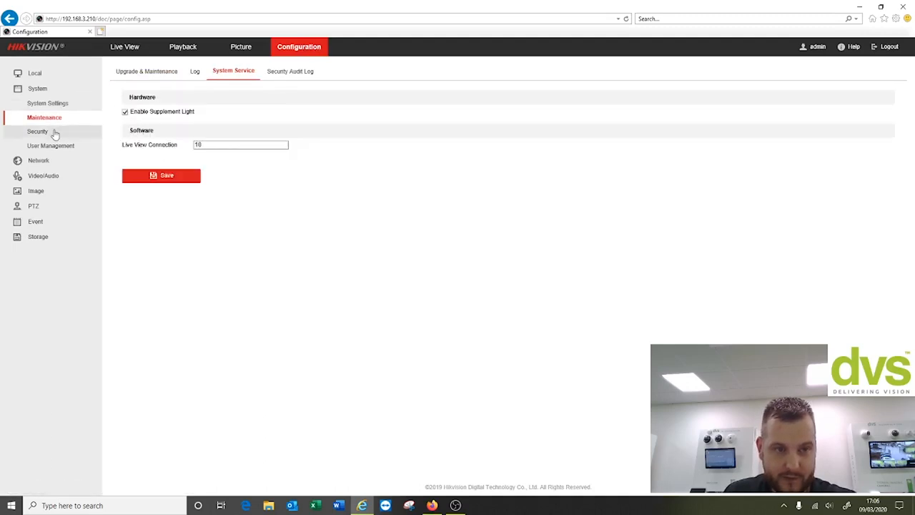
click(37, 131)
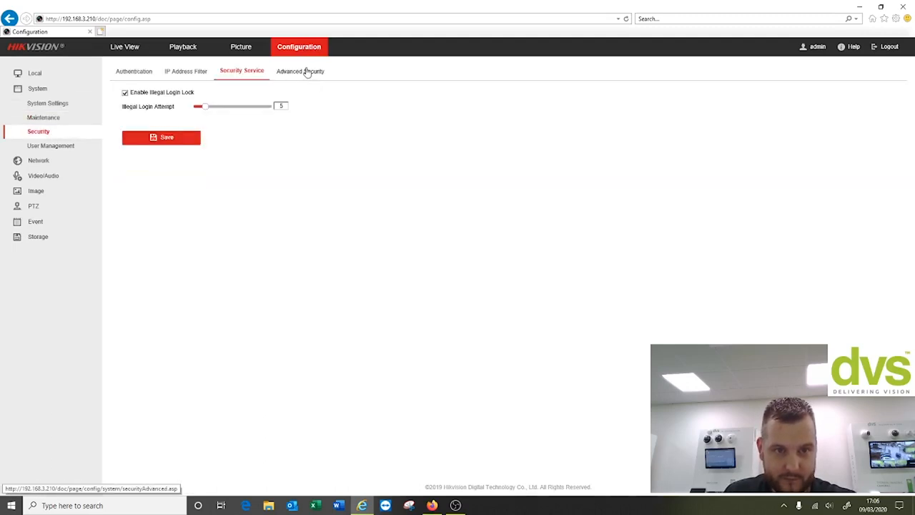
click(186, 72)
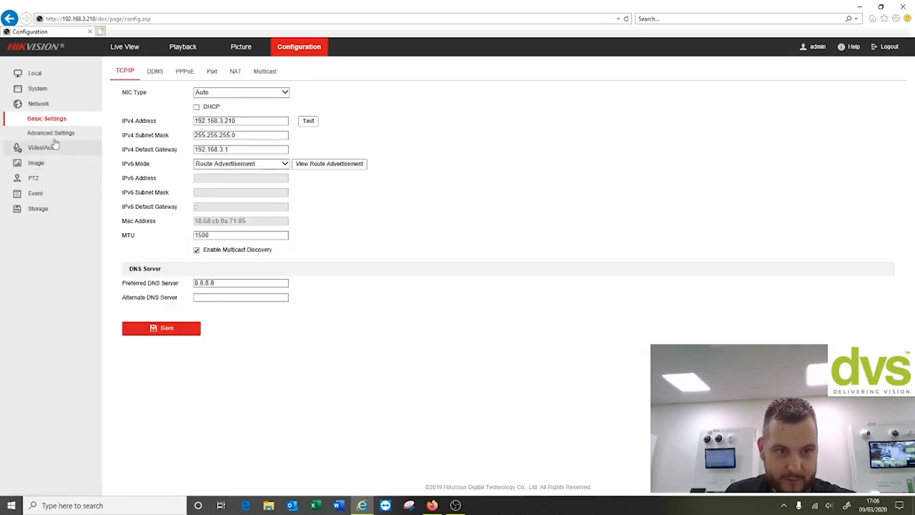
In Integration Protocol, set the ONVIF user 'onvif' to Administrator level and confirm
click(52, 132)
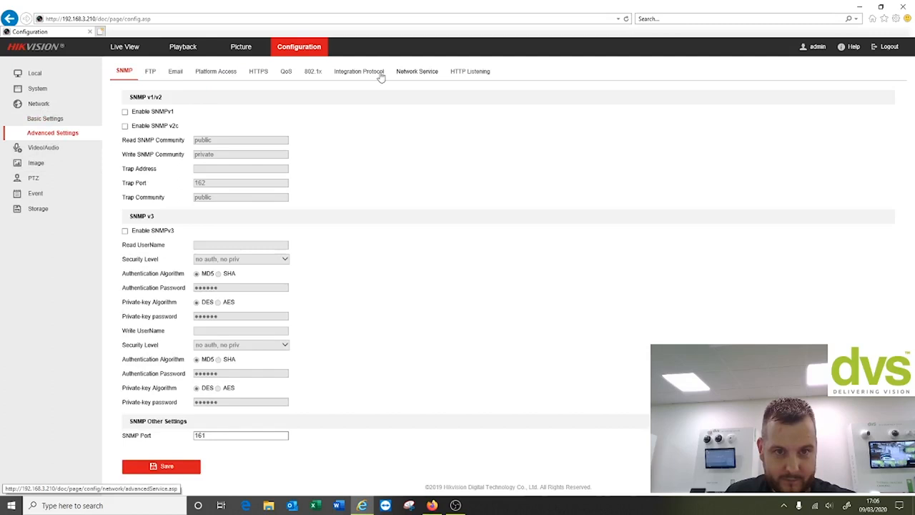
click(418, 71)
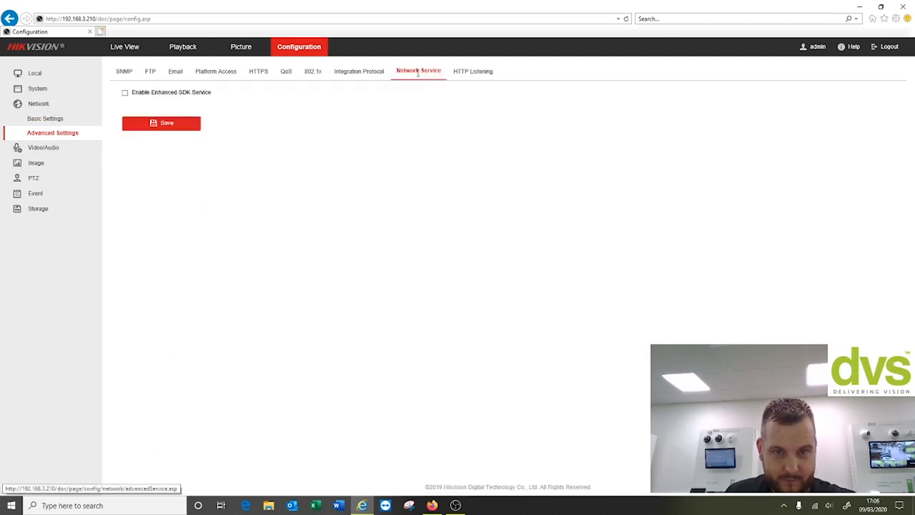
click(360, 71)
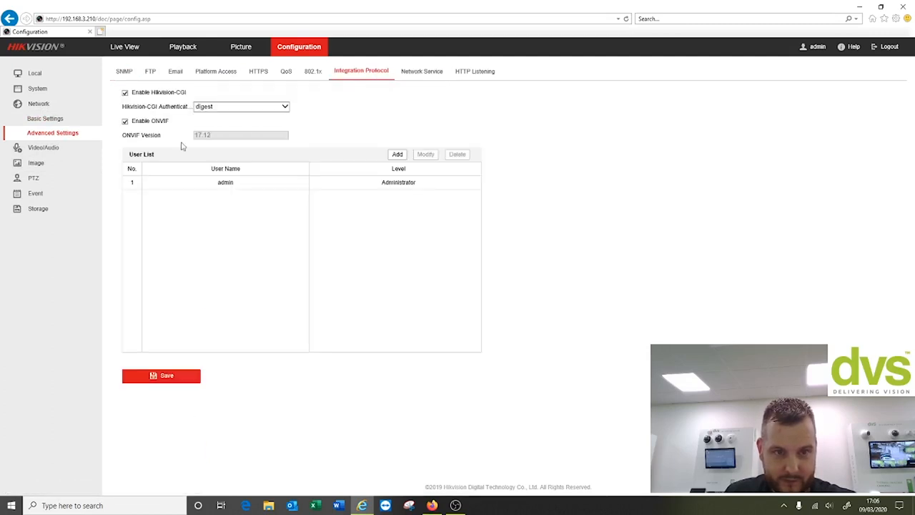
click(425, 154)
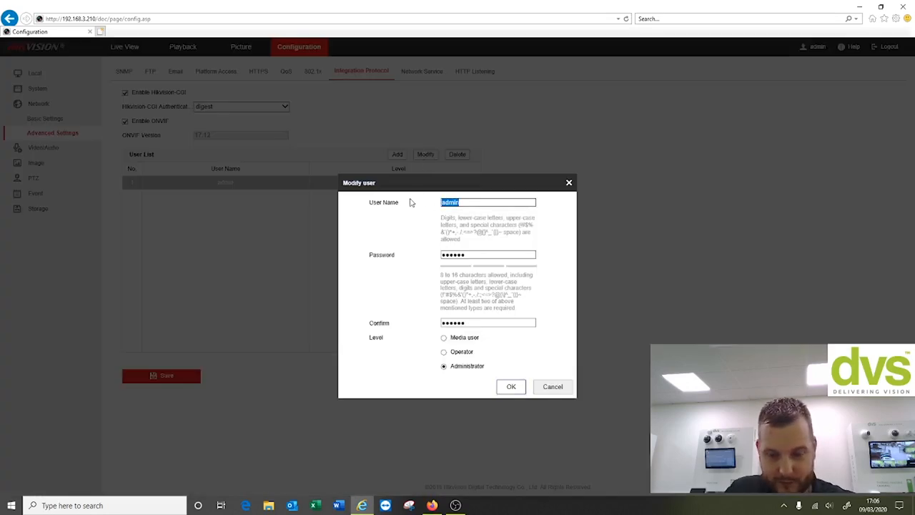
text(onvig)
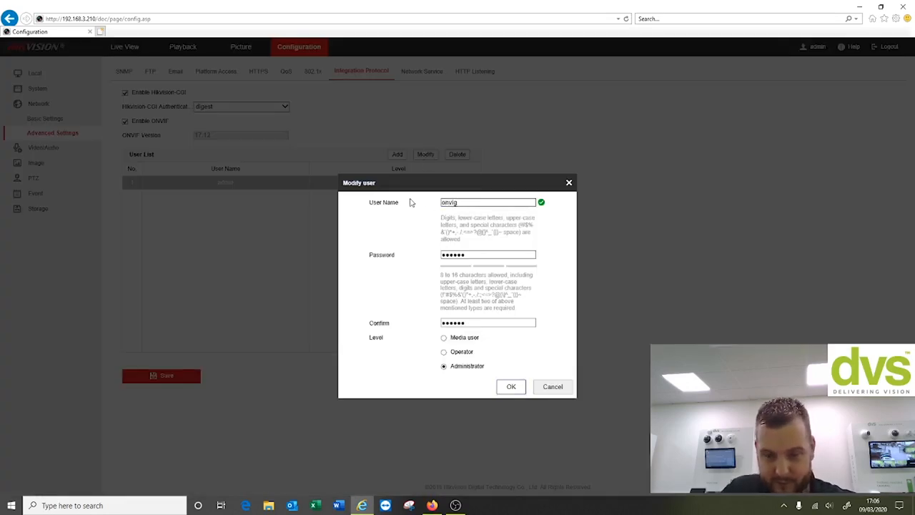
click(489, 255)
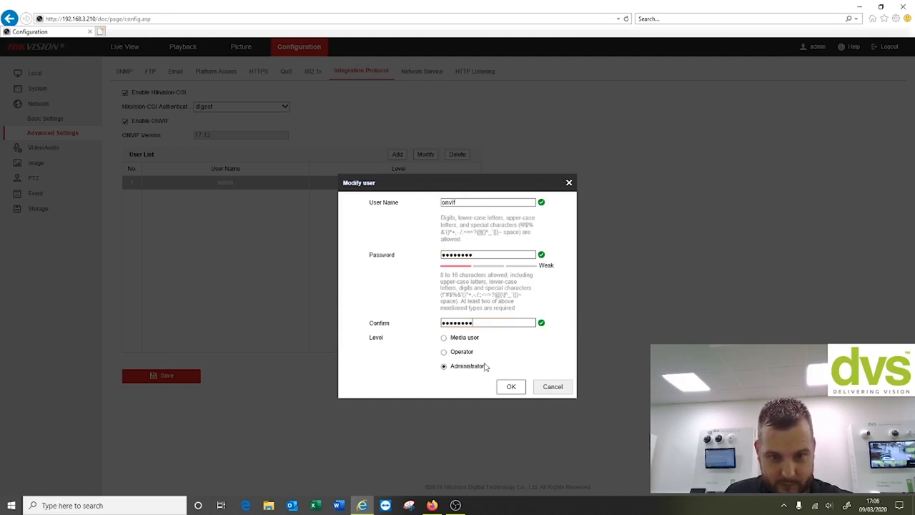
click(510, 386)
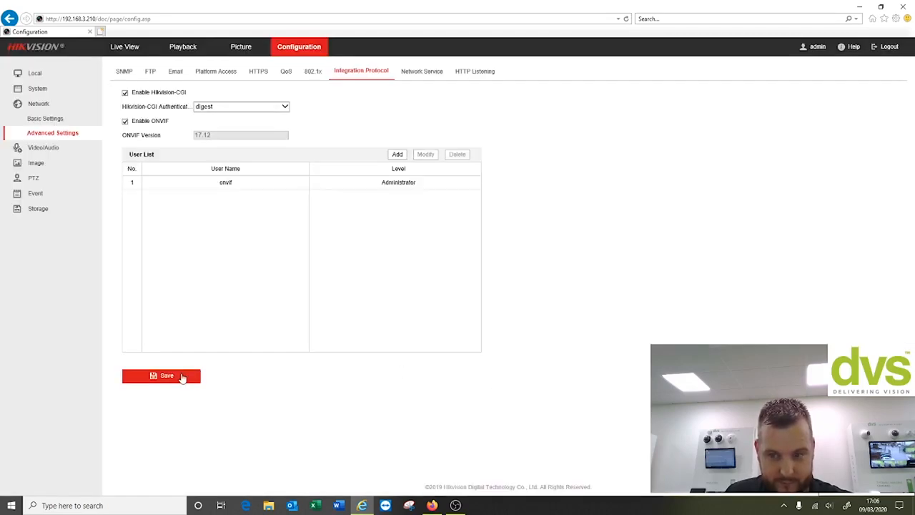
mouse_move(200, 386)
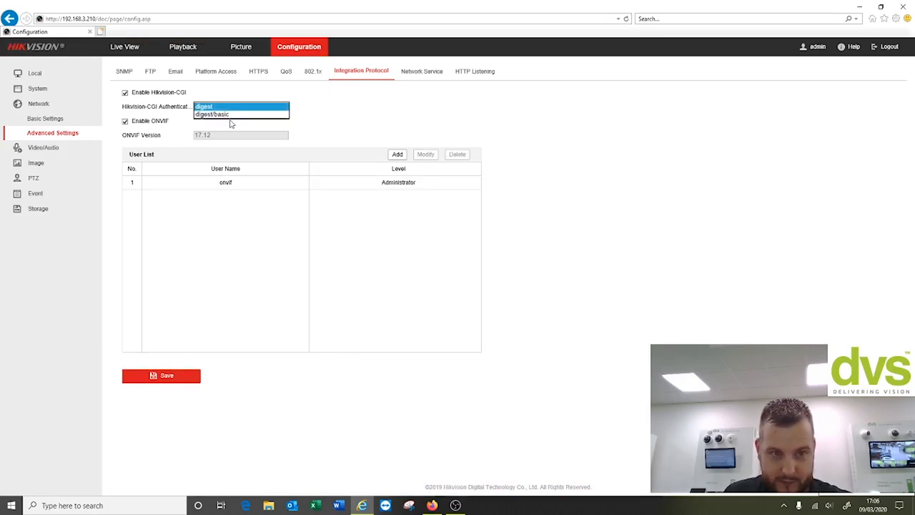
Switch Hikvision-CGI authentication to digest/basic and return to the Dealer Portal
click(212, 114)
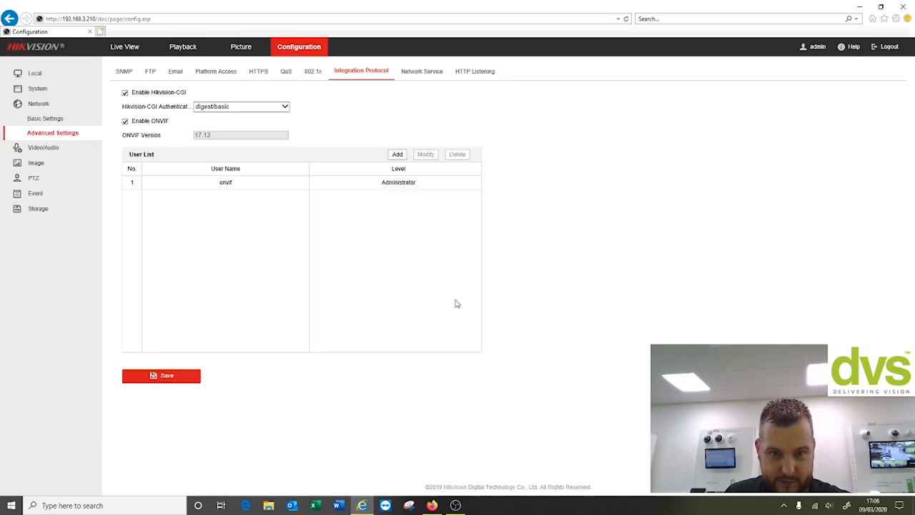
mouse_move(331, 420)
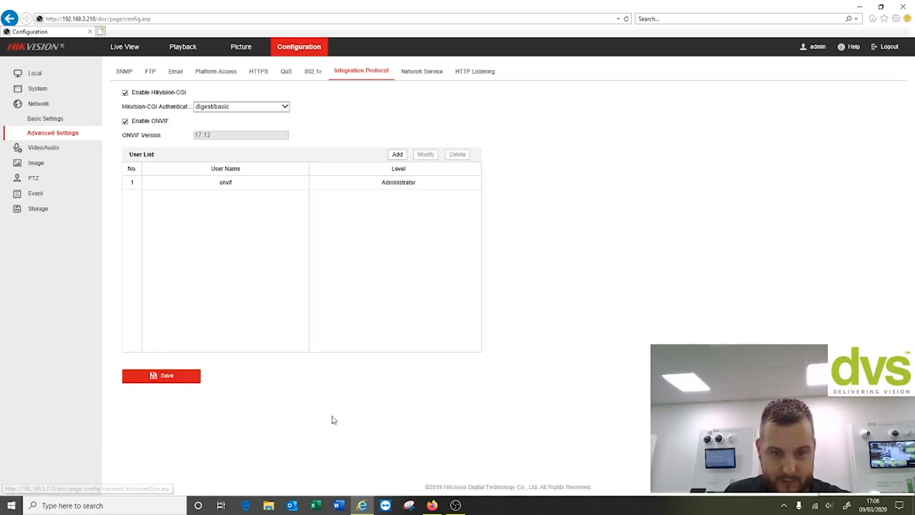
click(237, 9)
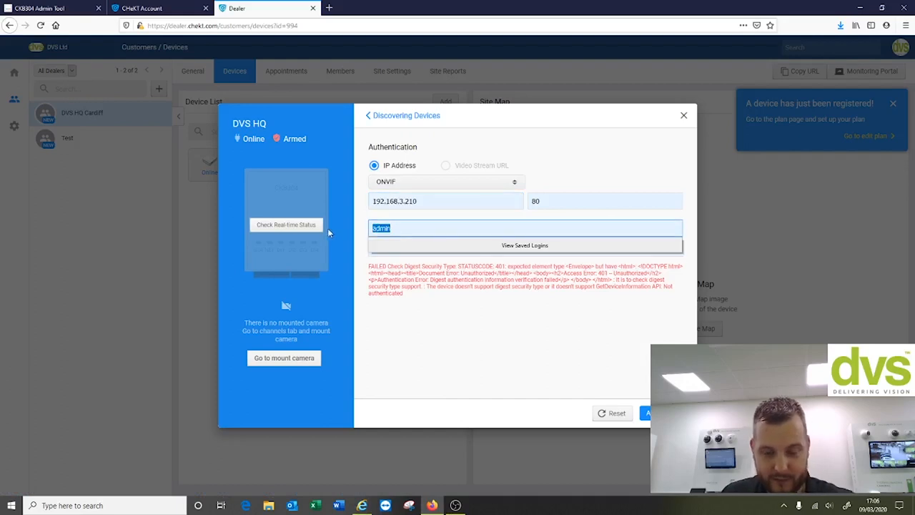
Authenticate the ONVIF camera at 192.168.2.210 with username onvif and its password
text(onvif)
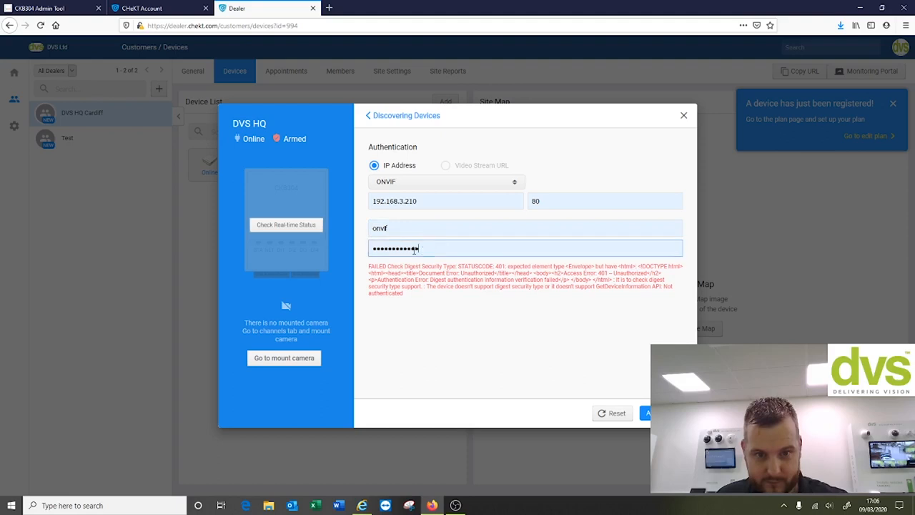
key(backspace)
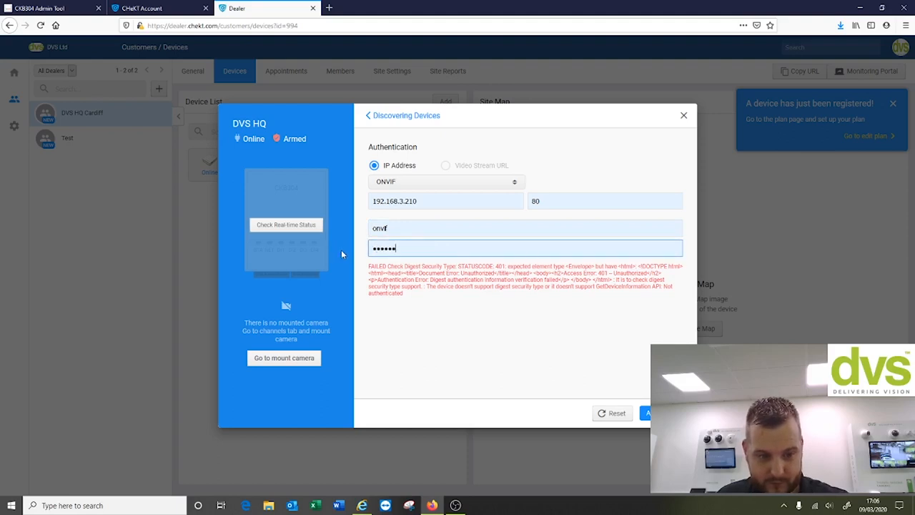
click(646, 411)
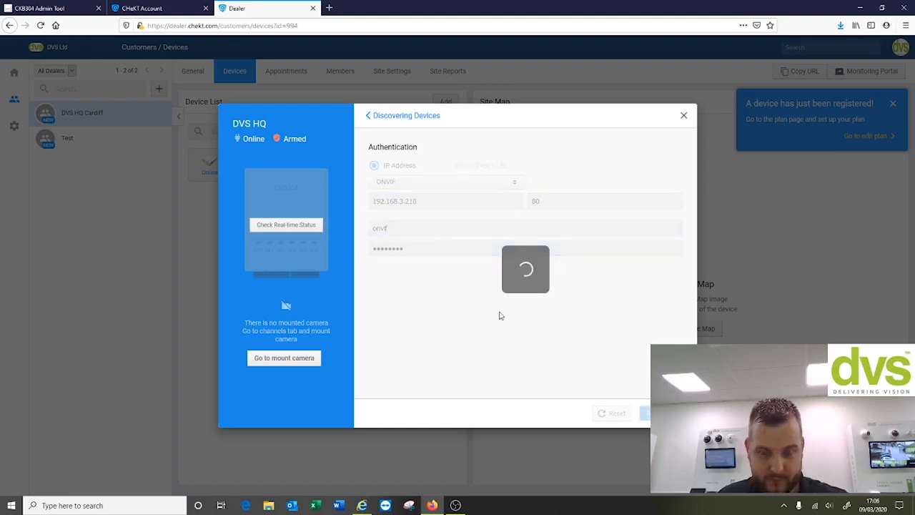
mouse_move(443, 308)
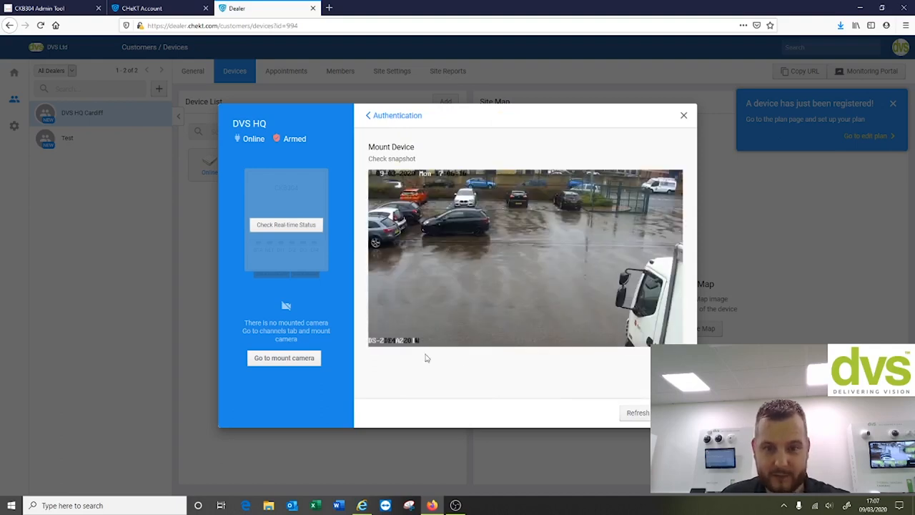
mouse_move(626, 354)
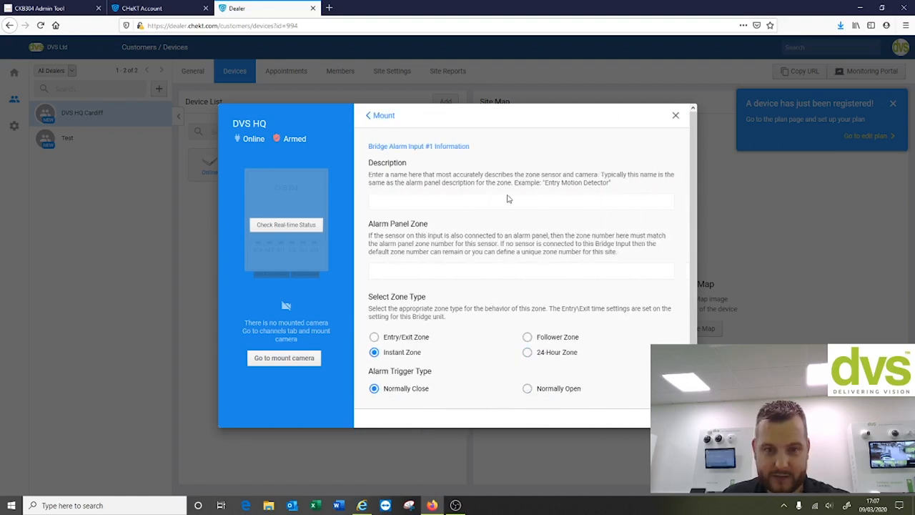
Enter the zone description 'DVS Carpark PIR Gate' for input 1
click(521, 201)
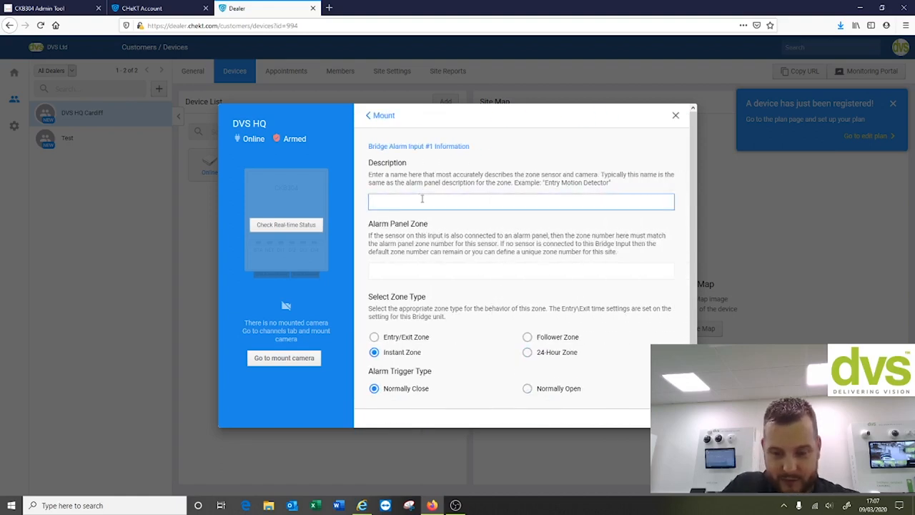
text(DVS C)
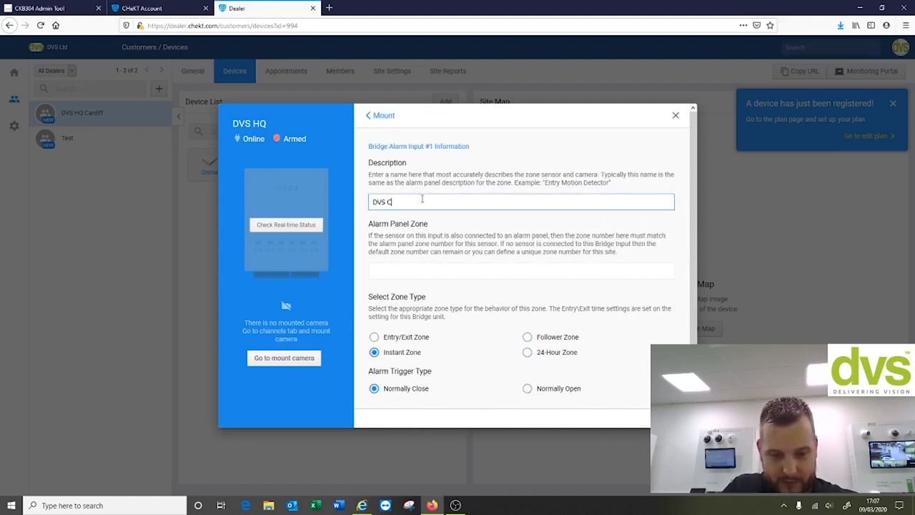
text(arpark)
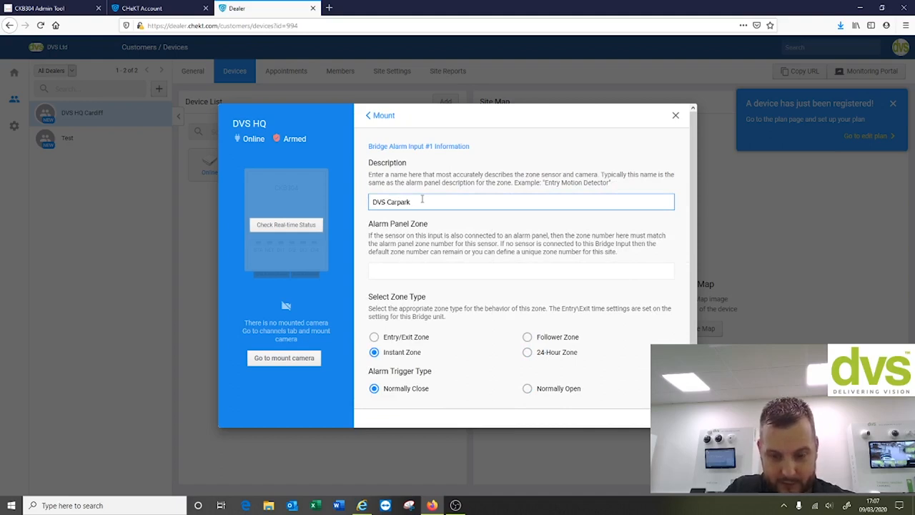
text(PIR Gate)
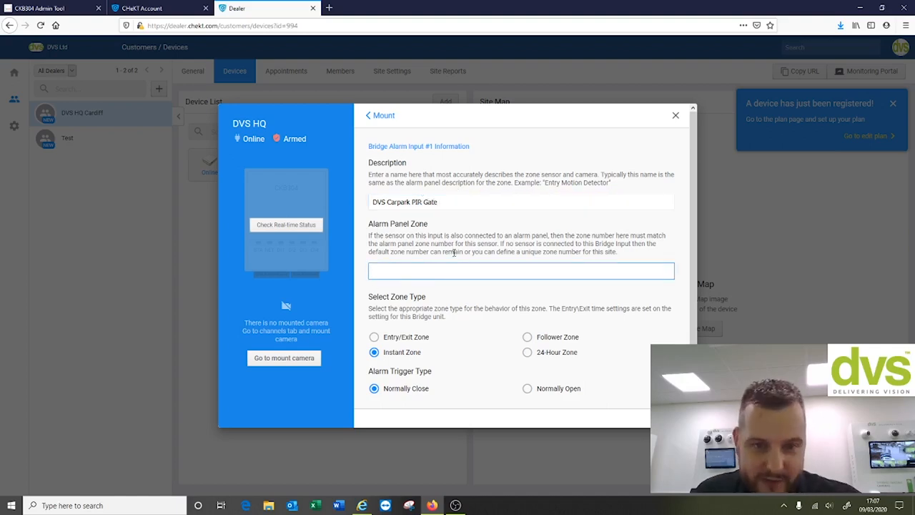
mouse_move(460, 263)
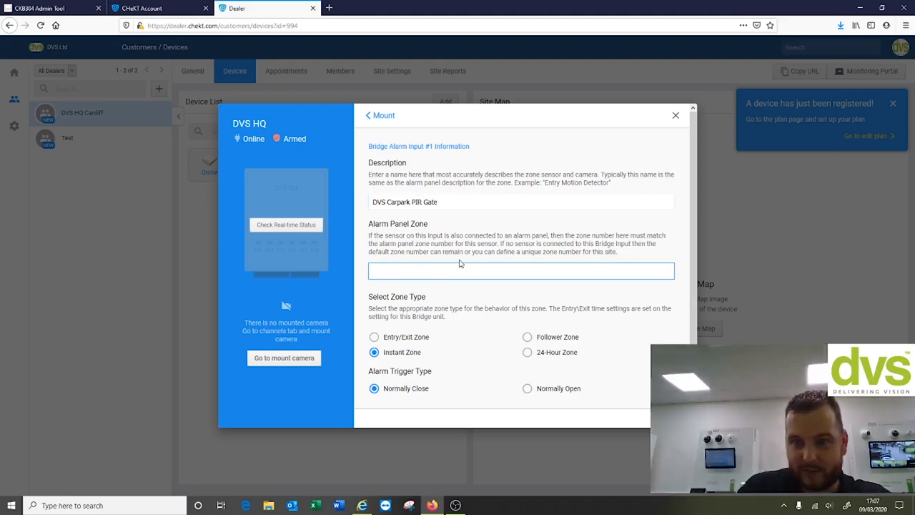
mouse_move(466, 261)
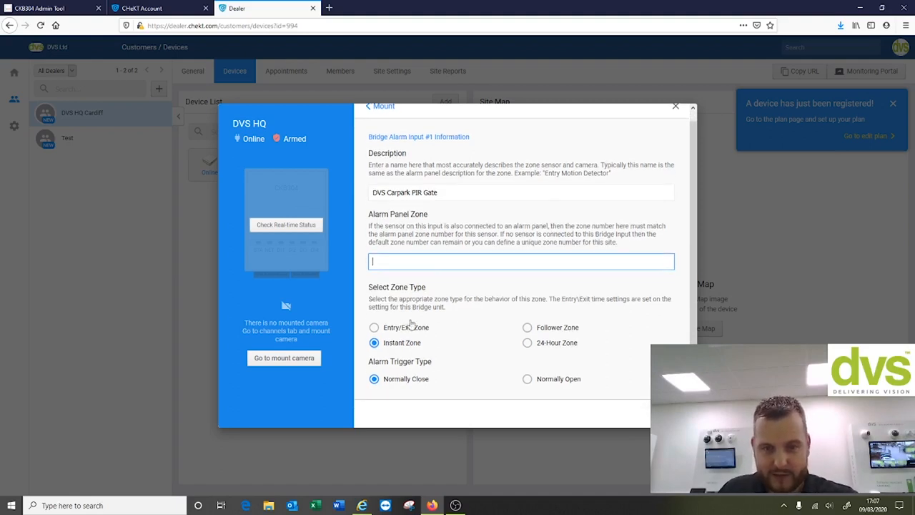
mouse_move(431, 321)
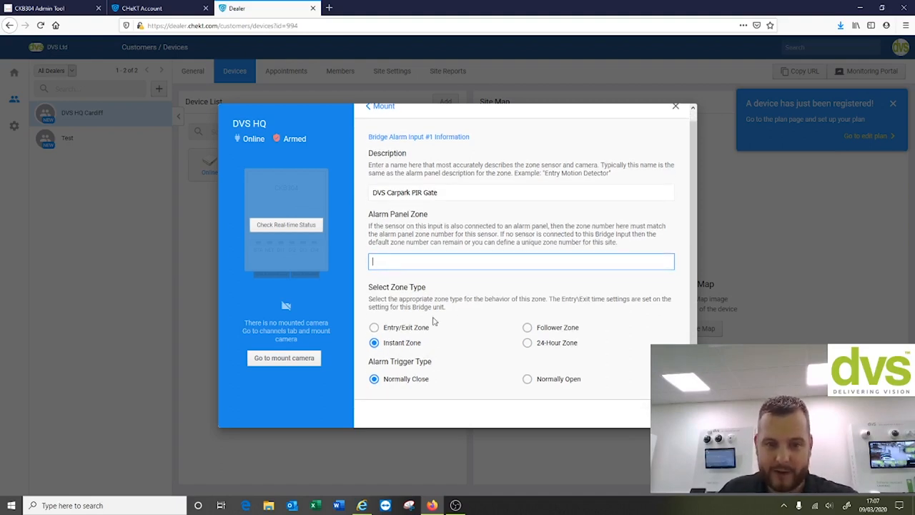
mouse_move(466, 372)
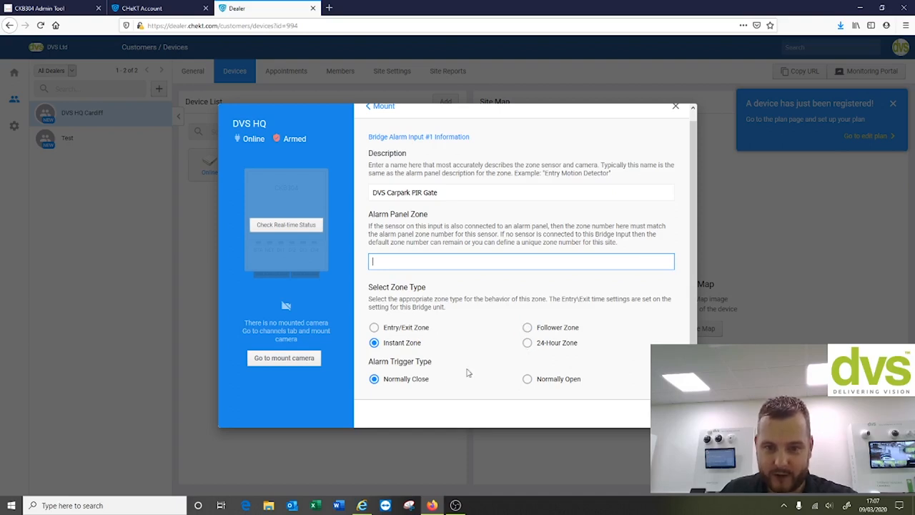
mouse_move(457, 383)
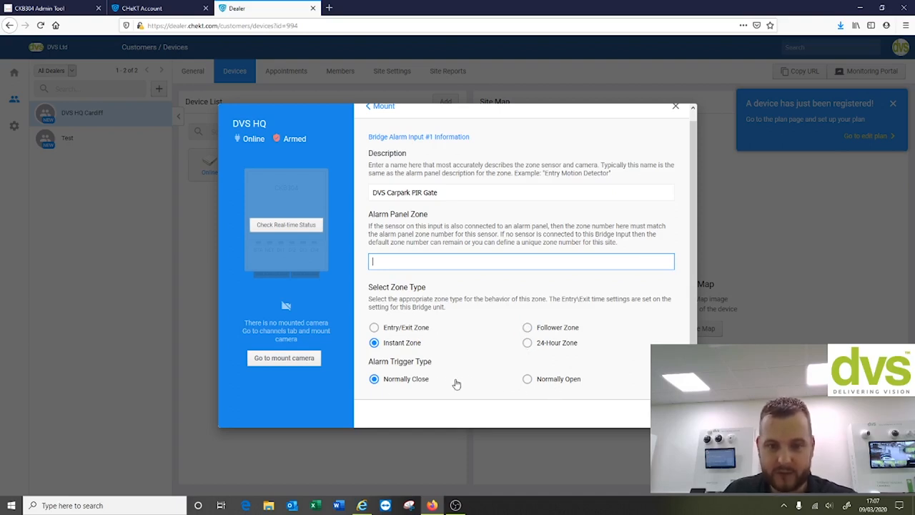
mouse_move(407, 380)
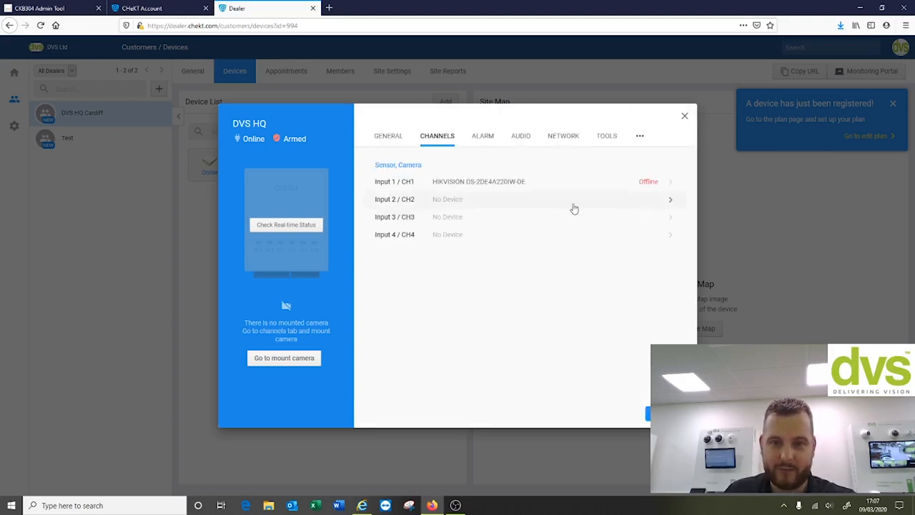
Review the bridge's alarm zones and input 01's voltage ranges, returning to its general settings
click(483, 134)
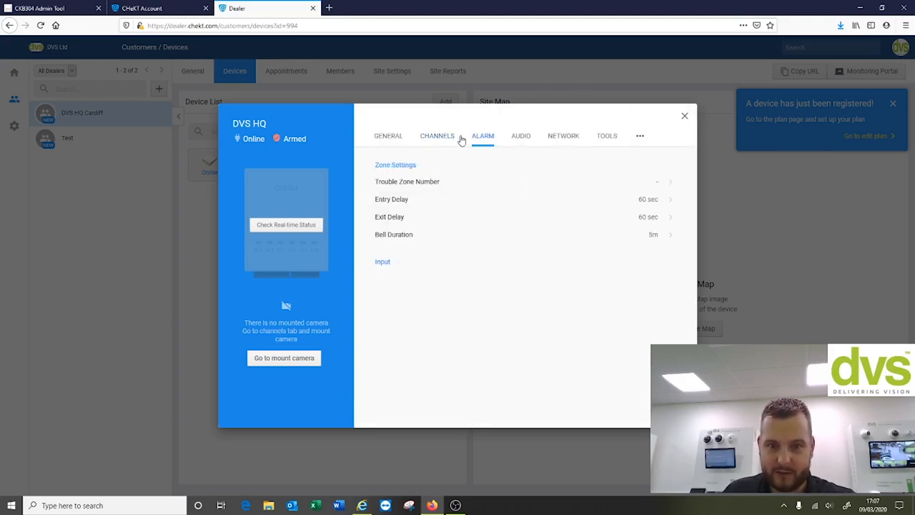
click(438, 134)
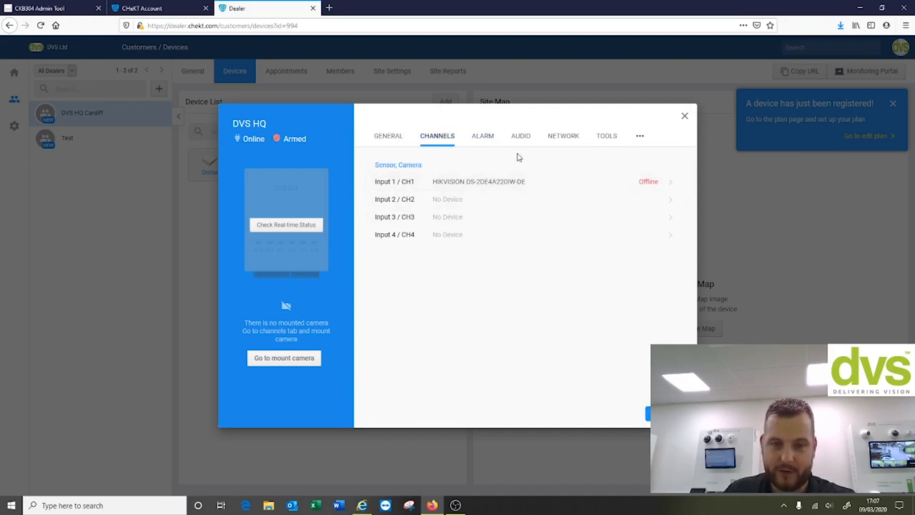
click(483, 134)
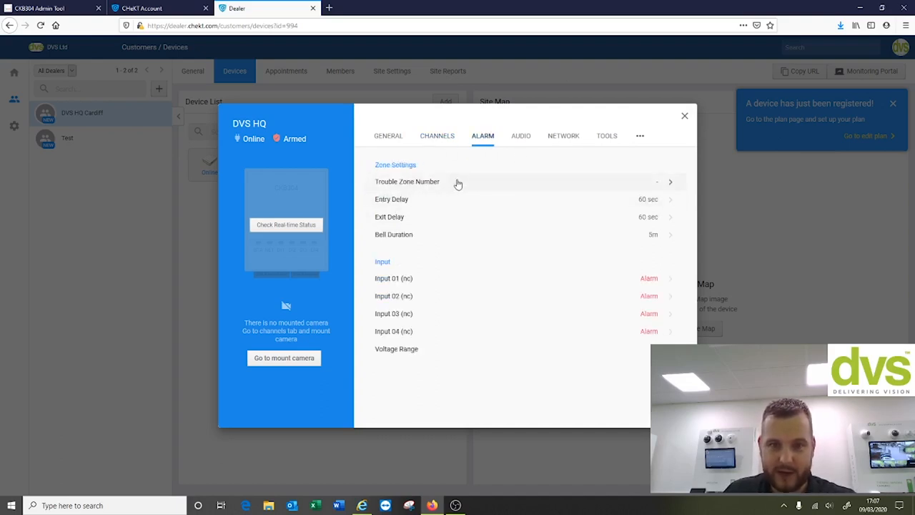
mouse_move(418, 200)
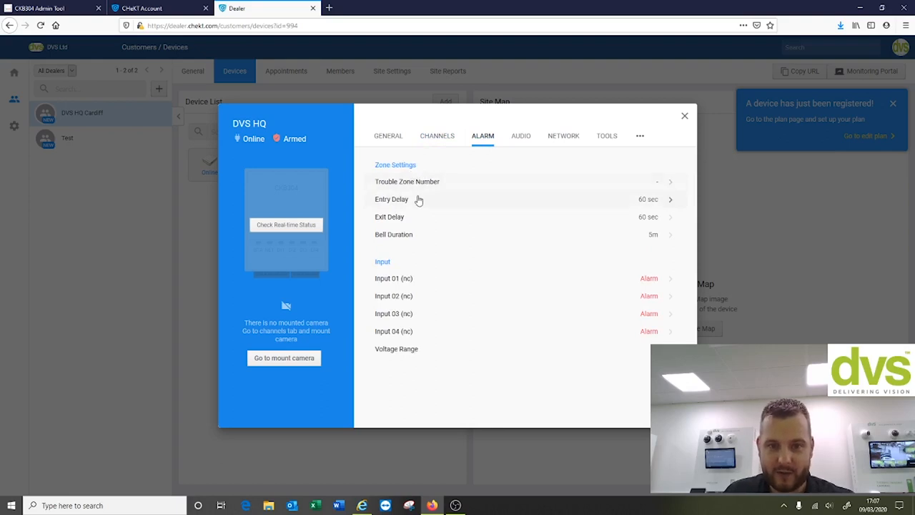
mouse_move(606, 240)
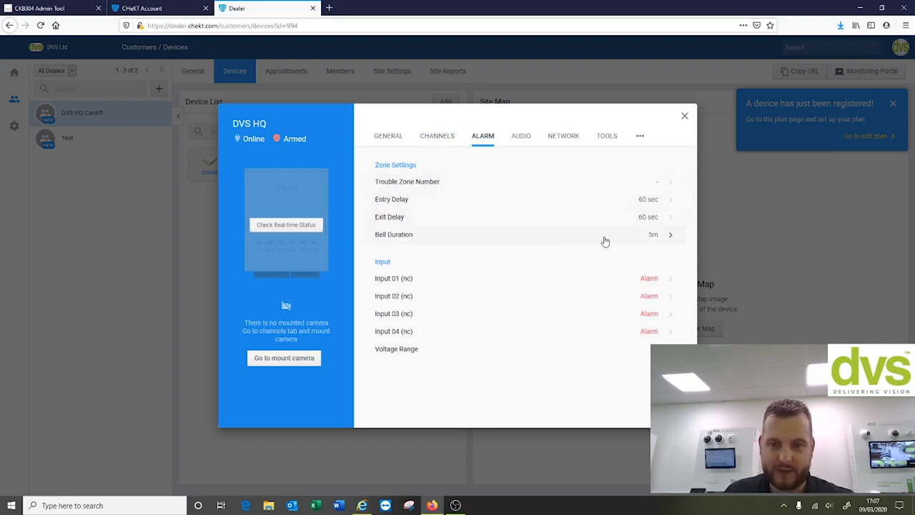
mouse_move(558, 357)
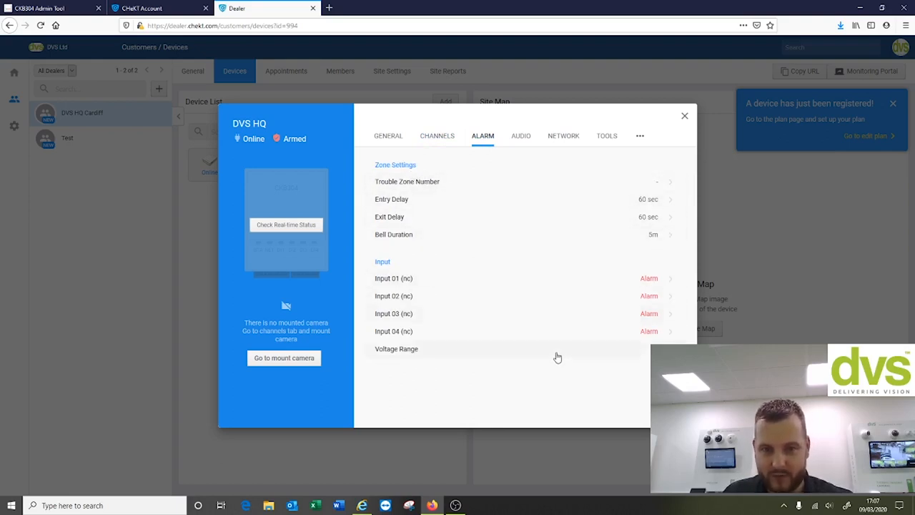
mouse_move(631, 257)
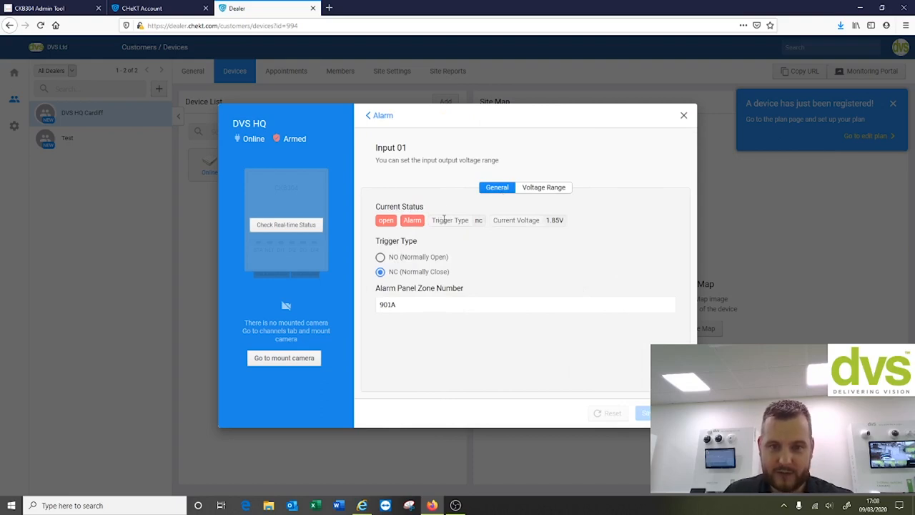
click(543, 186)
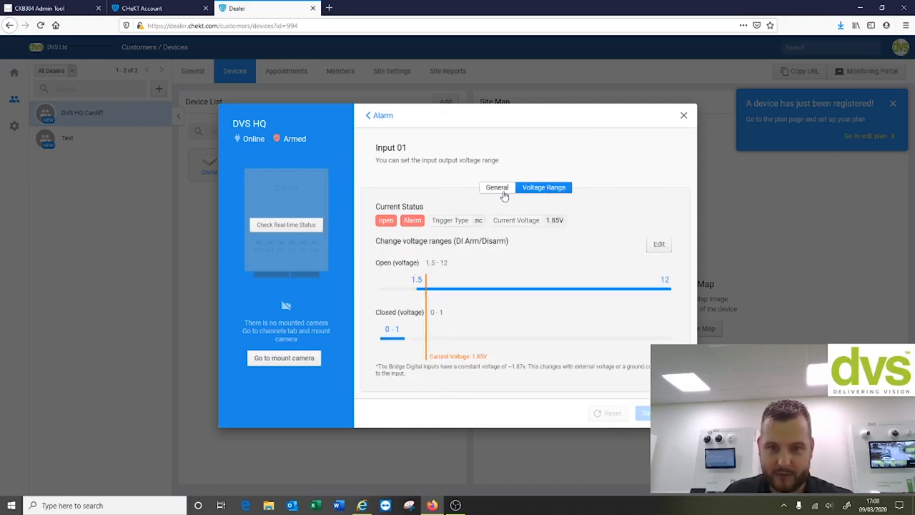
click(497, 185)
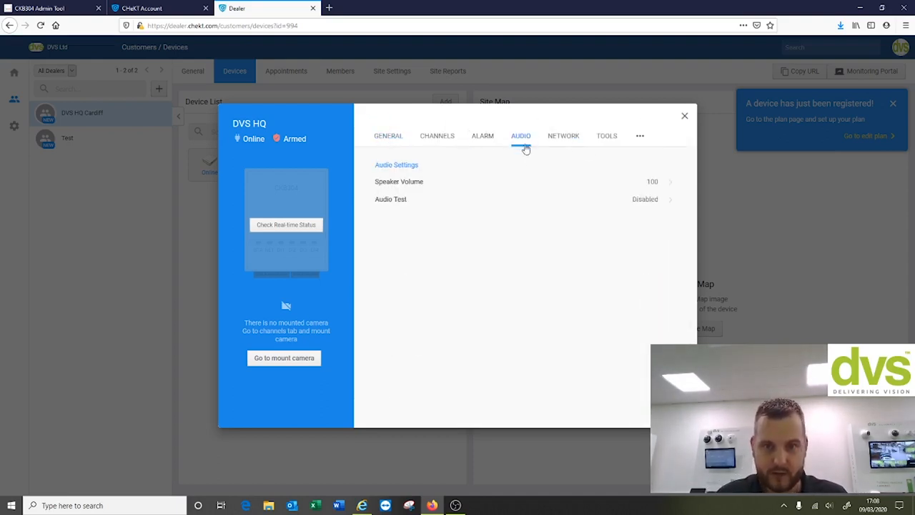
View the bridge's network and tools settings, scan for devices, then return to the channel list
click(563, 134)
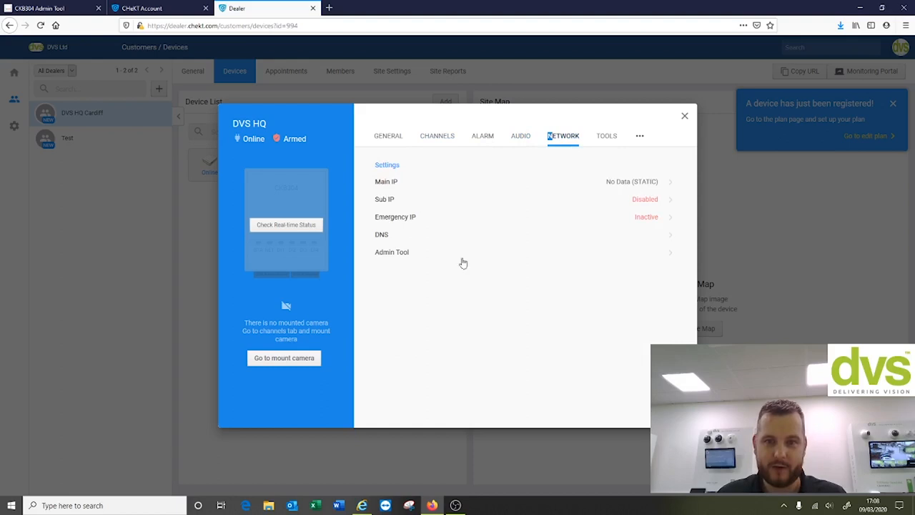
click(606, 134)
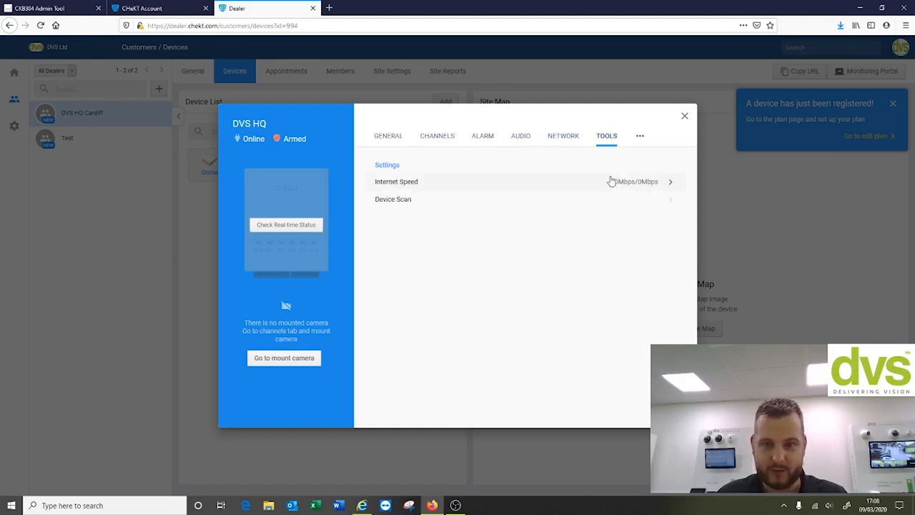
click(639, 136)
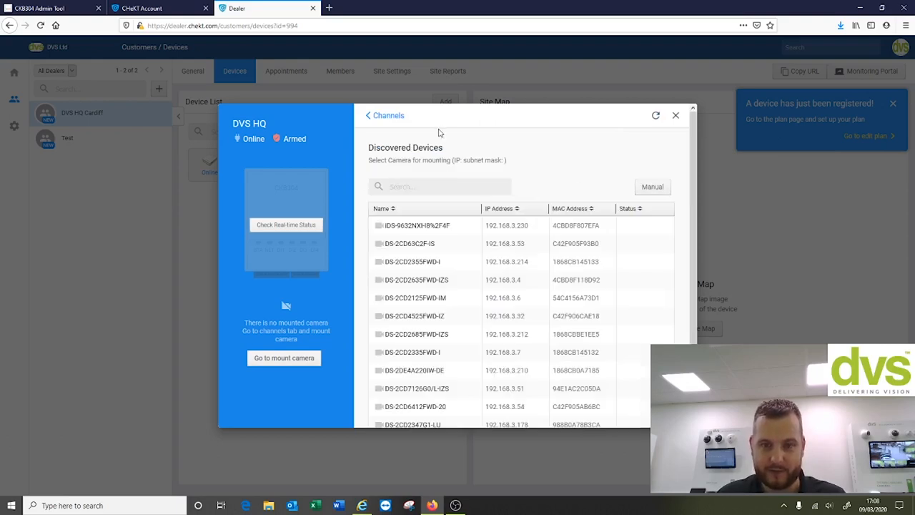
click(389, 115)
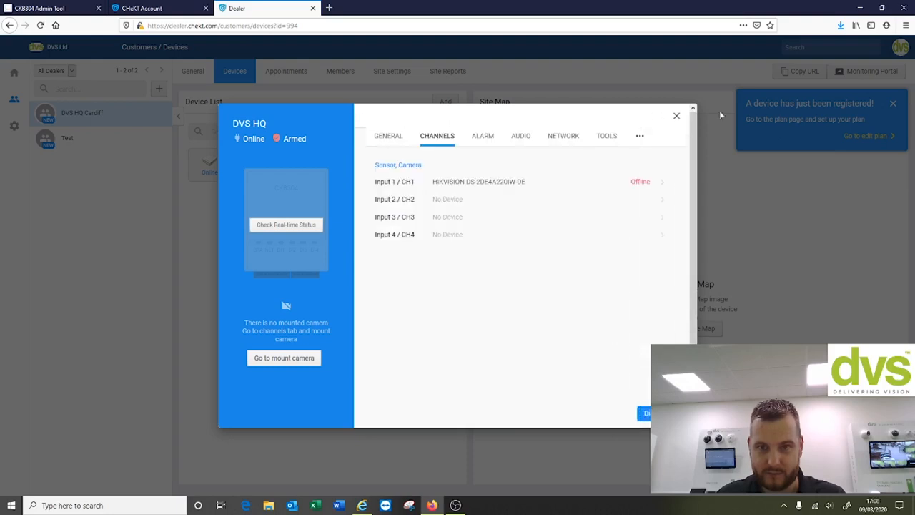
Upload the DVS Map image as the site map and save the camera's position on it
click(675, 116)
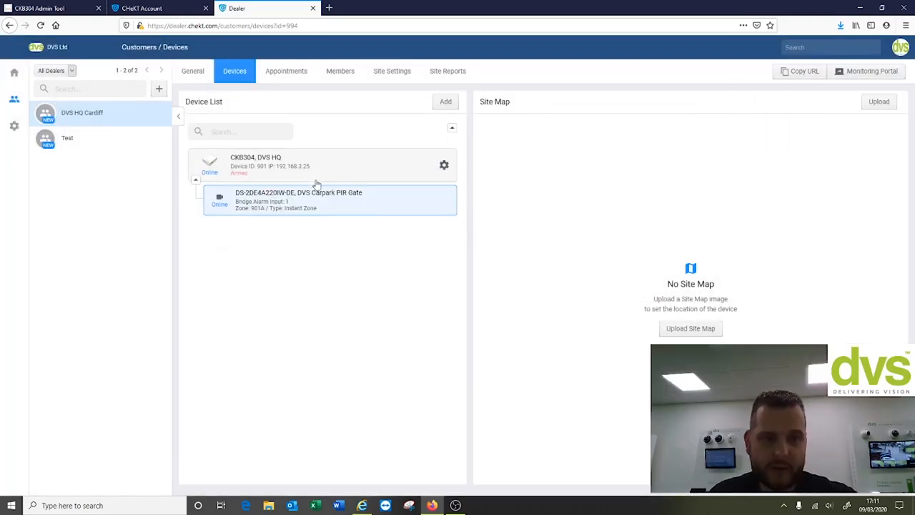
mouse_move(306, 178)
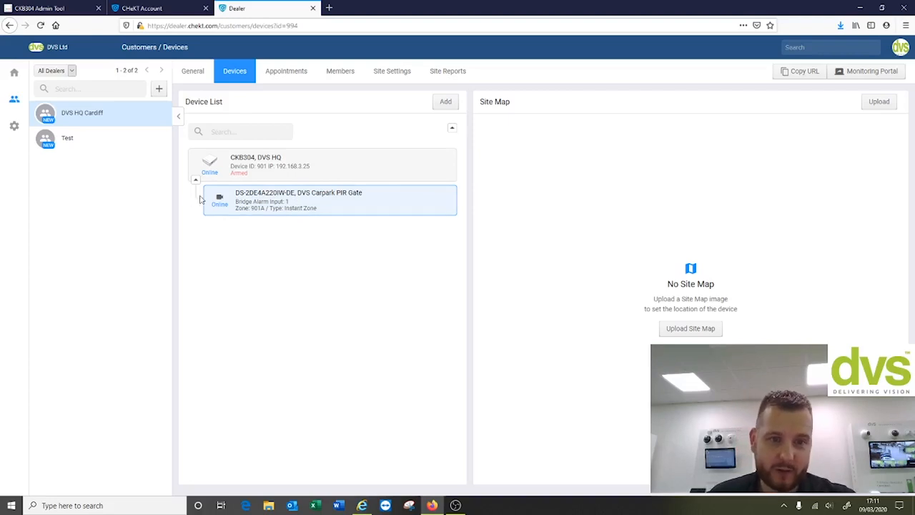
mouse_move(774, 212)
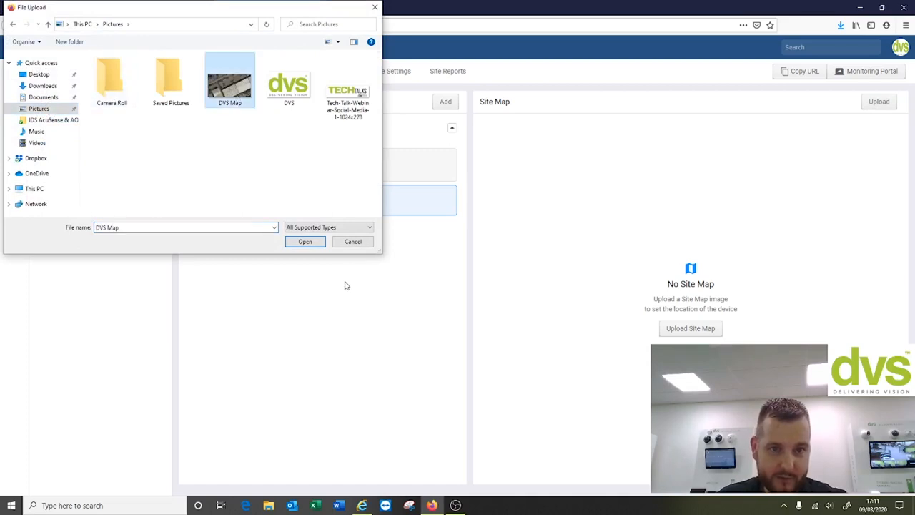
click(304, 240)
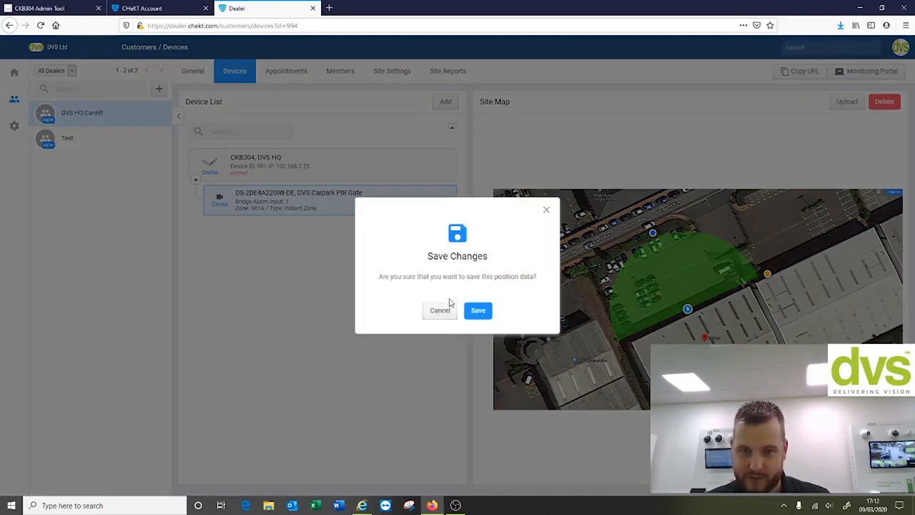
click(477, 308)
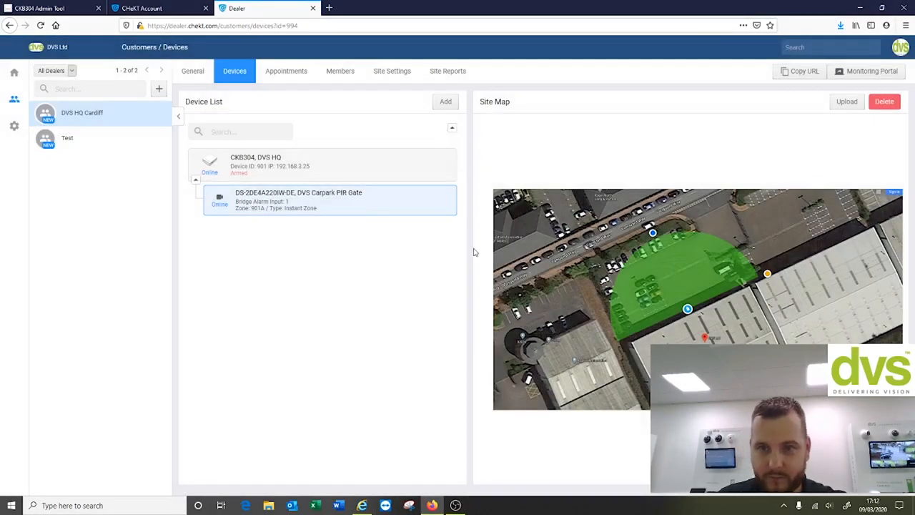
mouse_move(442, 274)
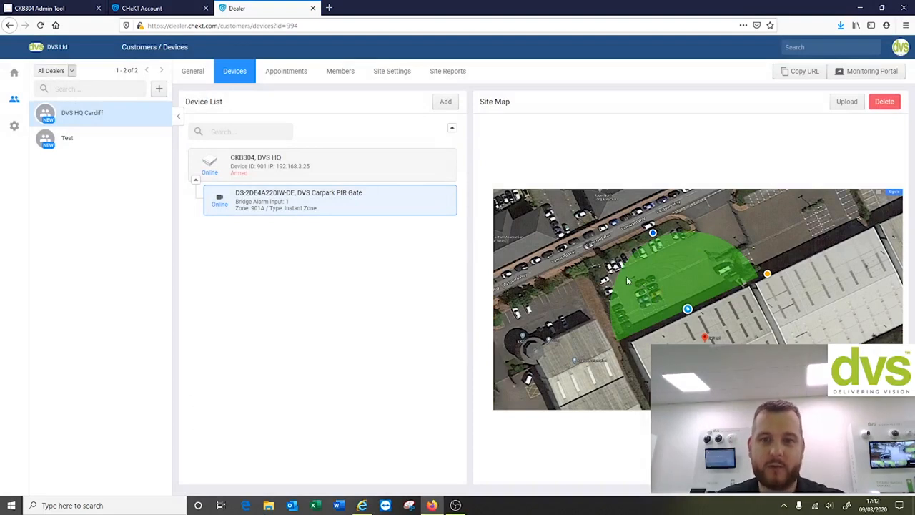
mouse_move(620, 312)
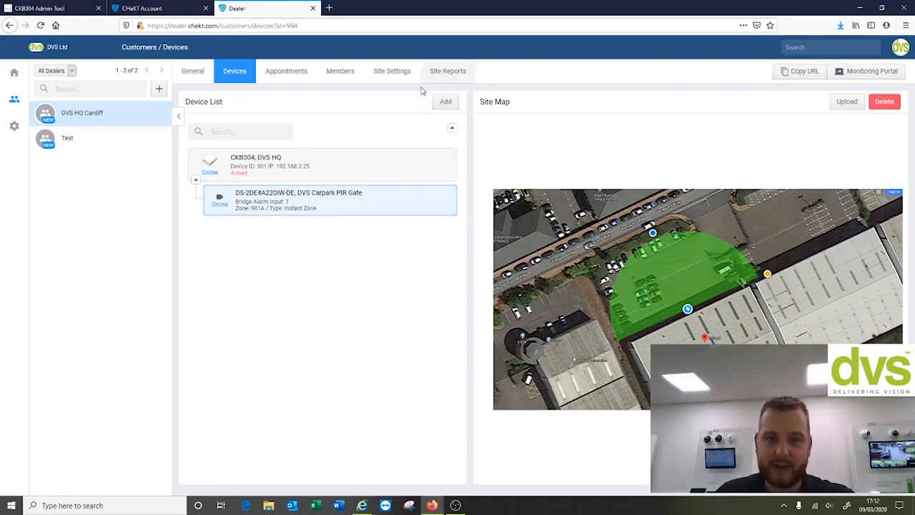
mouse_move(339, 86)
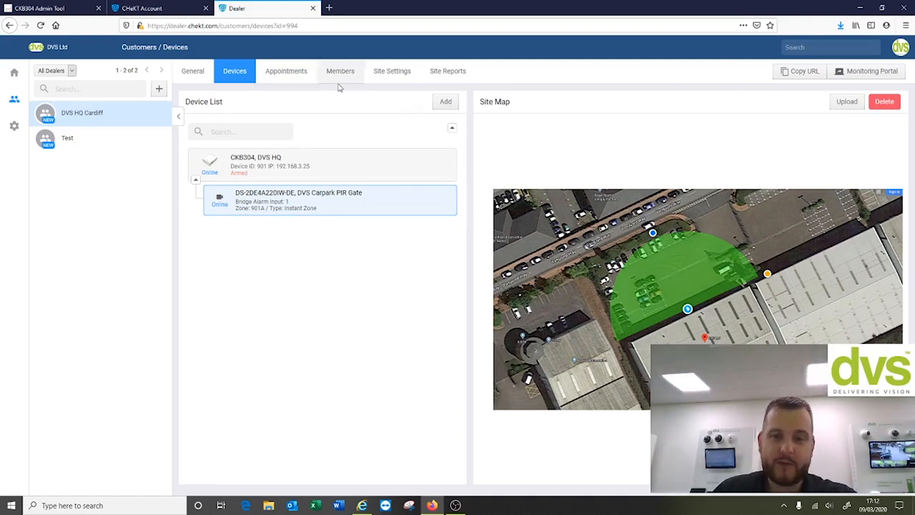
mouse_move(866, 71)
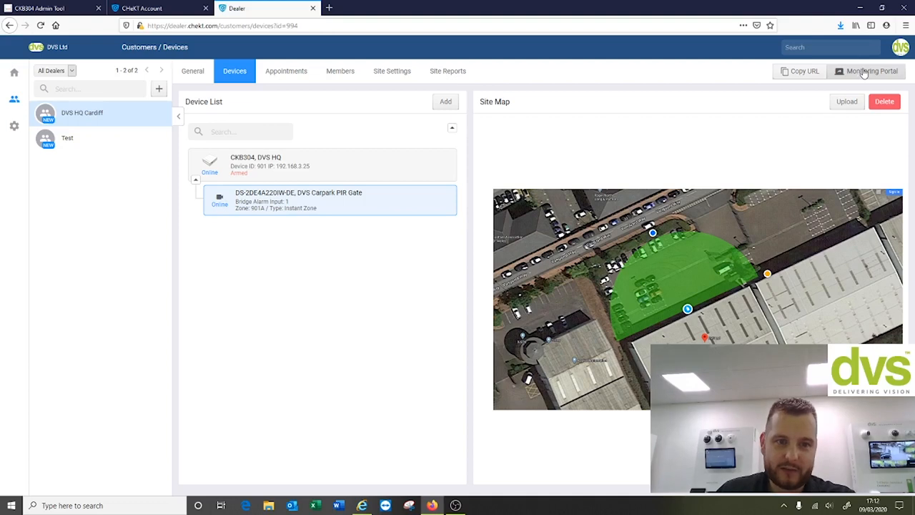
Enter the site's monitoring view and dismiss the latest restoral event popup
click(866, 71)
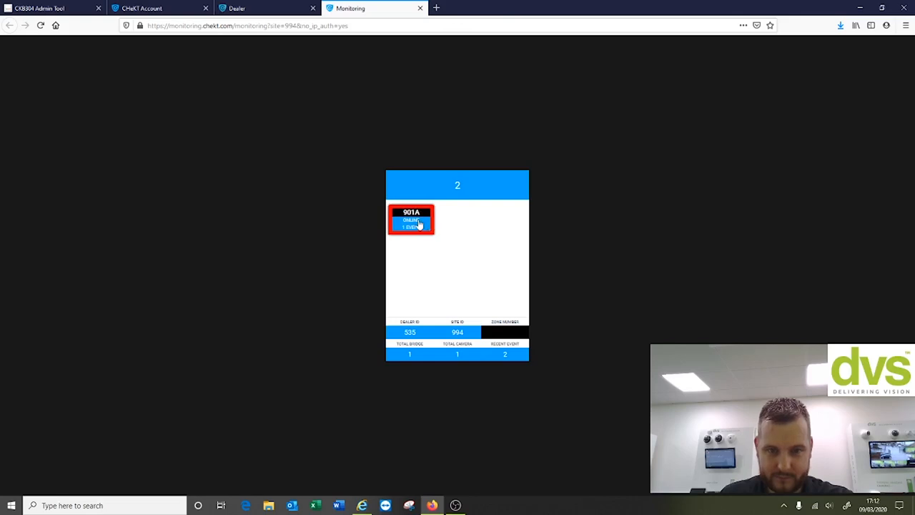
click(412, 221)
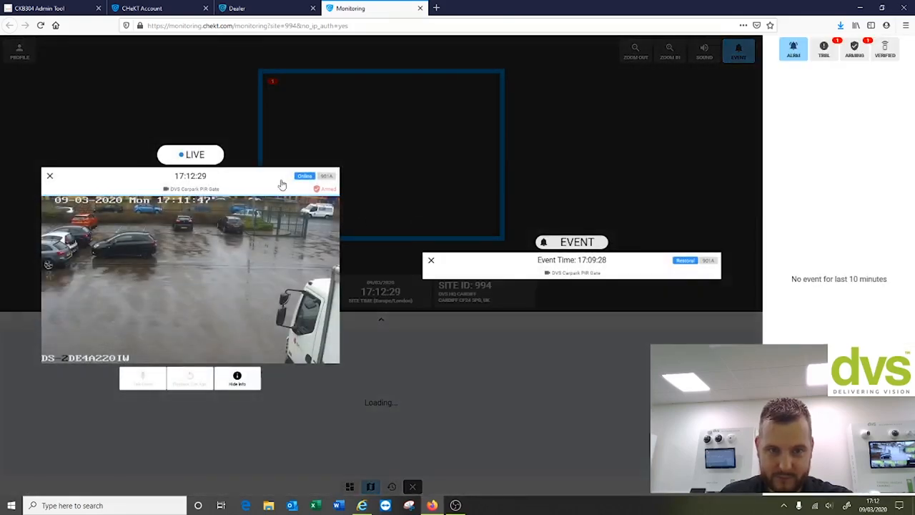
click(48, 174)
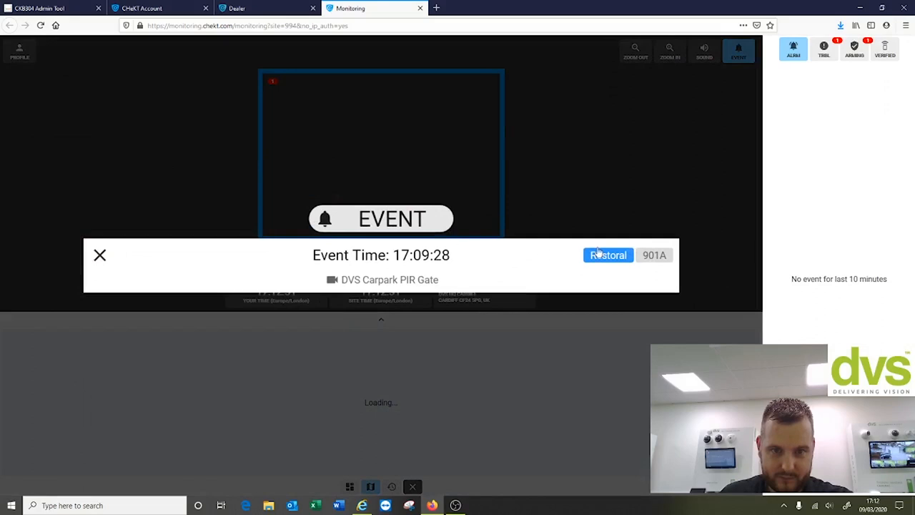
click(100, 255)
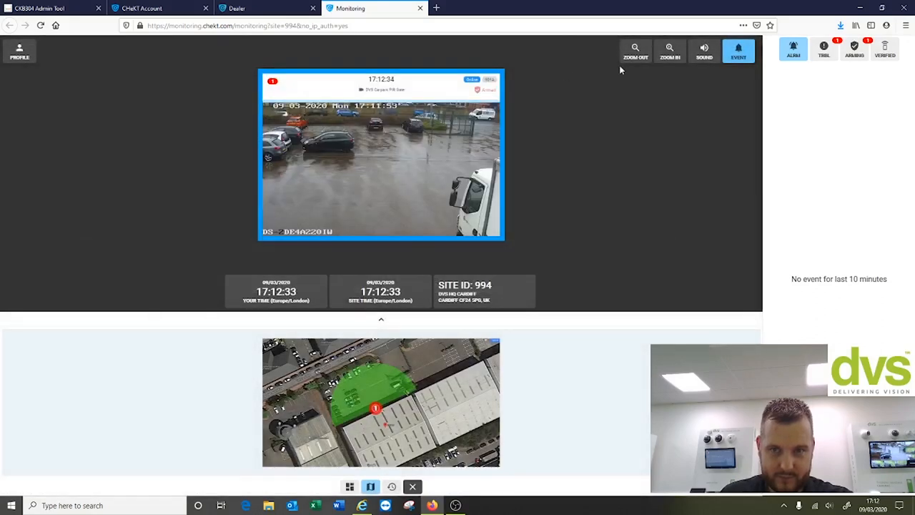
mouse_move(429, 158)
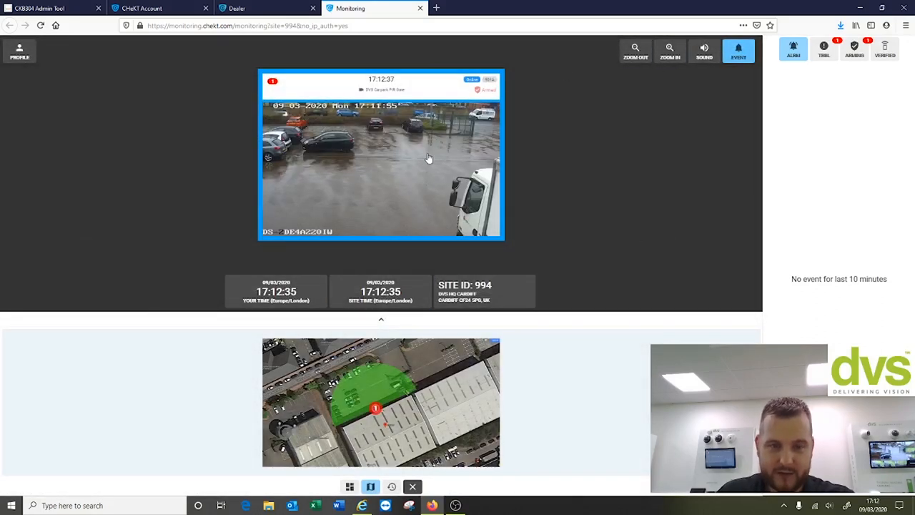
mouse_move(604, 231)
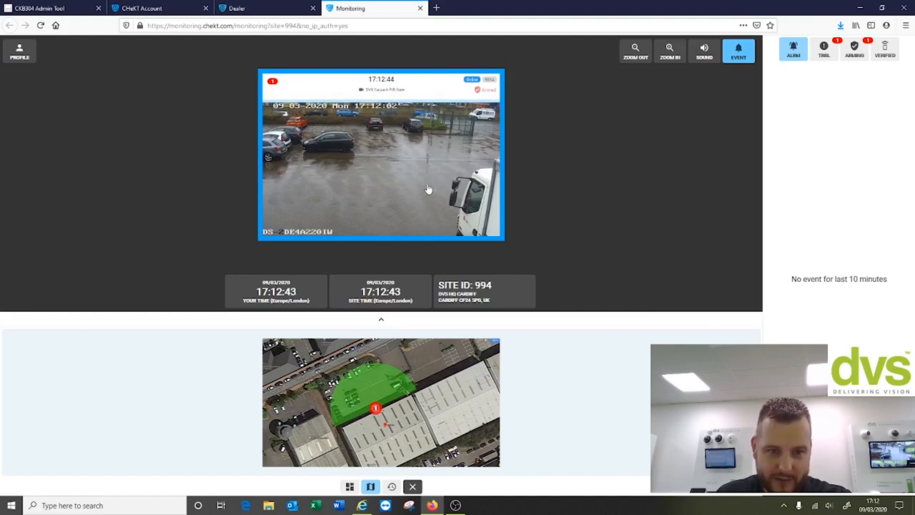
mouse_move(841, 73)
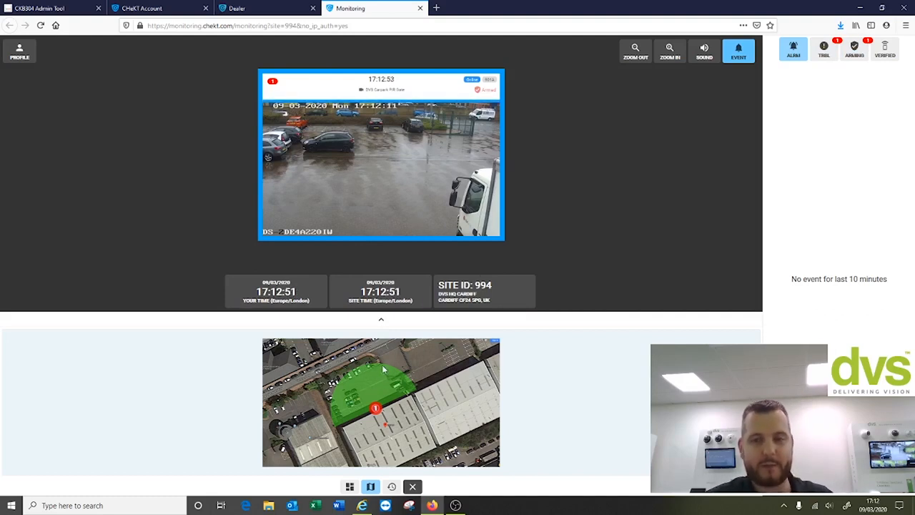
mouse_move(389, 355)
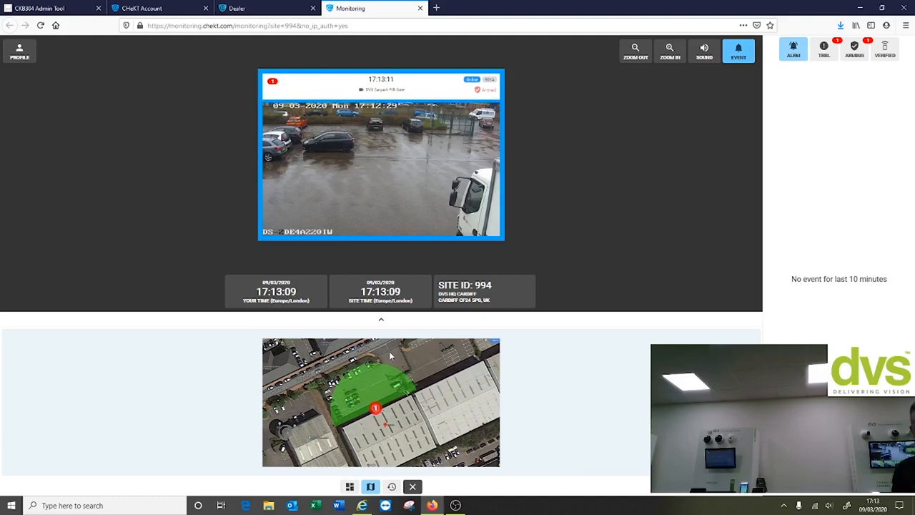
mouse_move(206, 162)
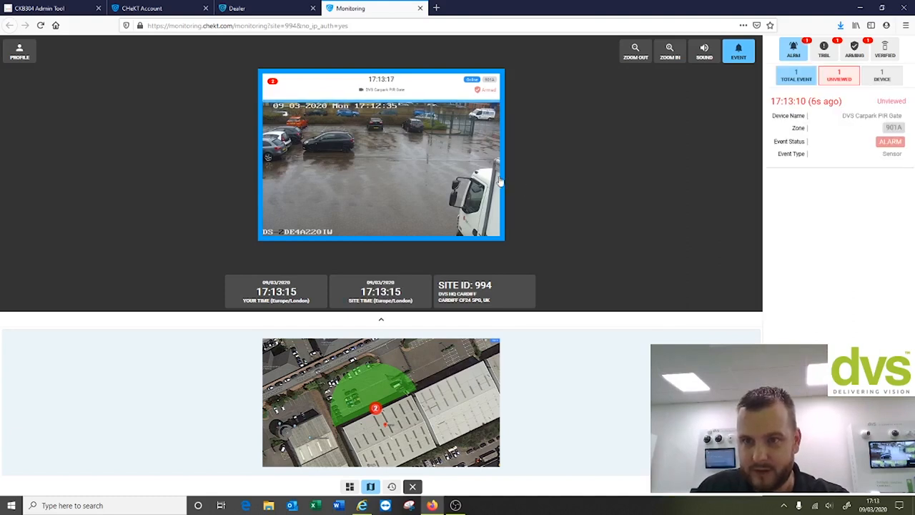
mouse_move(640, 167)
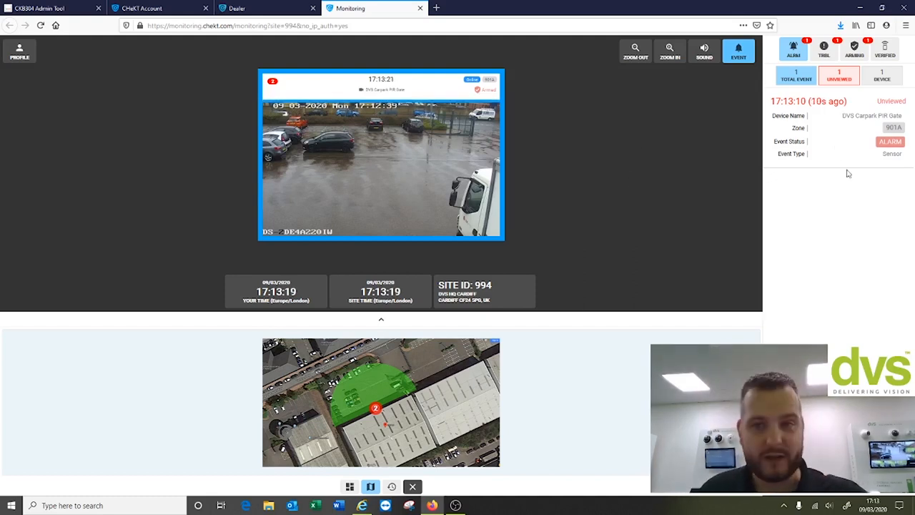
mouse_move(791, 122)
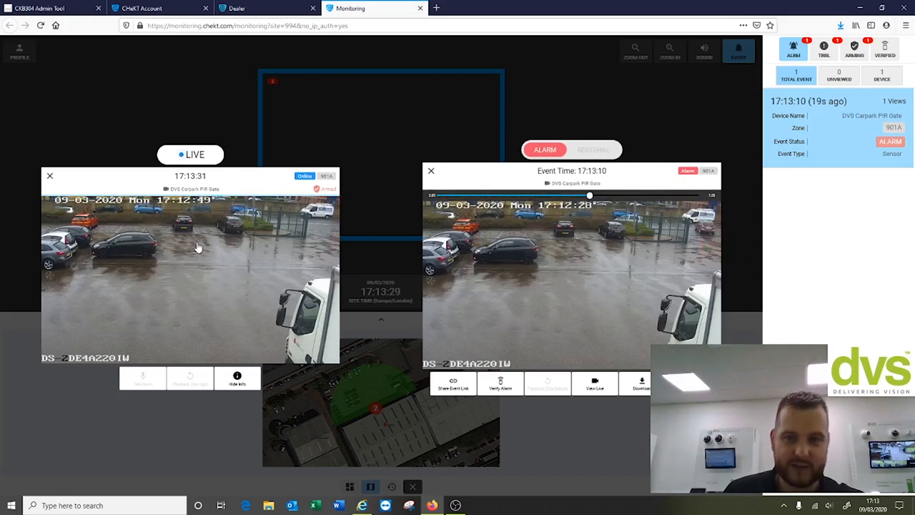
mouse_move(179, 260)
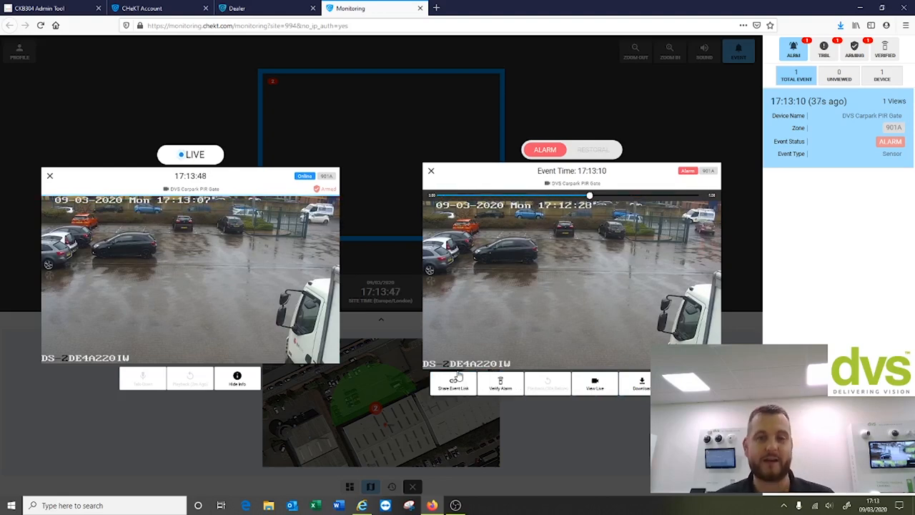
Start sharing the Carpark PIR Gate alarm event
click(451, 383)
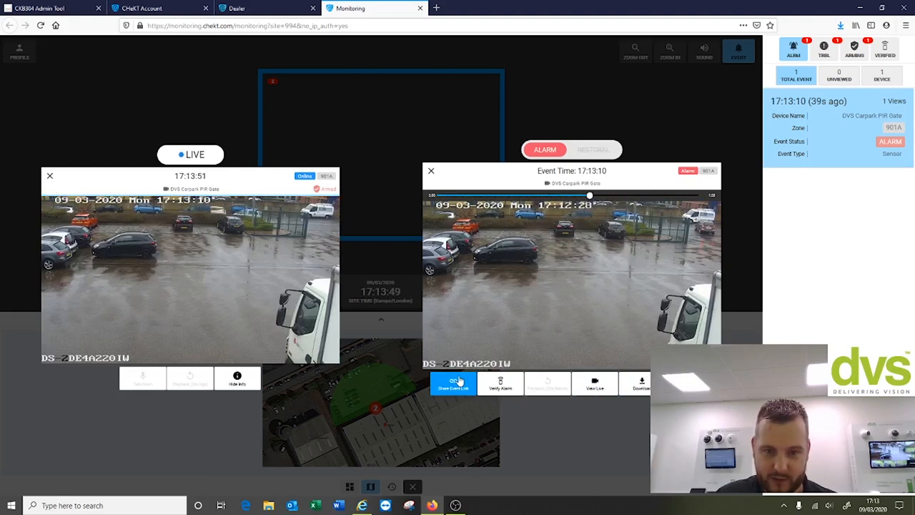
Generate and copy the alarm event's share link, then close the dialog
click(451, 384)
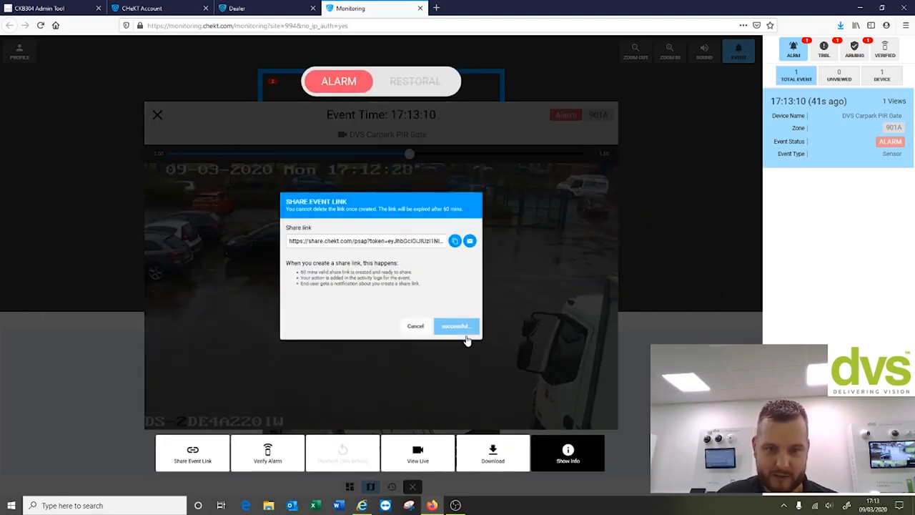
click(456, 326)
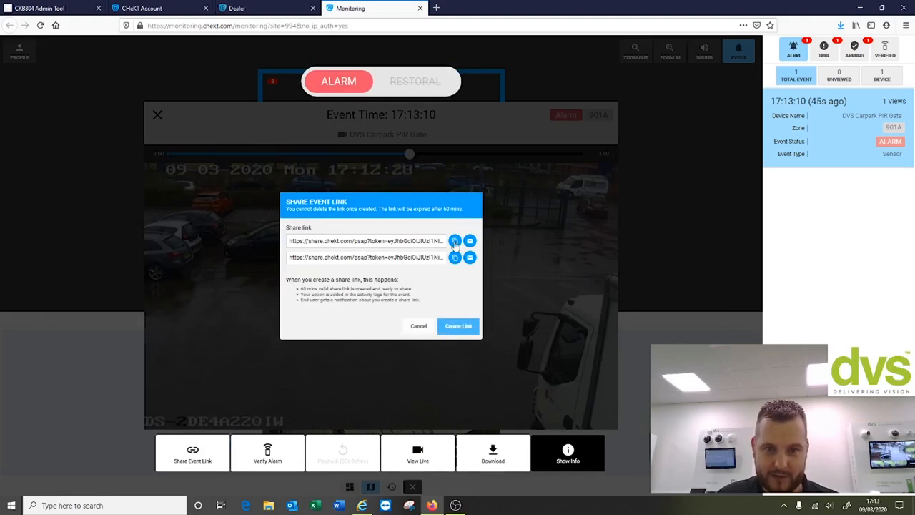
click(417, 326)
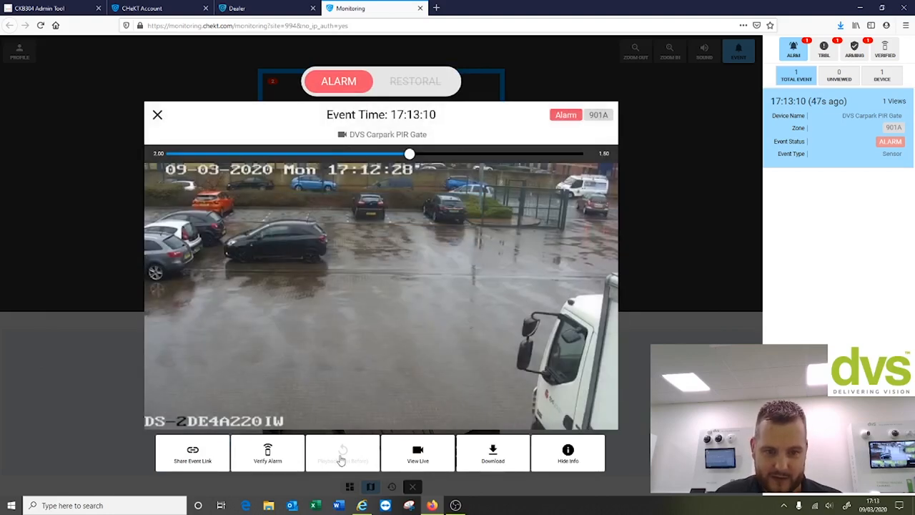
Send the email verification request to site contacts and view its status
click(268, 453)
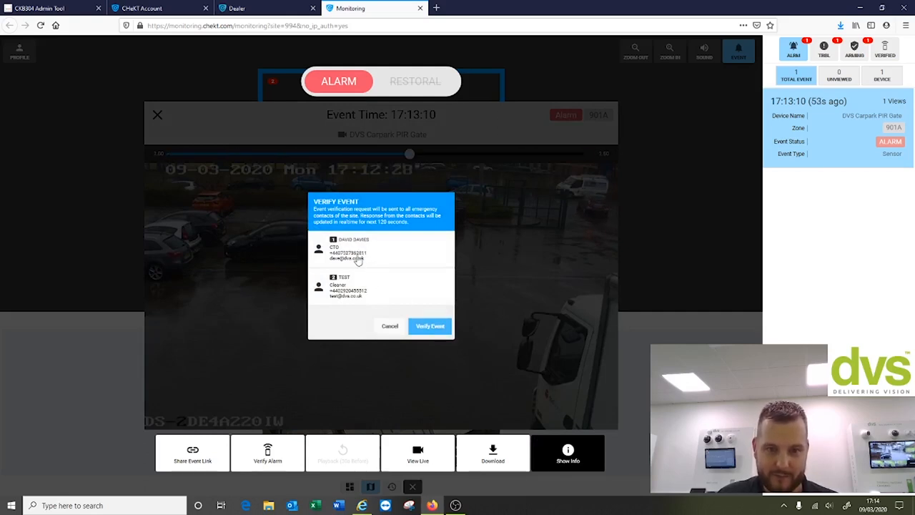
click(428, 326)
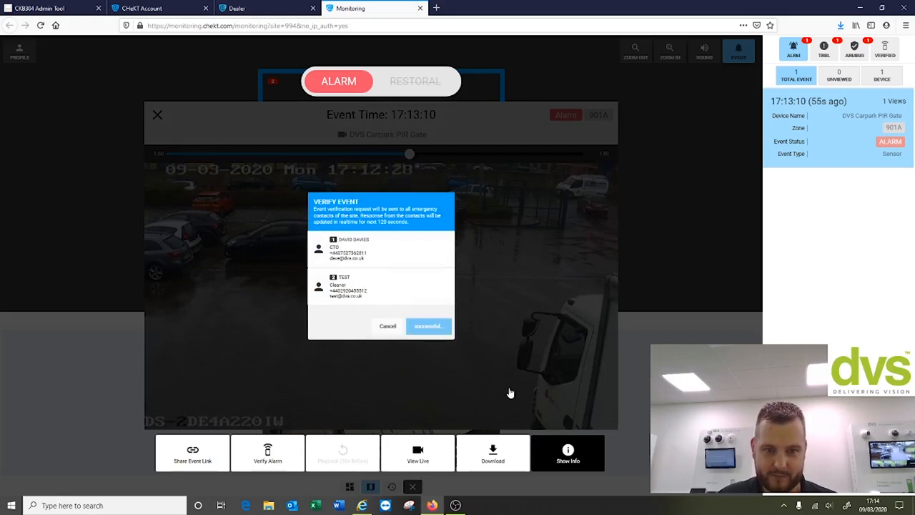
click(429, 326)
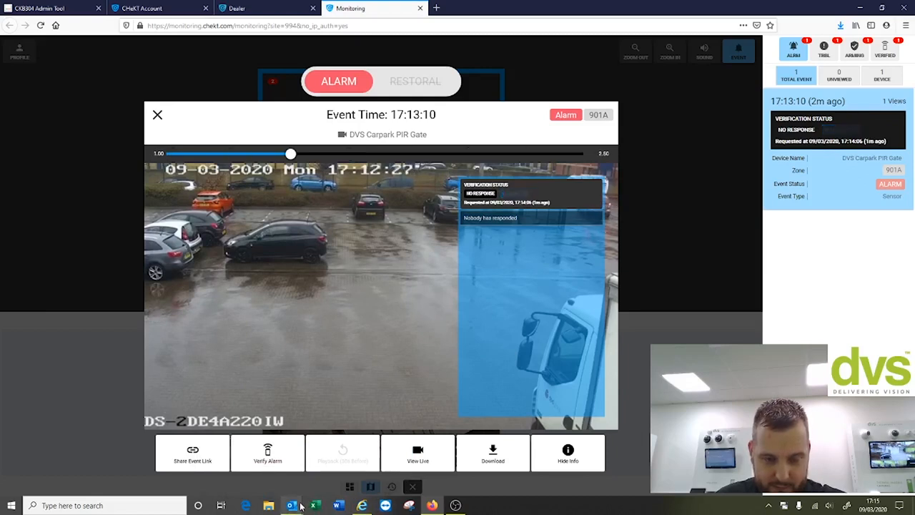
Disregard the alarm on the shared event page and return to the monitoring portal
click(290, 506)
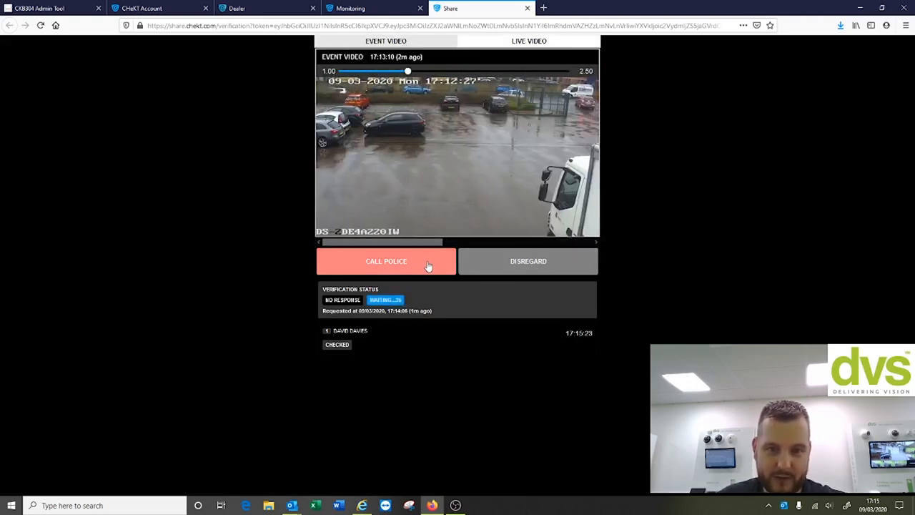
drag(407, 72, 473, 71)
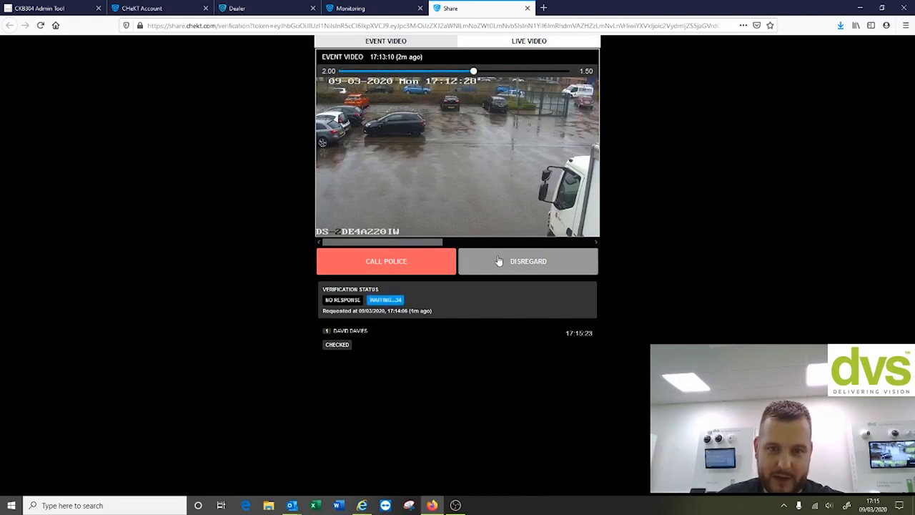
click(529, 260)
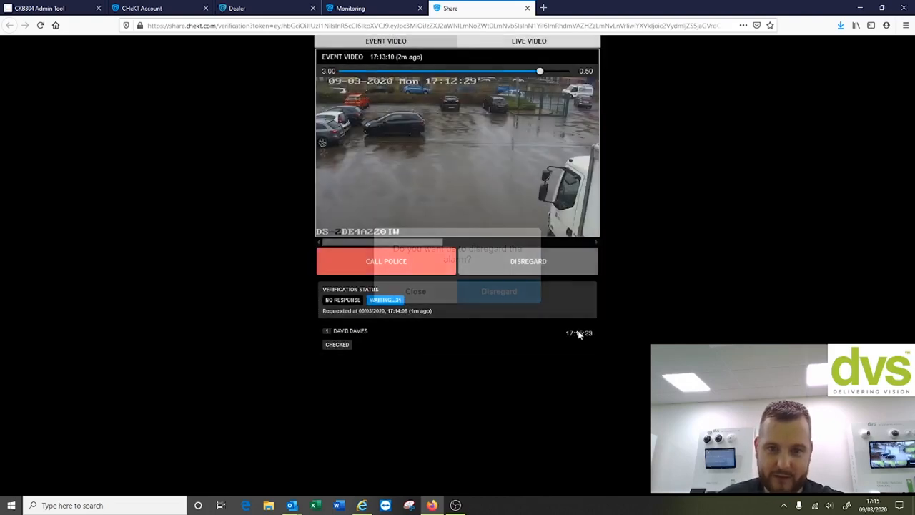
click(499, 291)
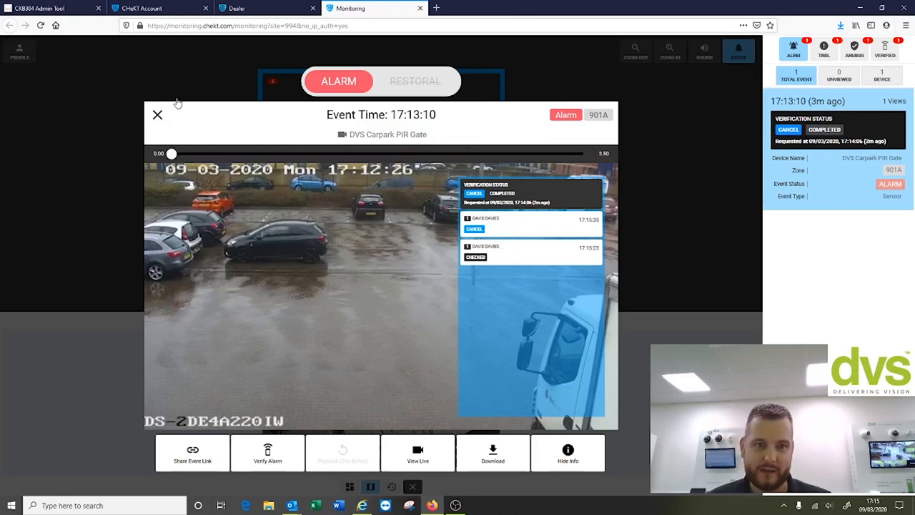
Close the alarm's event video and return to the site's live view with the cancelled alarm listed
click(157, 114)
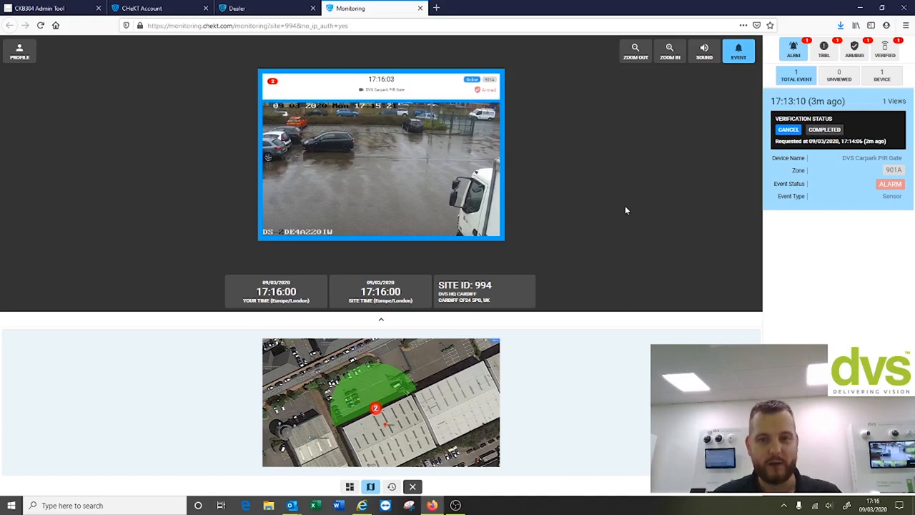
mouse_move(729, 151)
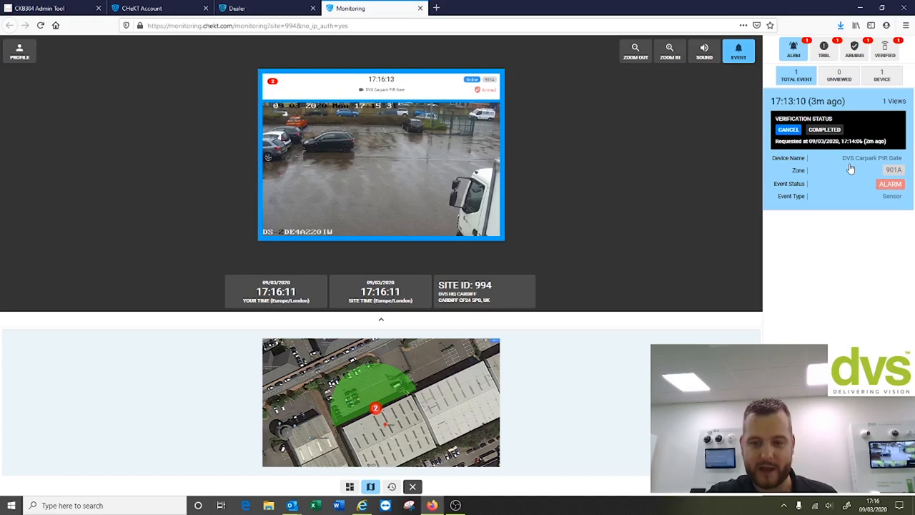
click(246, 9)
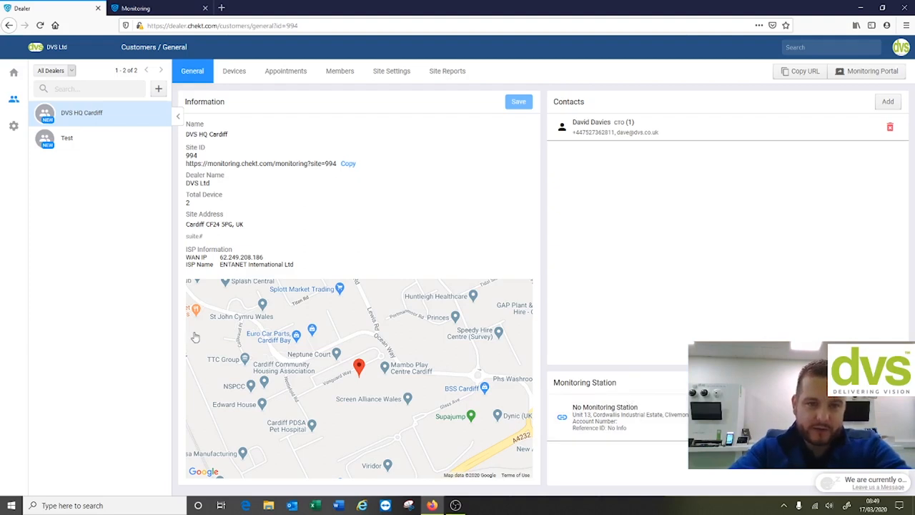
Create a 10-minute remote access URL for the DVS Carpark PIR Gate camera from its Remote Access settings
click(234, 71)
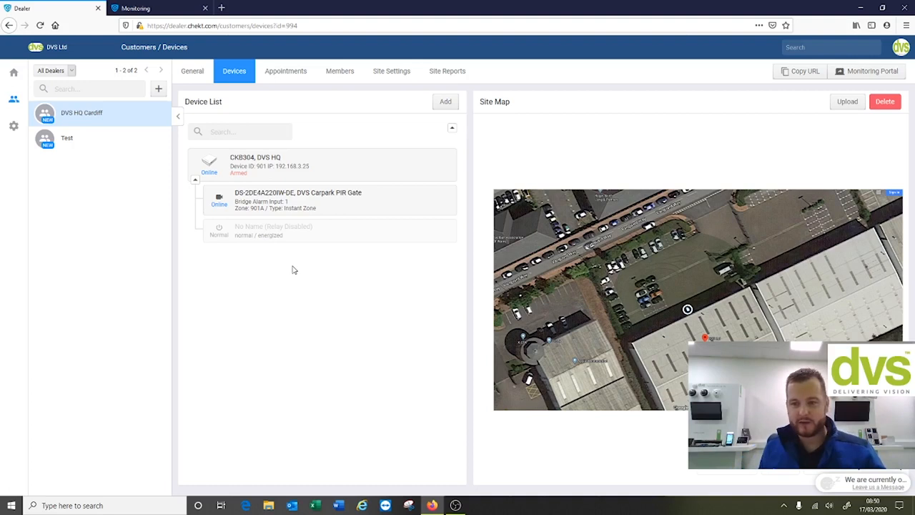
mouse_move(413, 191)
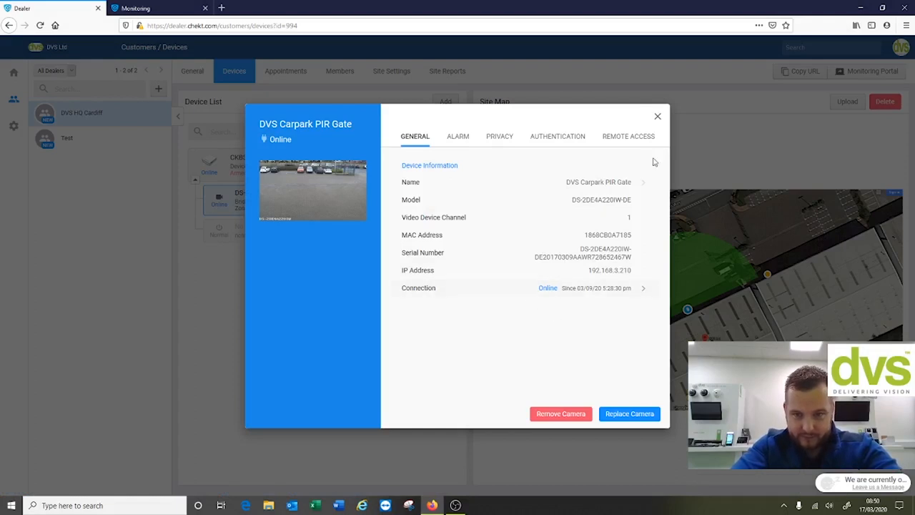
click(628, 136)
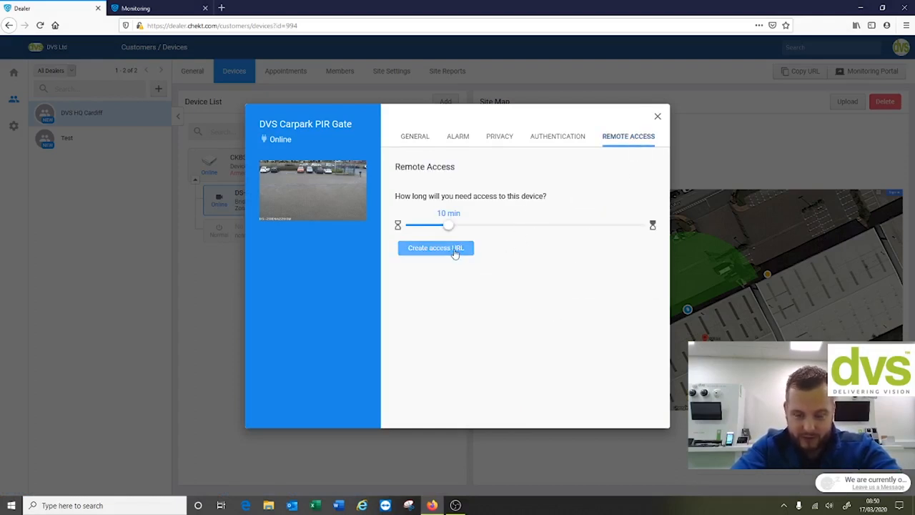
click(435, 248)
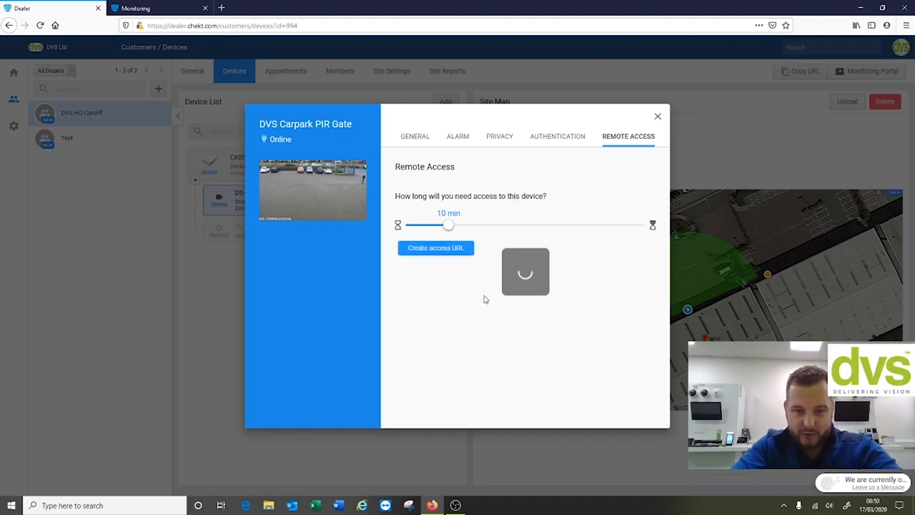
click(434, 248)
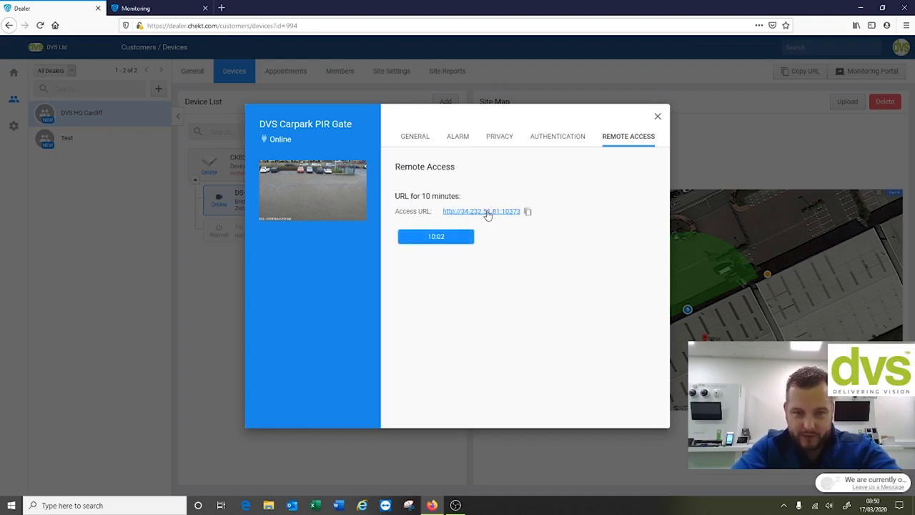
Follow the remote access link to the Hikvision login page and sign in to the camera
click(480, 212)
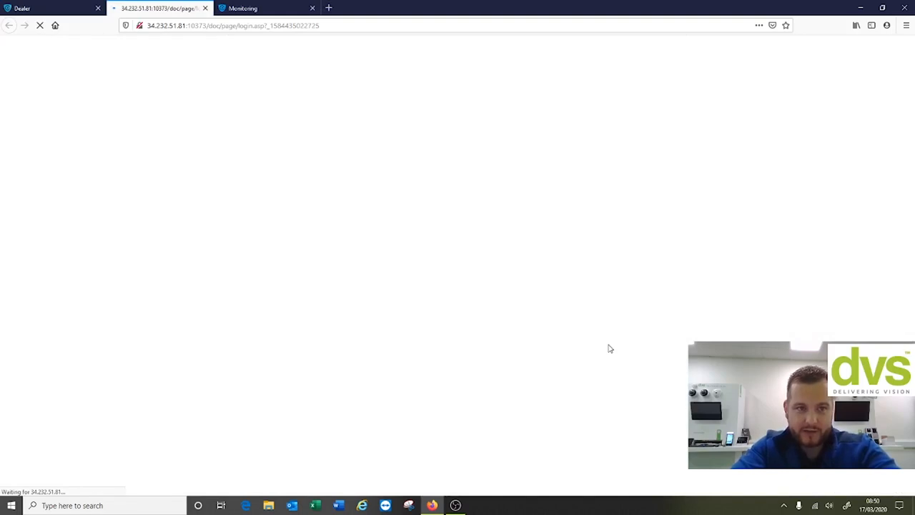
mouse_move(546, 277)
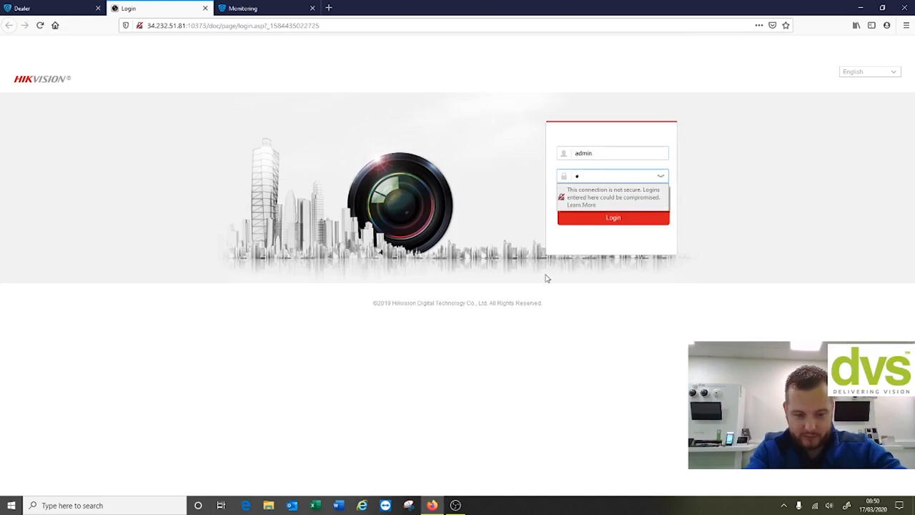
click(612, 217)
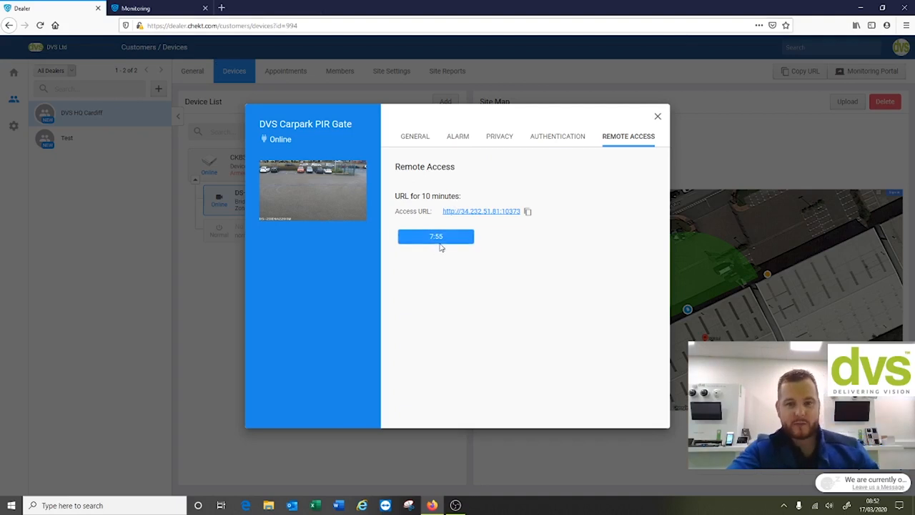
mouse_move(466, 229)
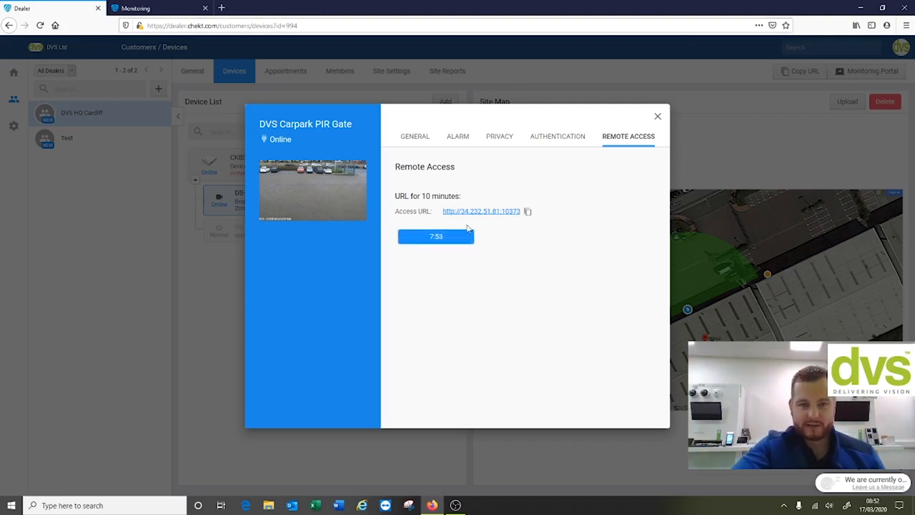
click(656, 116)
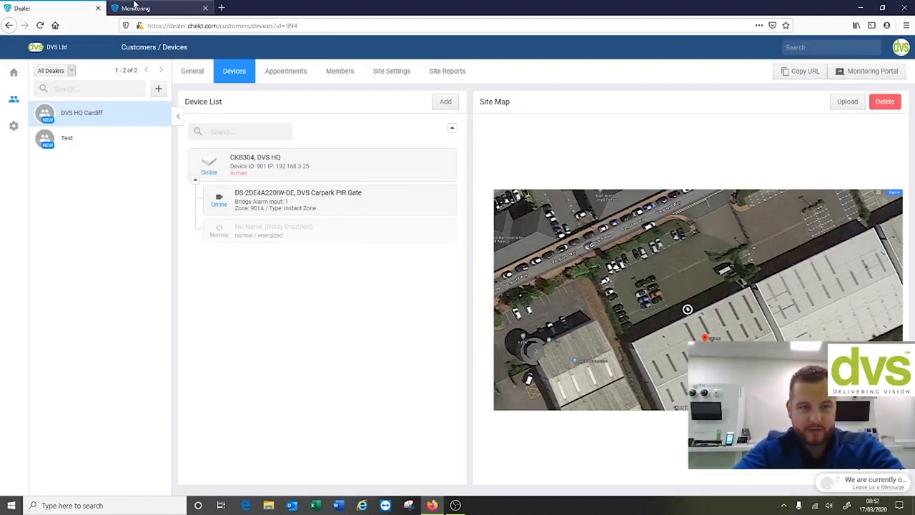
Switch back to the Monitoring Portal showing site 994's car park live feed and event list
click(866, 72)
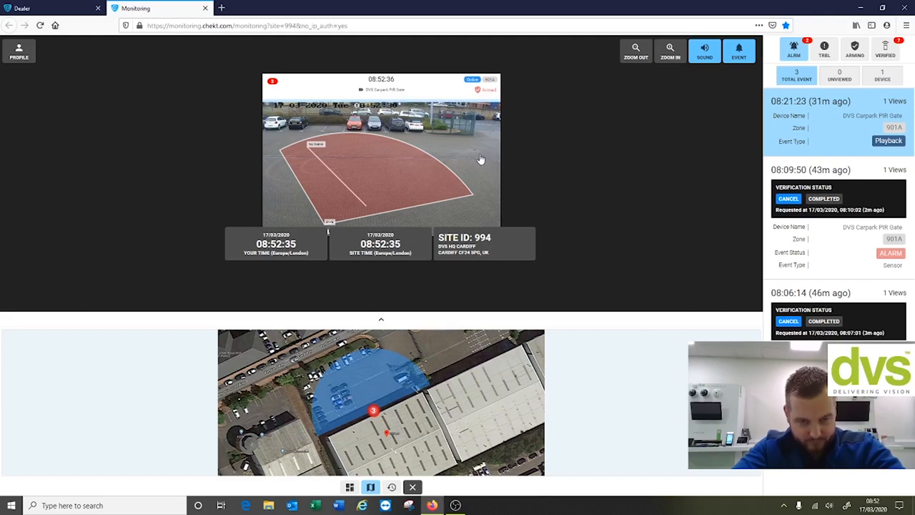
mouse_move(411, 188)
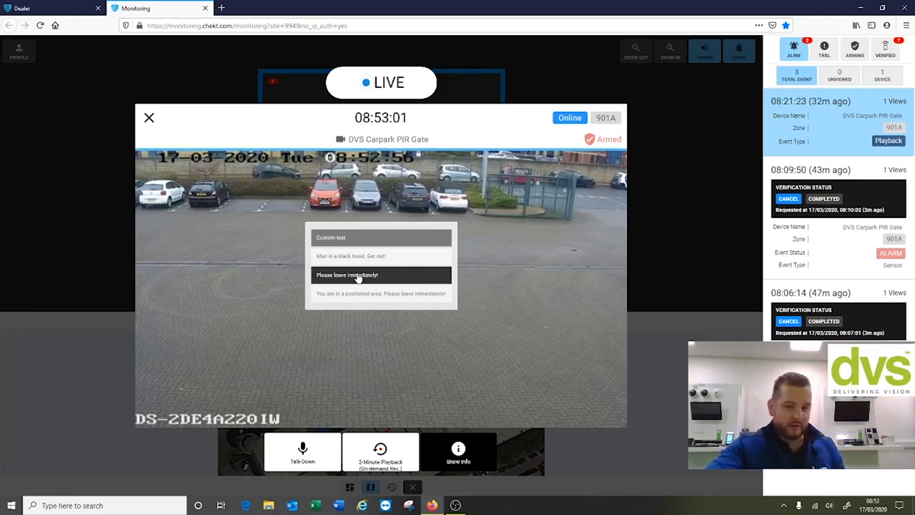
Broadcast the 'Please leave immediately!' and prohibited-area warning preset talk-down messages
click(346, 274)
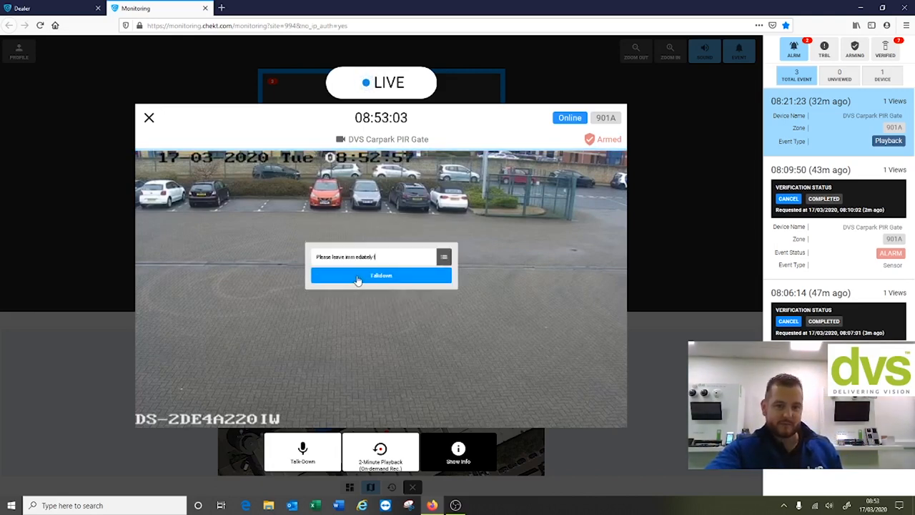
click(380, 274)
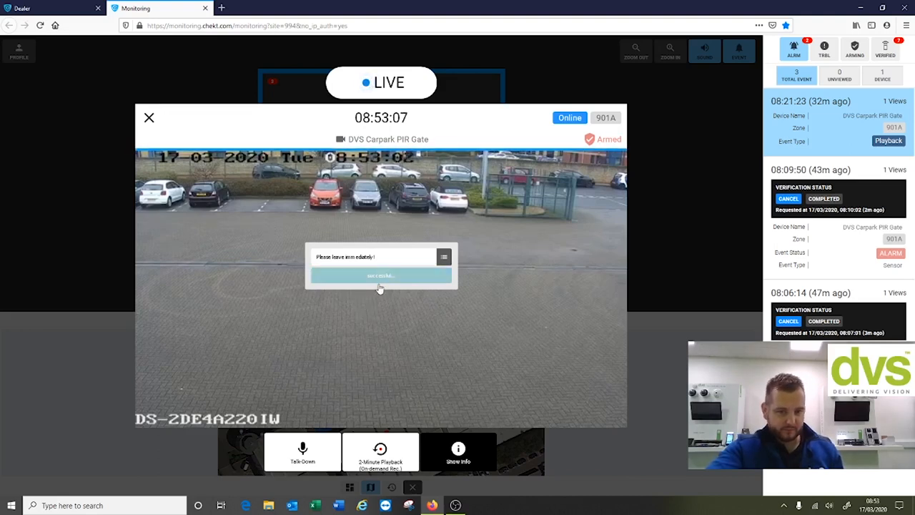
click(443, 258)
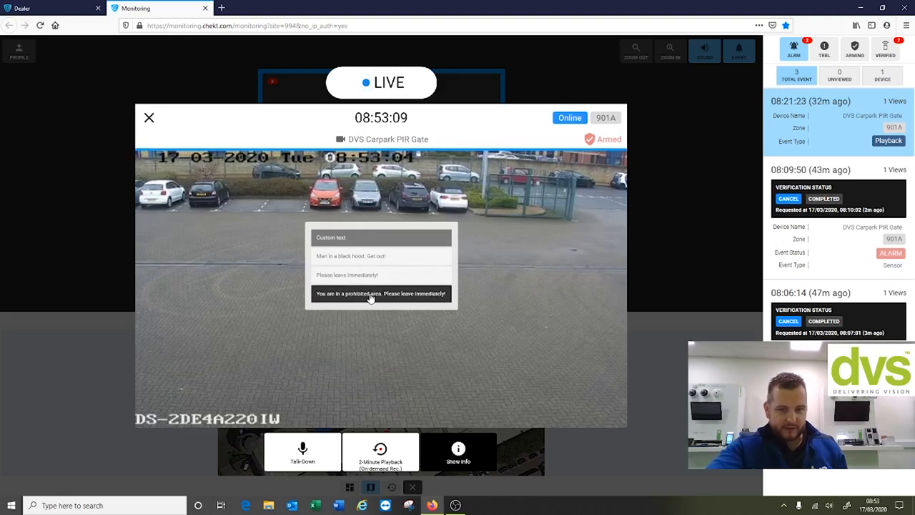
click(380, 293)
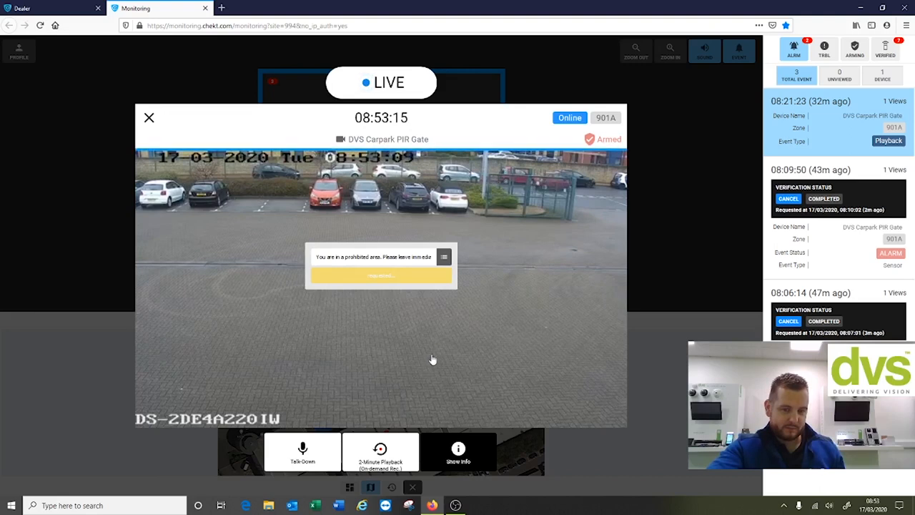
Broadcast the custom talk-down message 'DVS is the Best' at the carpark
click(443, 257)
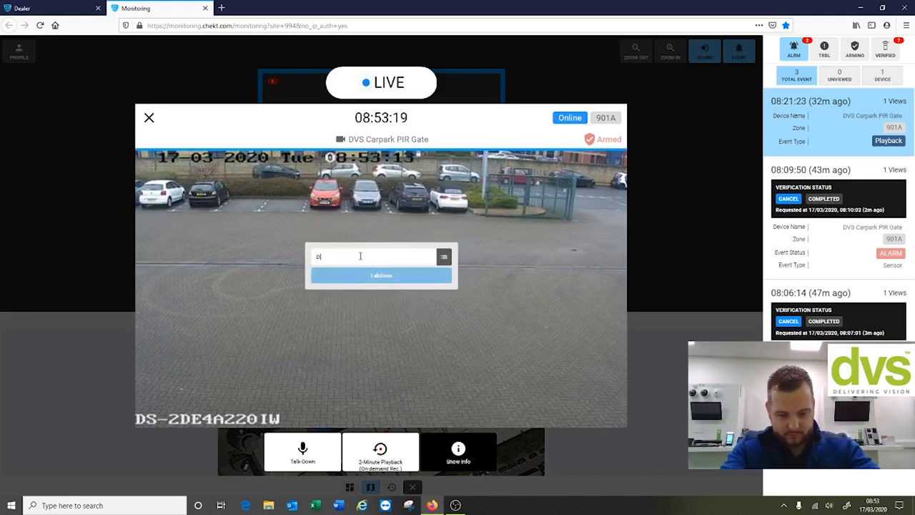
text(DVS is the Be)
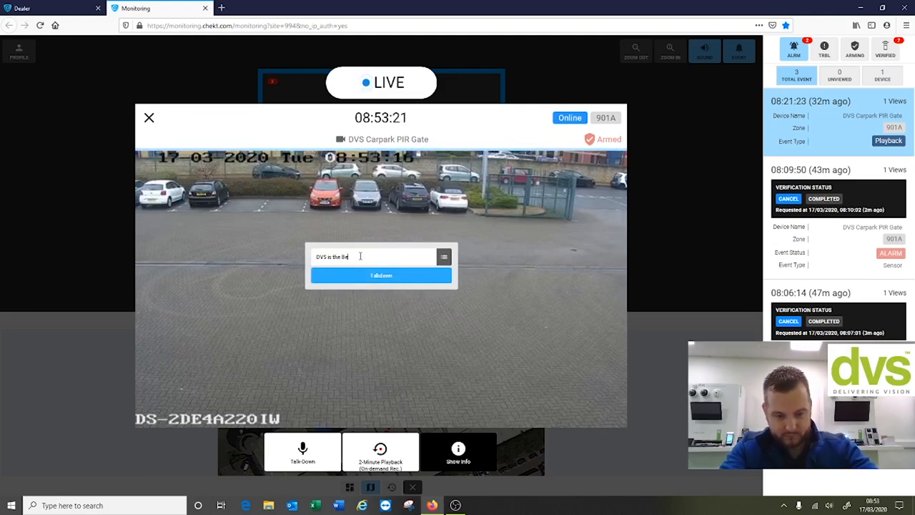
text(t)
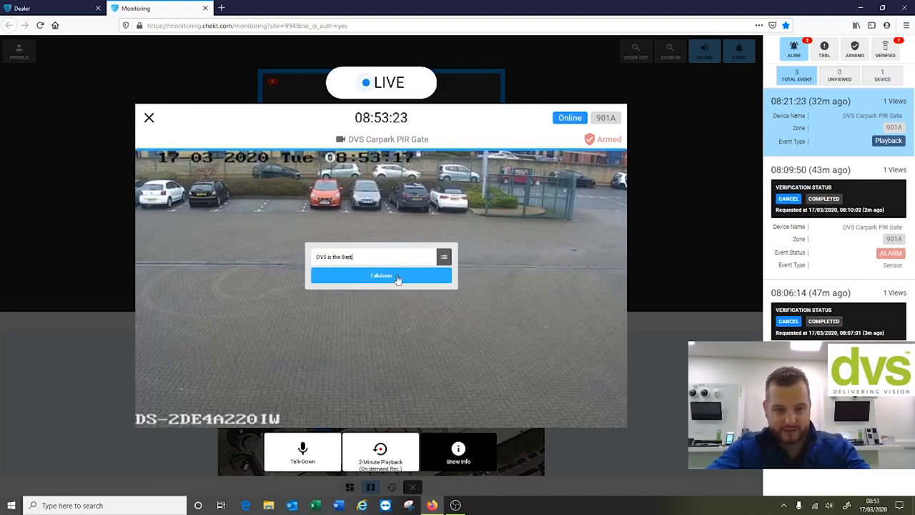
click(381, 276)
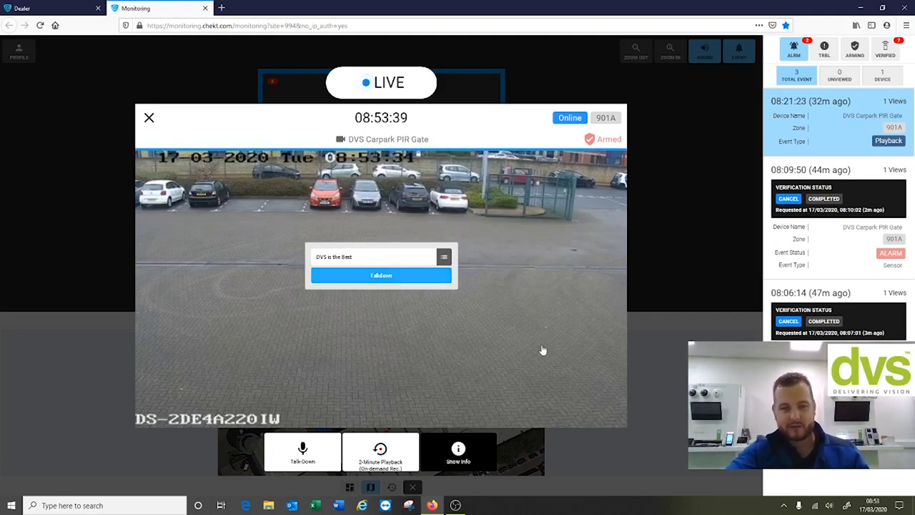
mouse_move(540, 332)
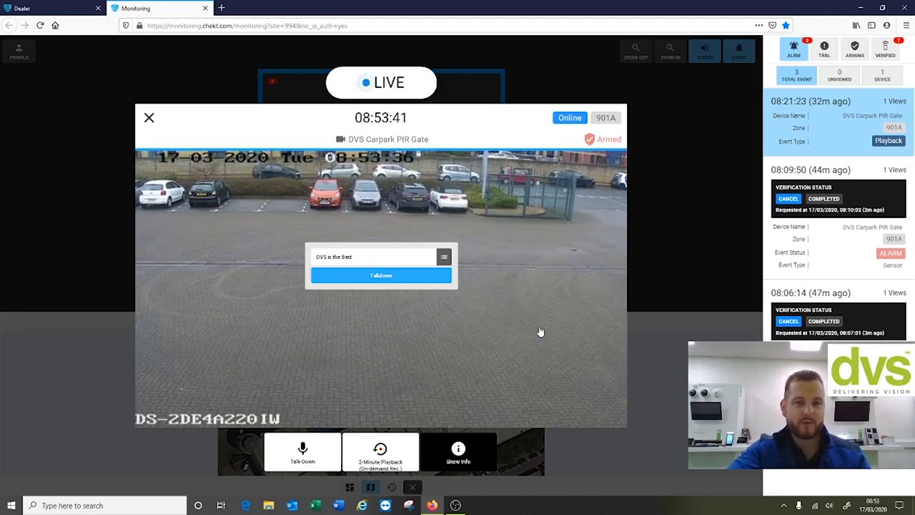
Create a two-minute playback event for the carpark camera and close its live view
click(458, 452)
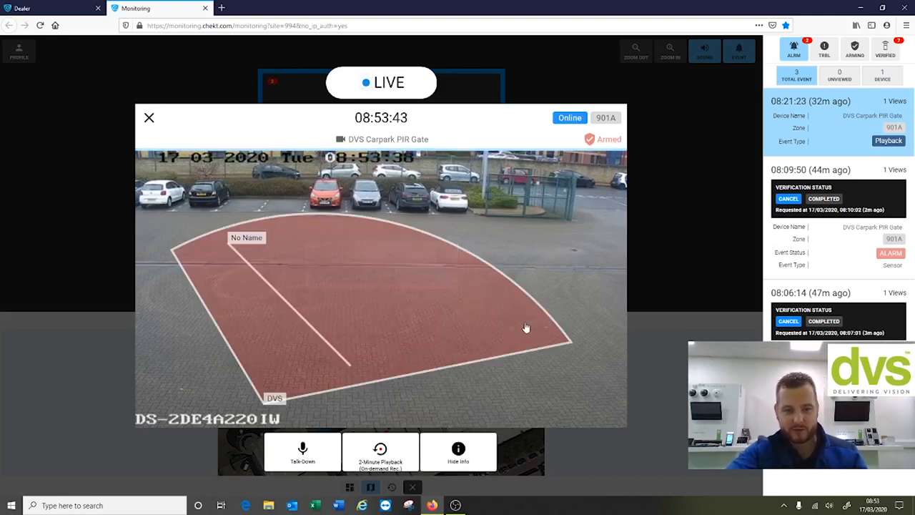
click(380, 452)
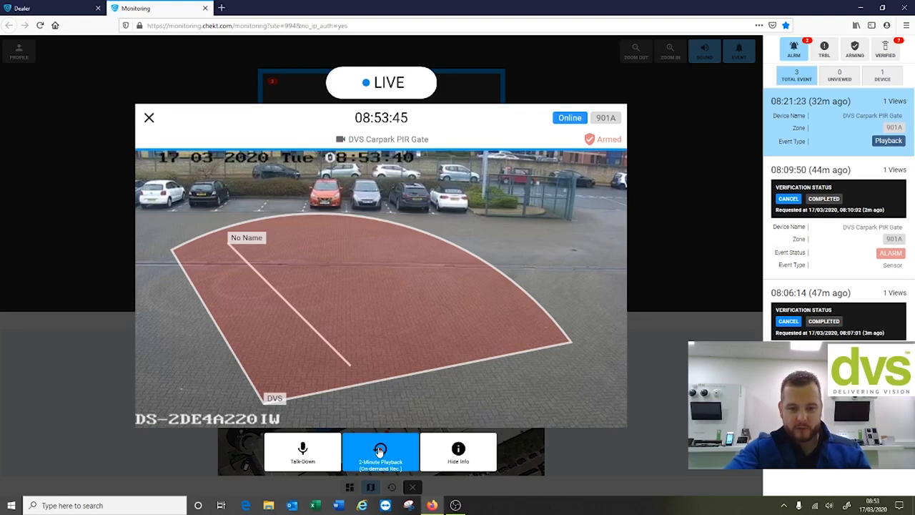
click(380, 452)
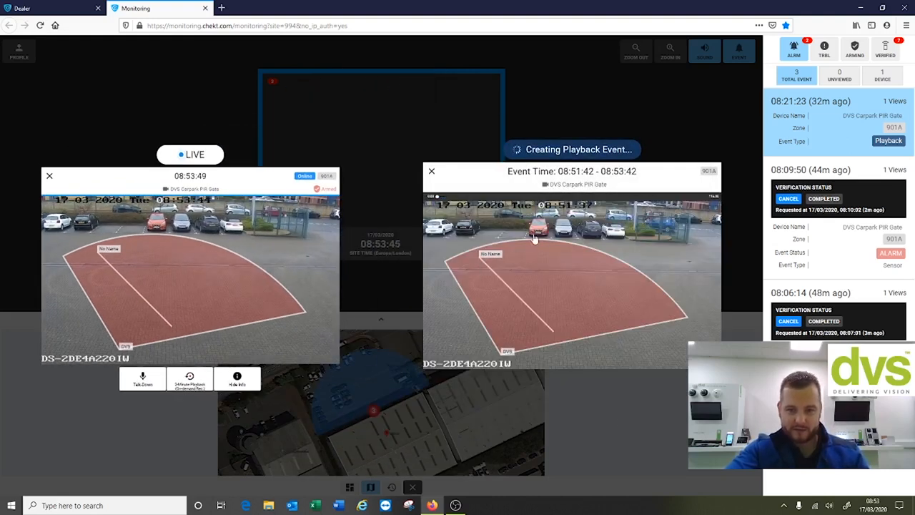
mouse_move(557, 292)
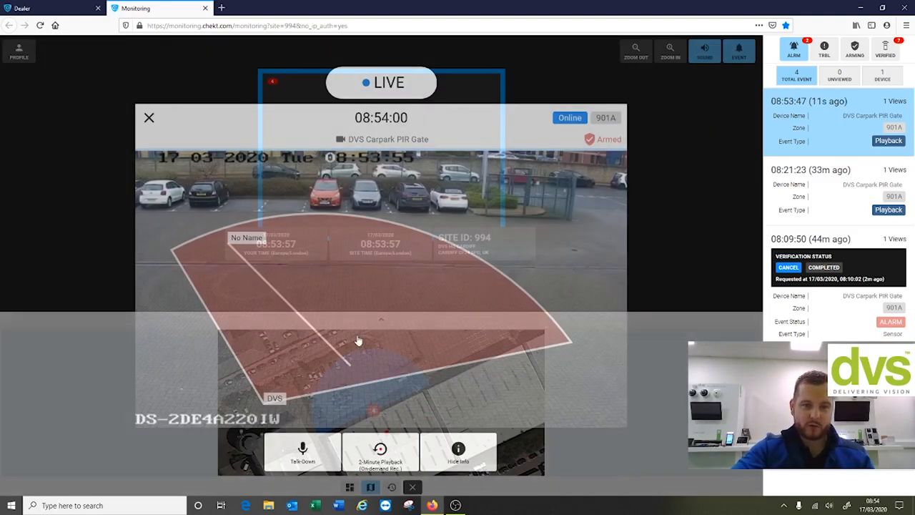
click(149, 117)
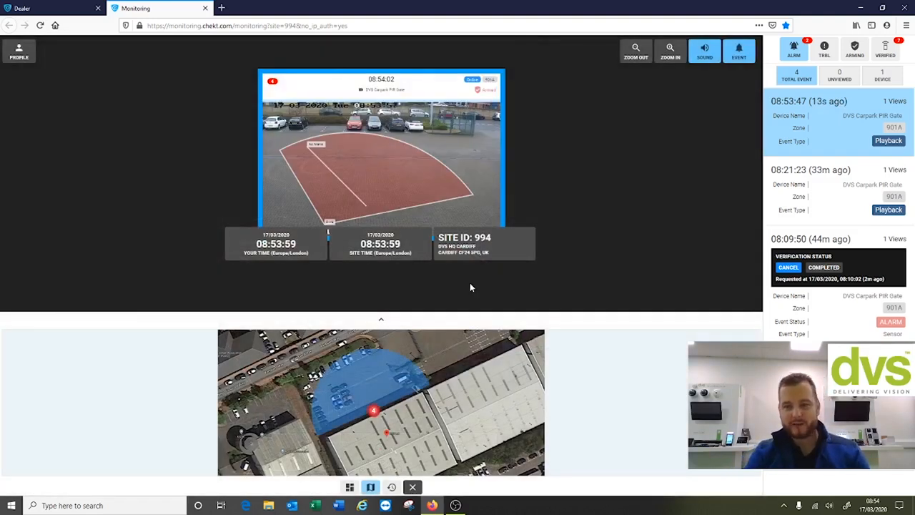
mouse_move(746, 220)
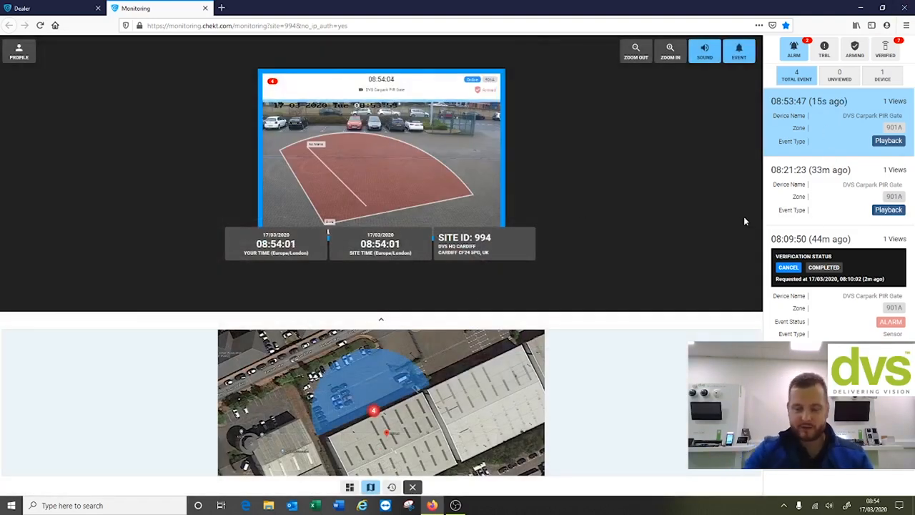